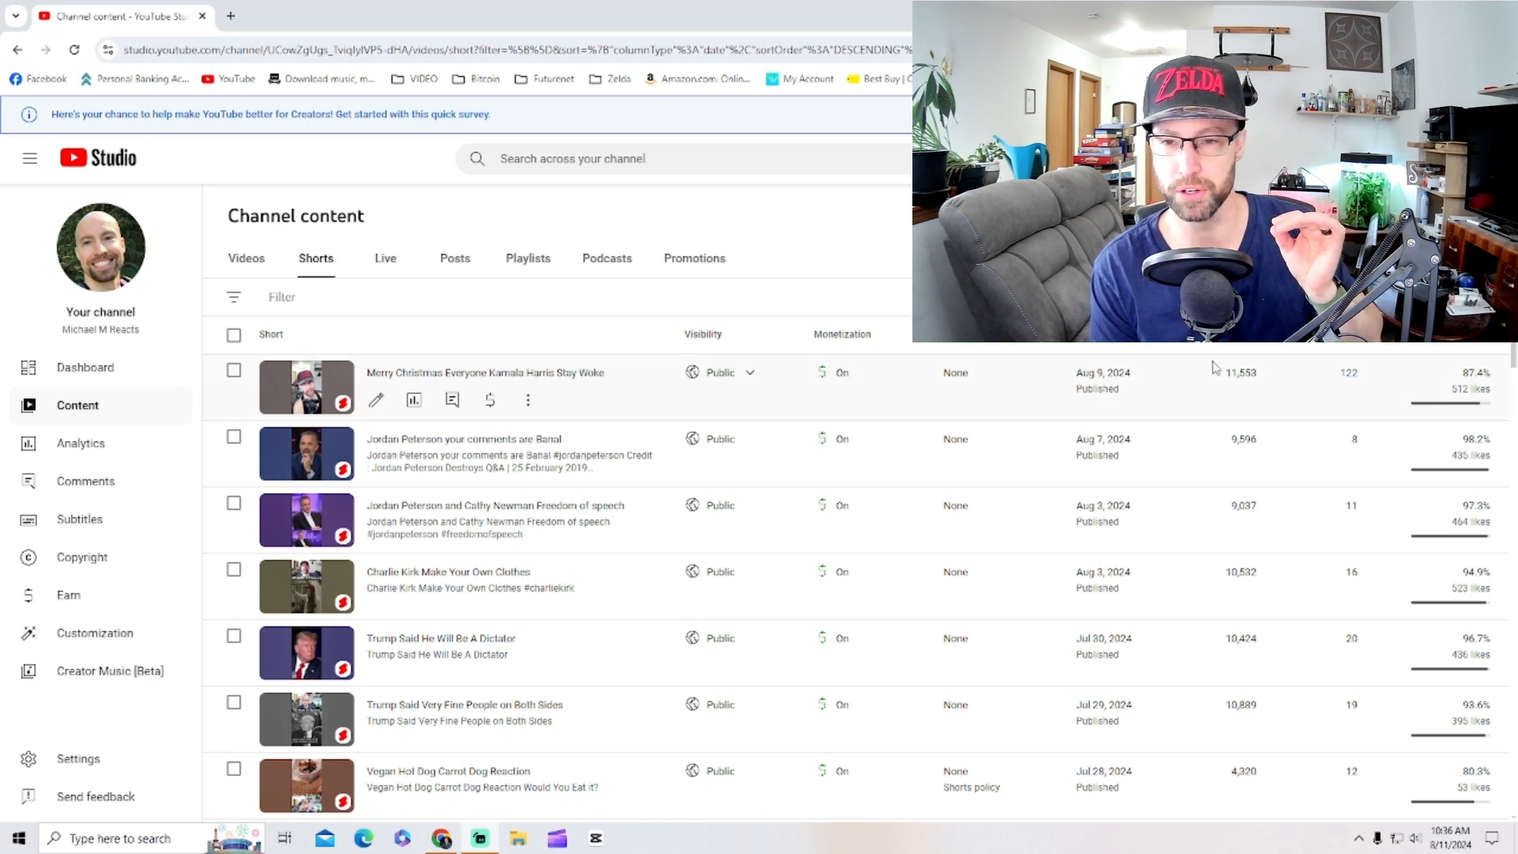
mouse_move(1252, 394)
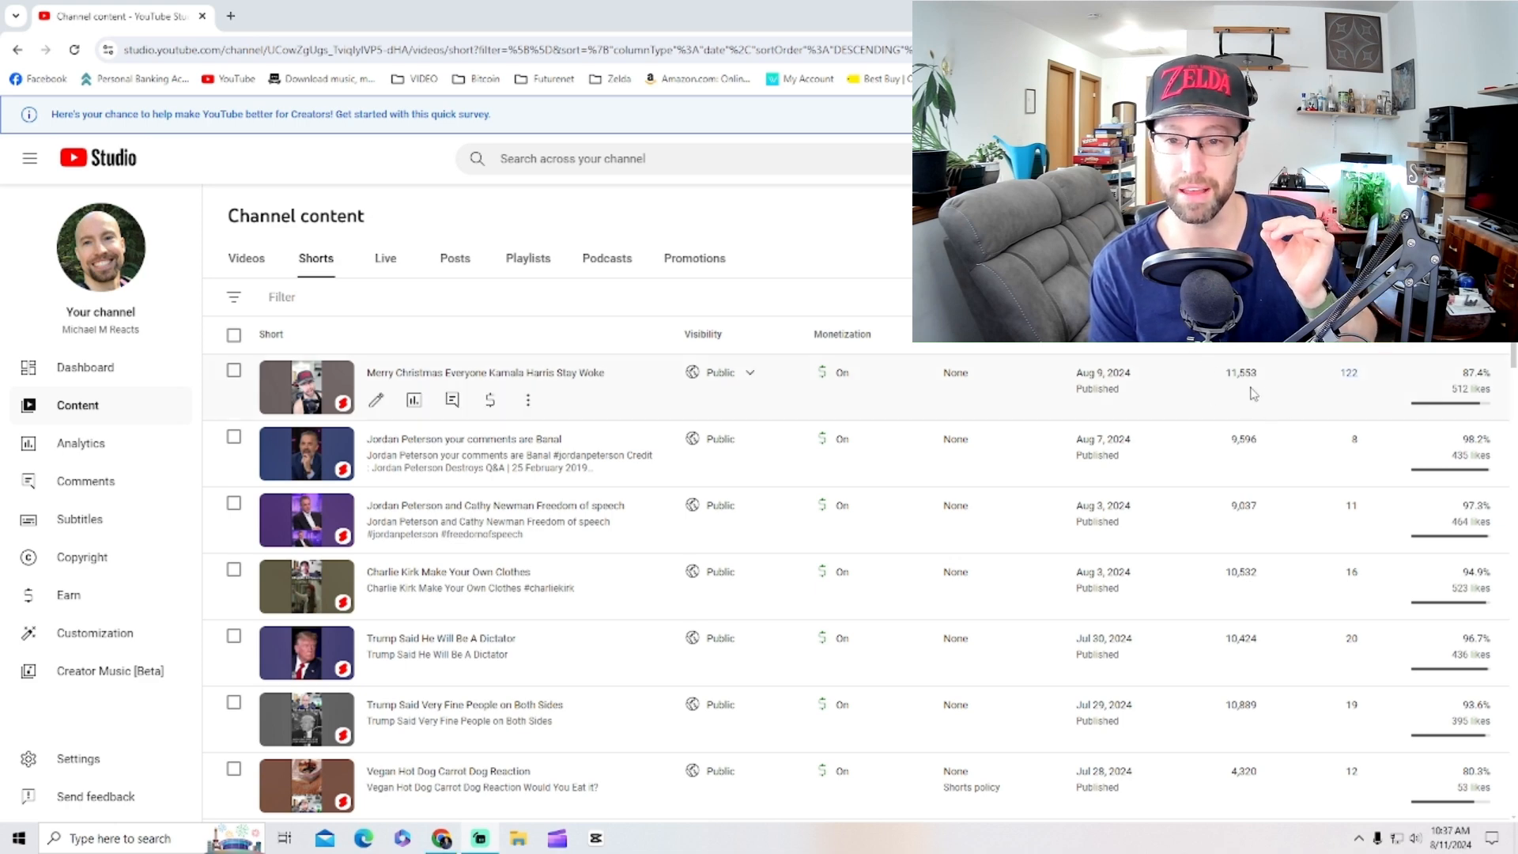
mouse_move(1276, 457)
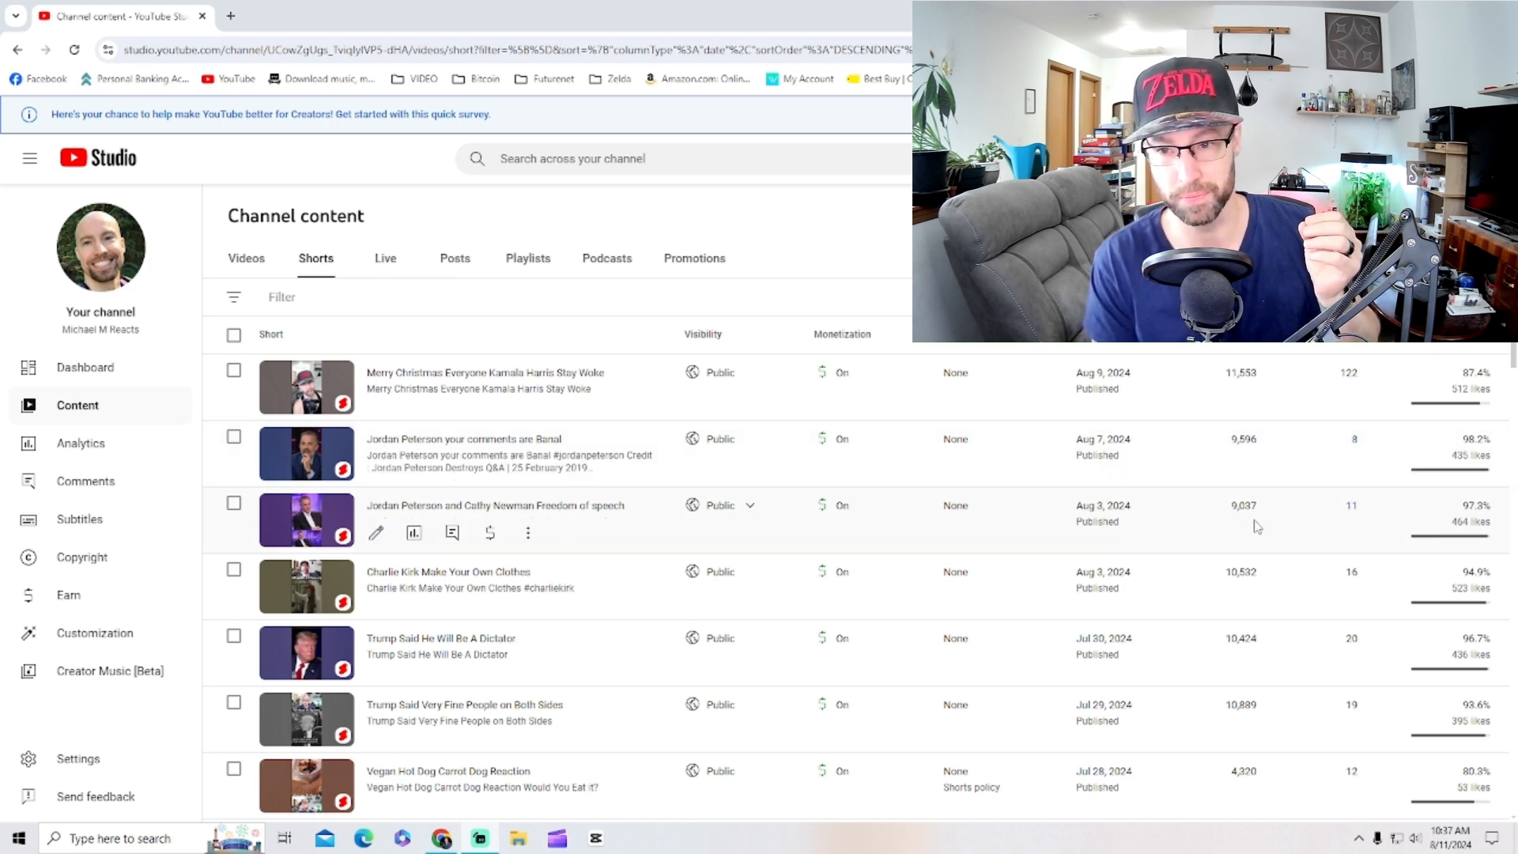
mouse_move(1235, 595)
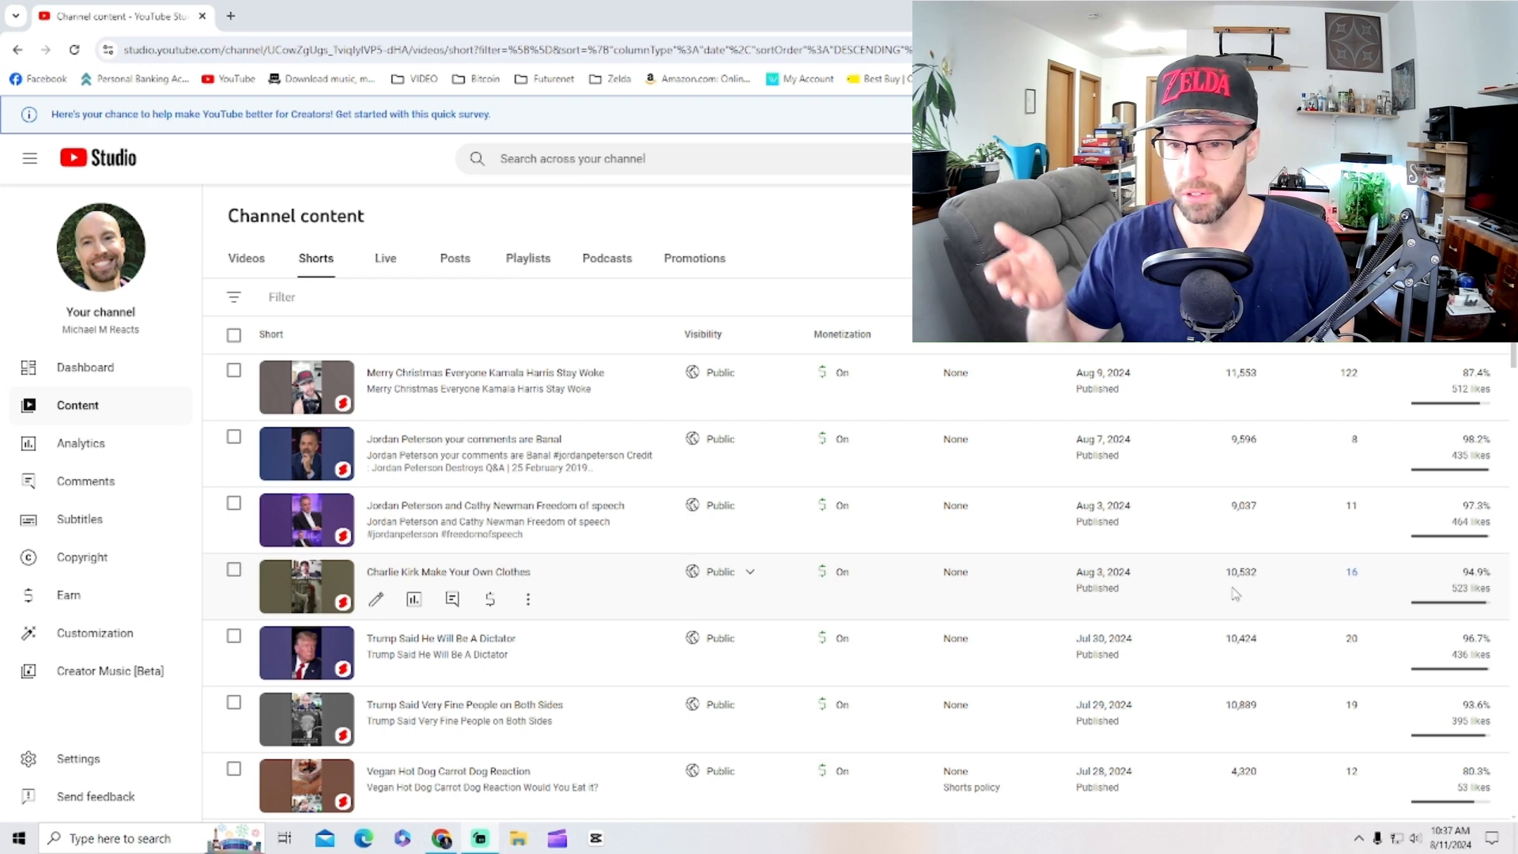
mouse_move(1224, 656)
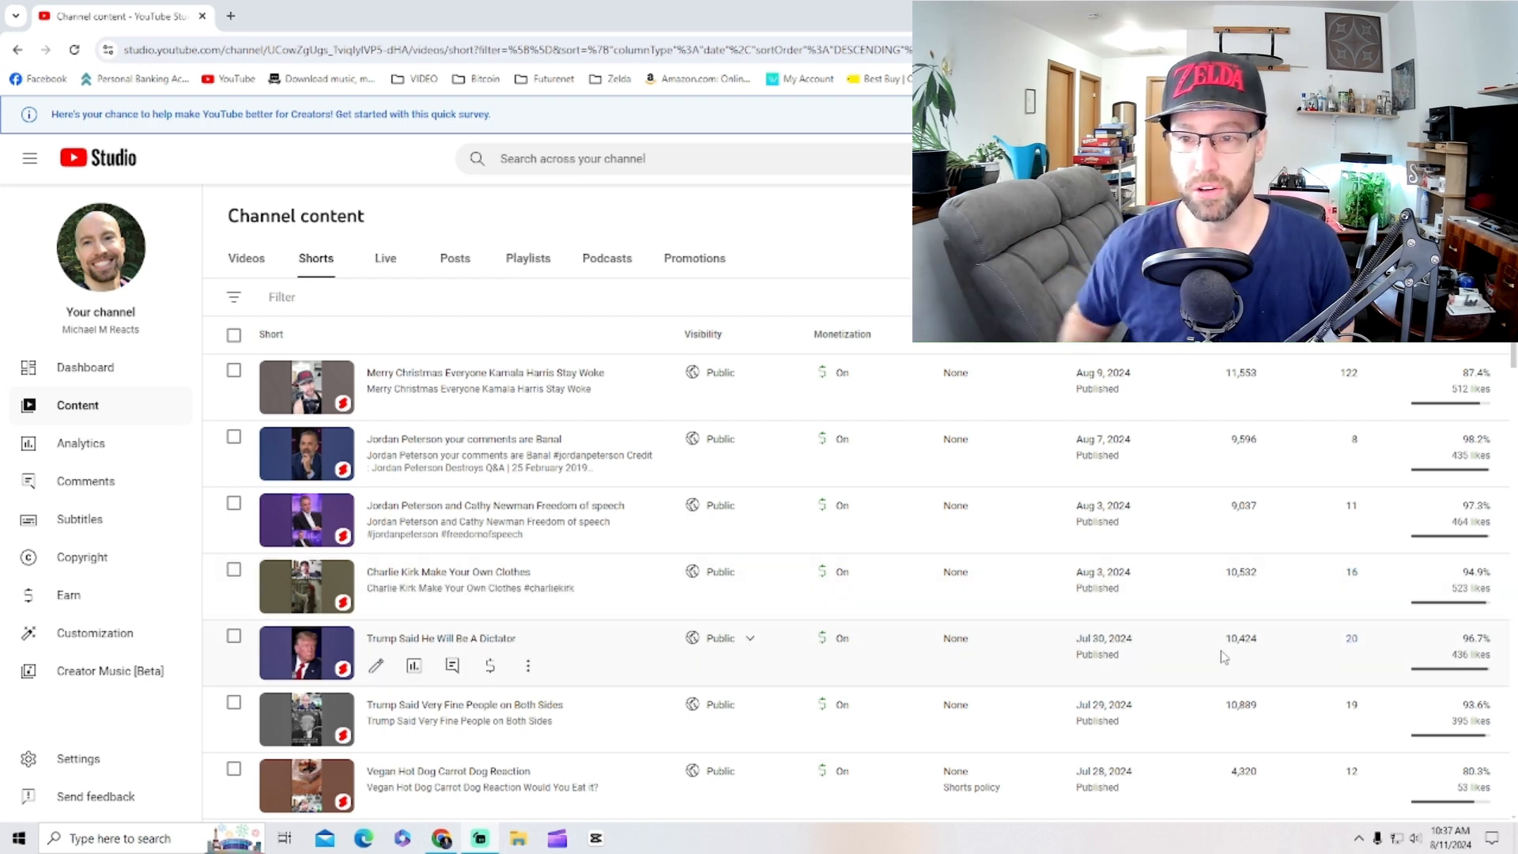
mouse_move(1239, 727)
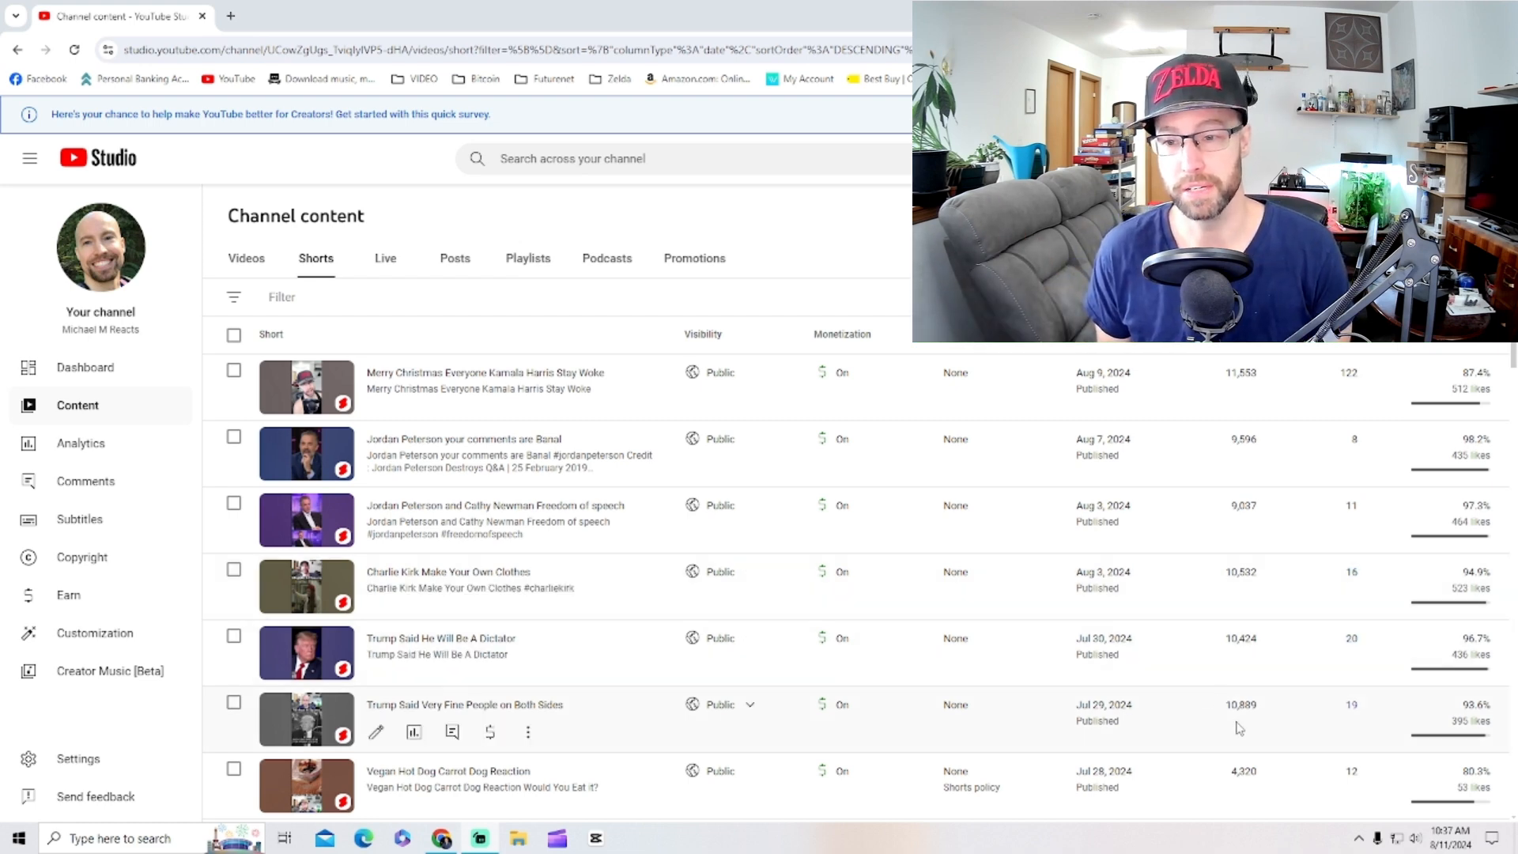
mouse_move(1256, 740)
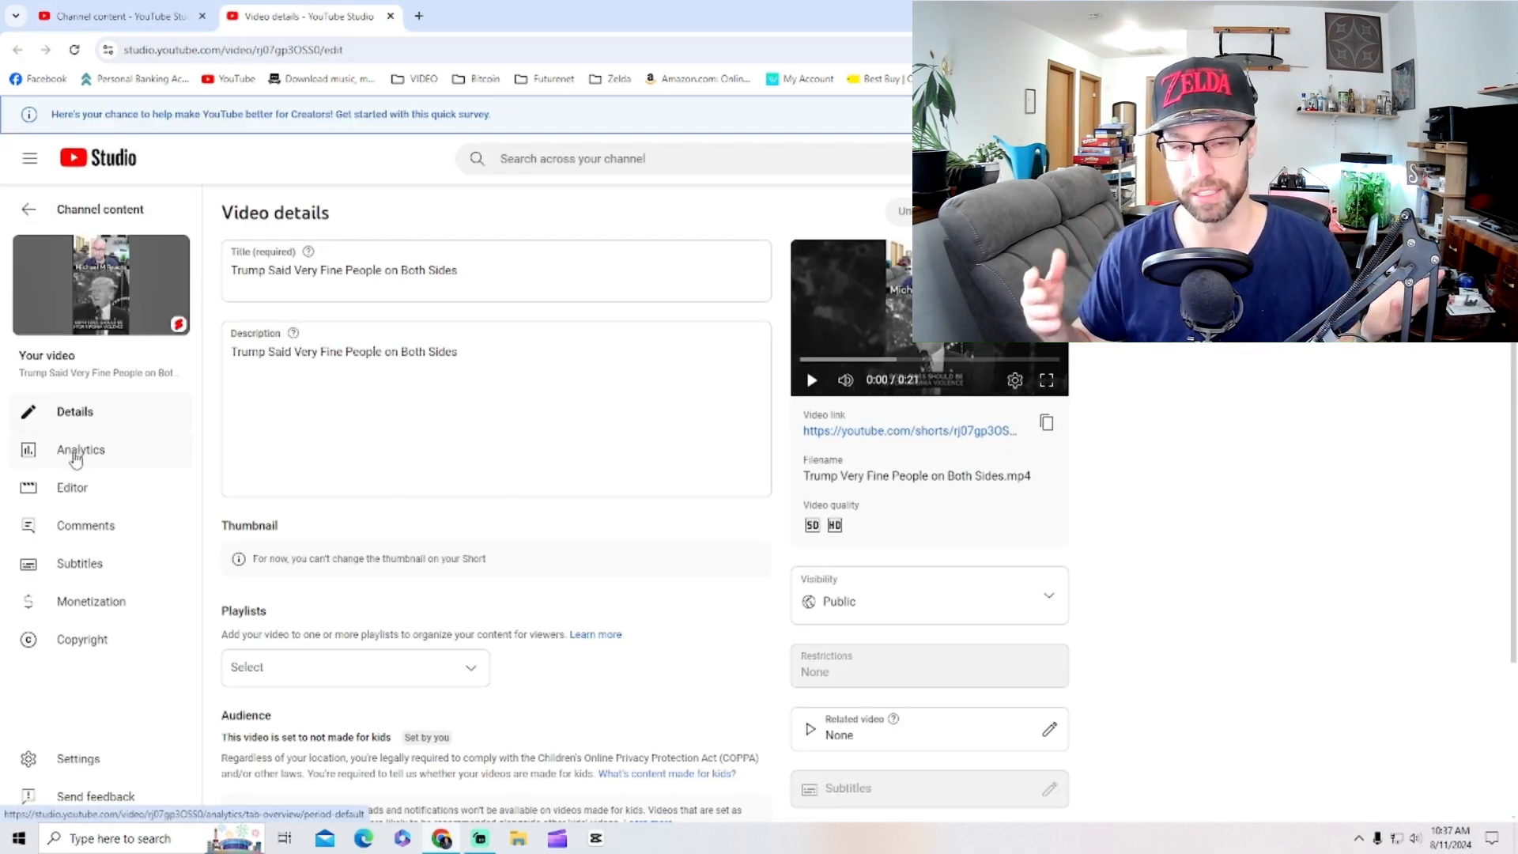
Check the Very Fine People Short's analytics: 10,890 views and 115.8% average viewed
left_click(81, 449)
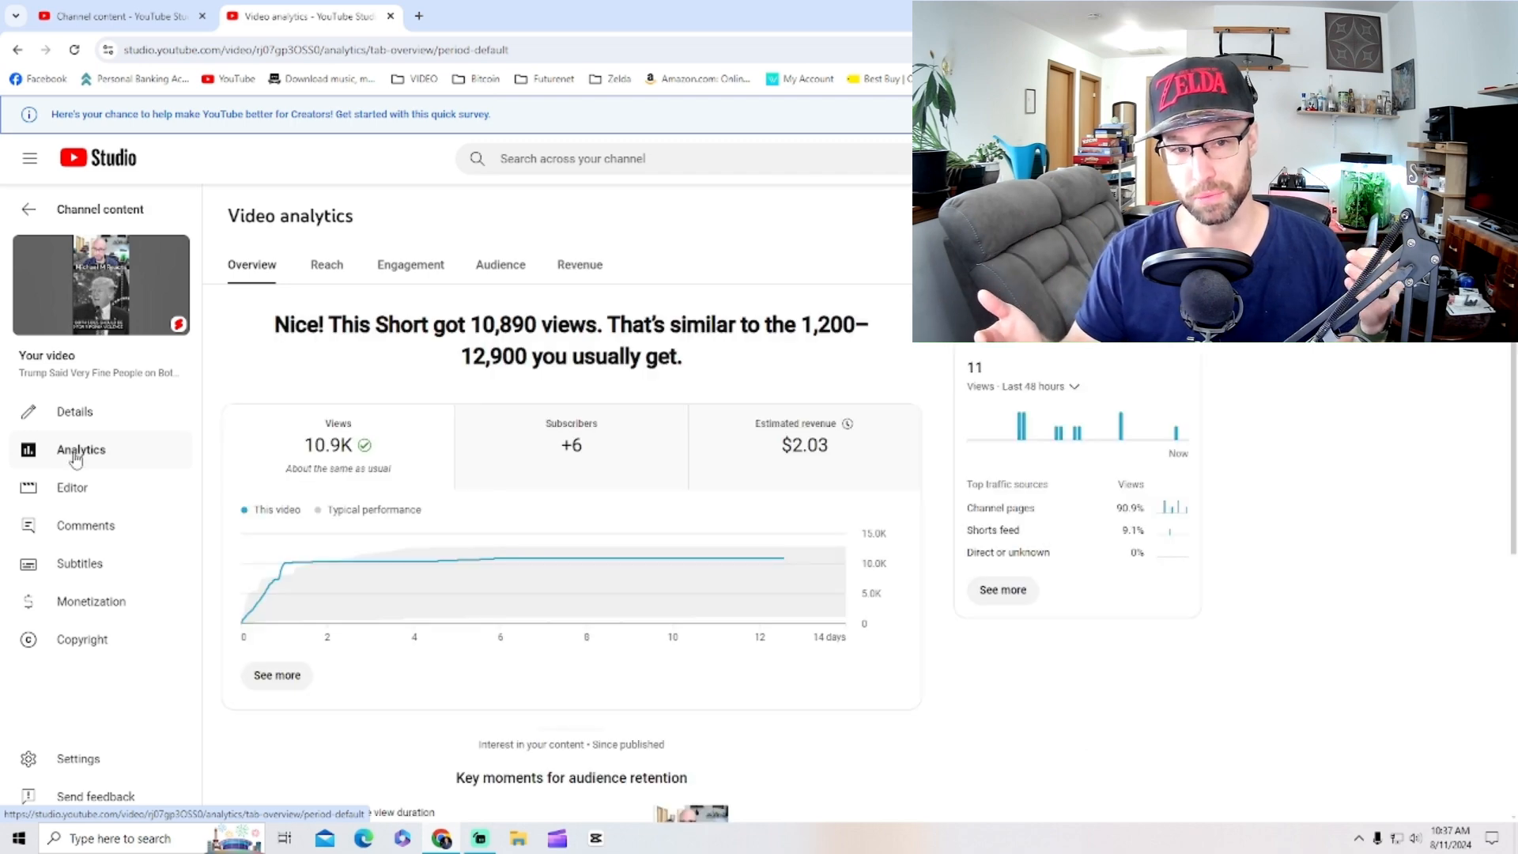
scroll("down", 3)
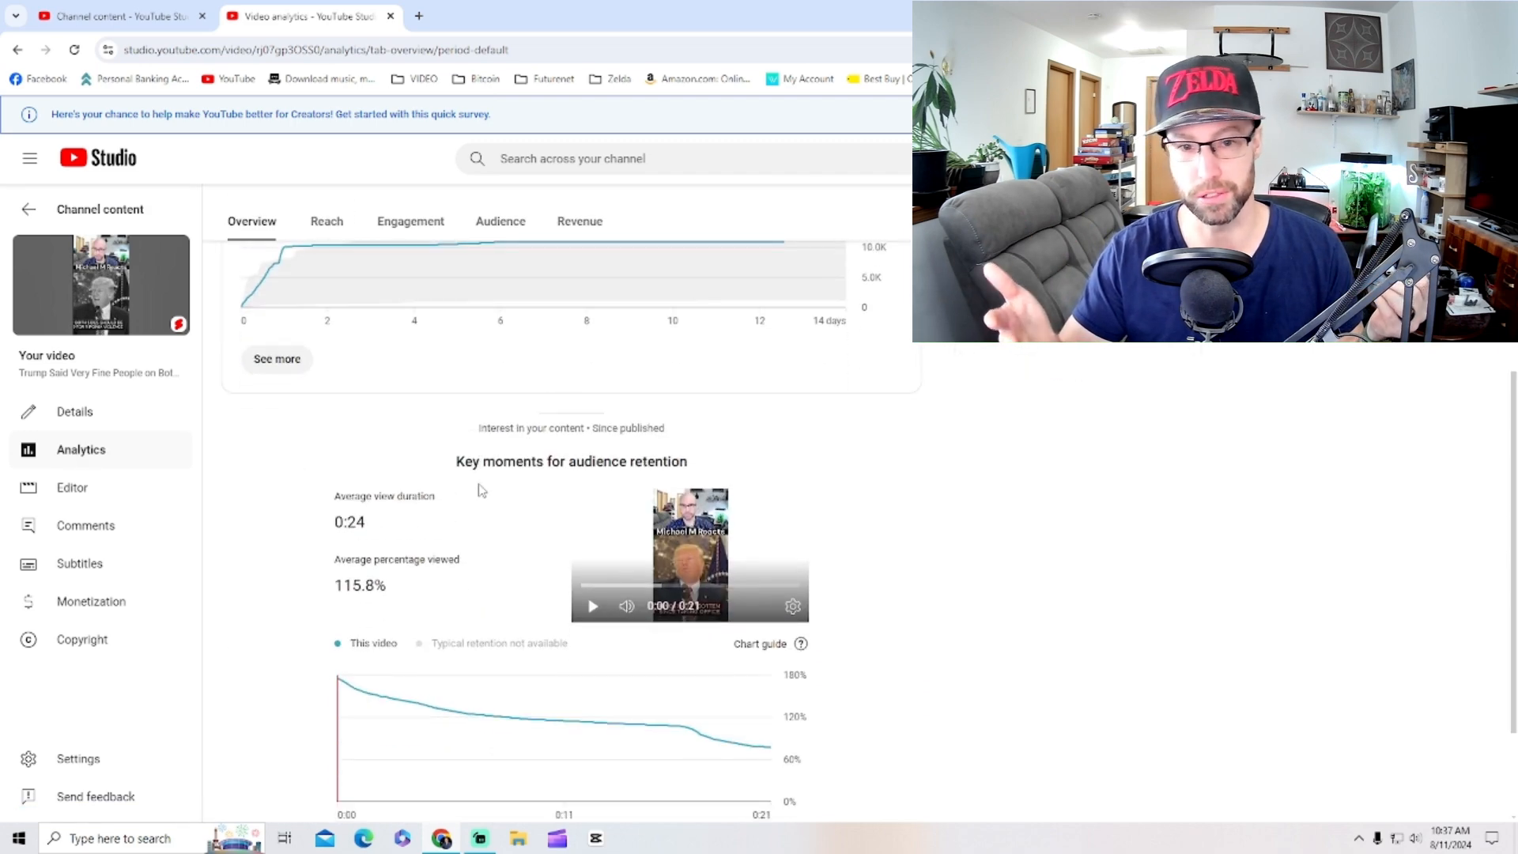
scroll("down", 3)
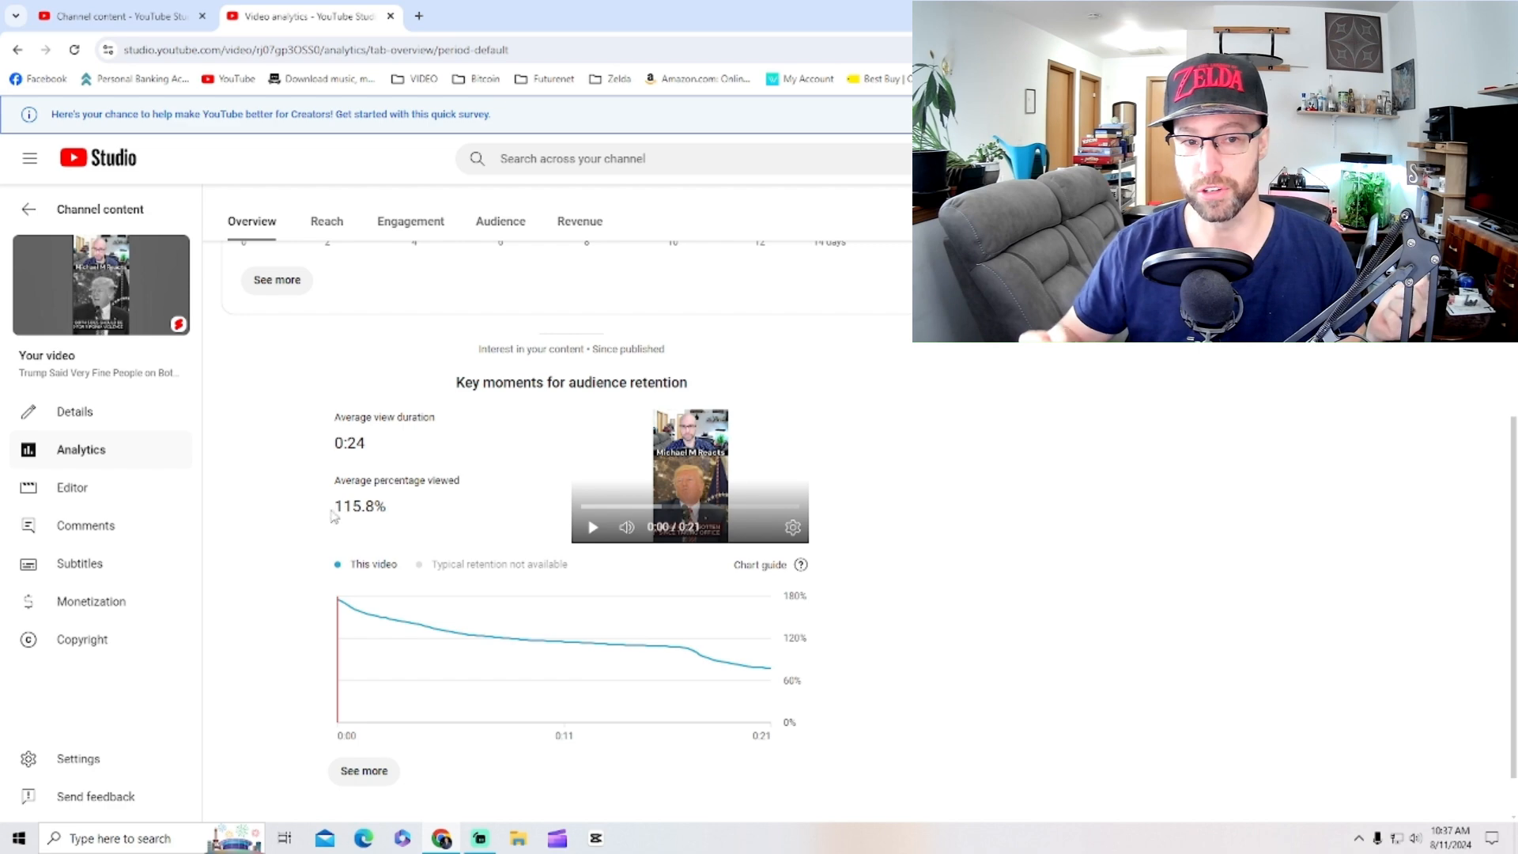
mouse_move(307, 530)
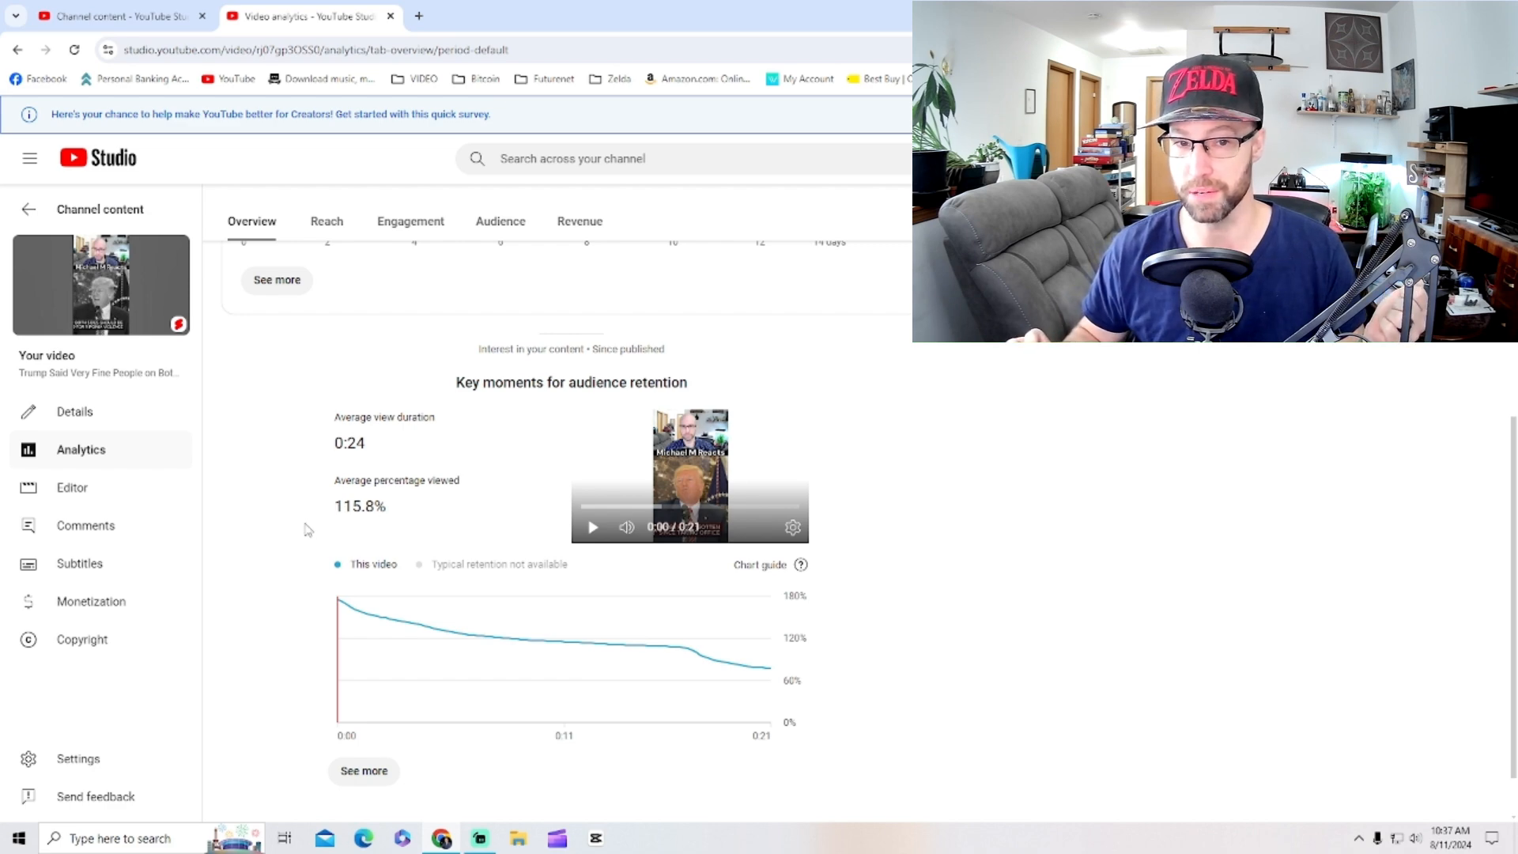
scroll("down", 3)
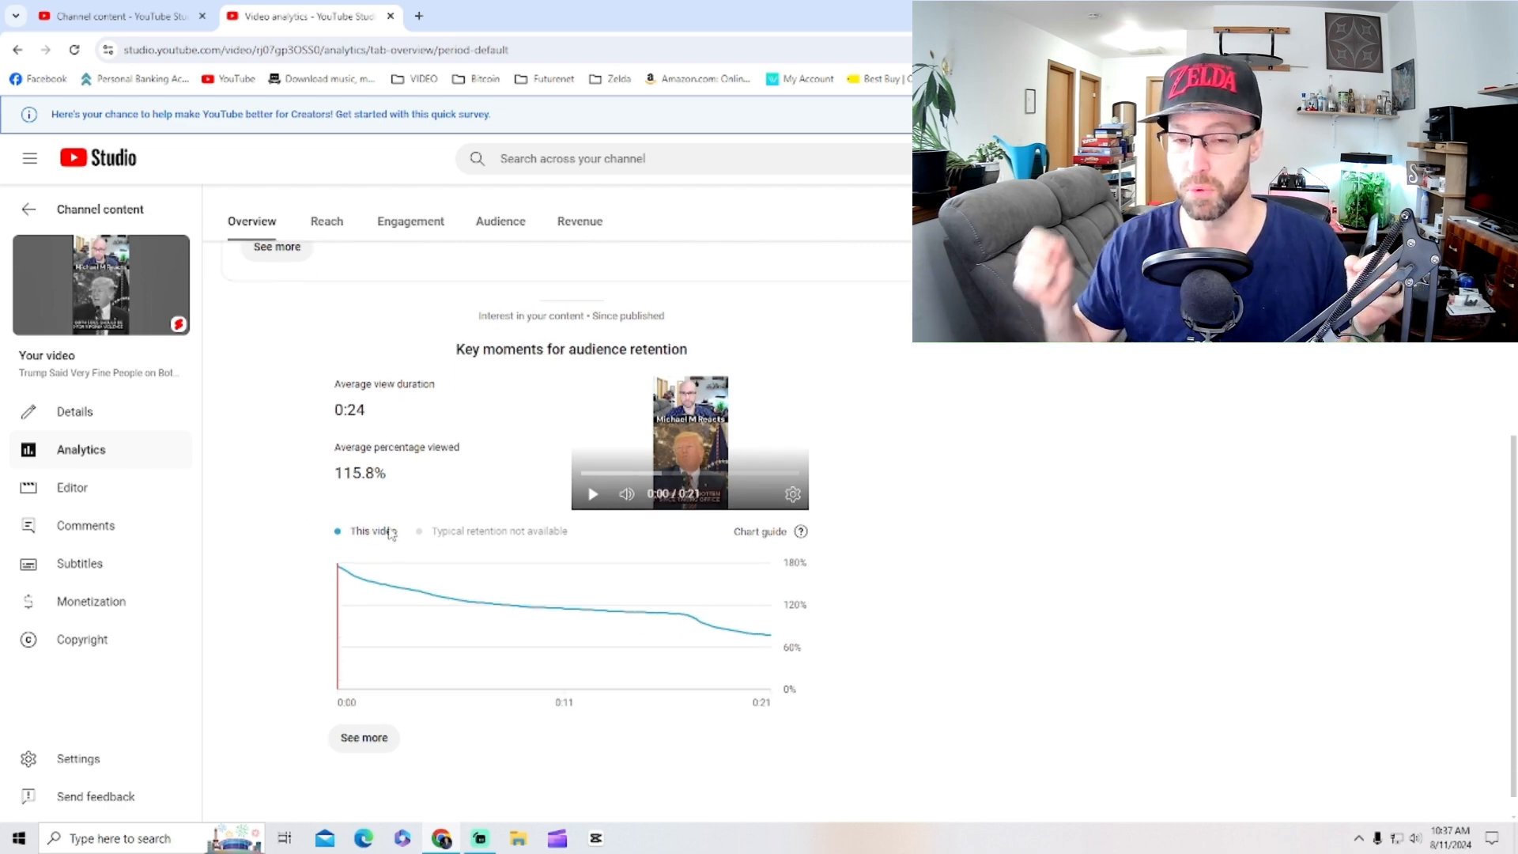
scroll("up", 3)
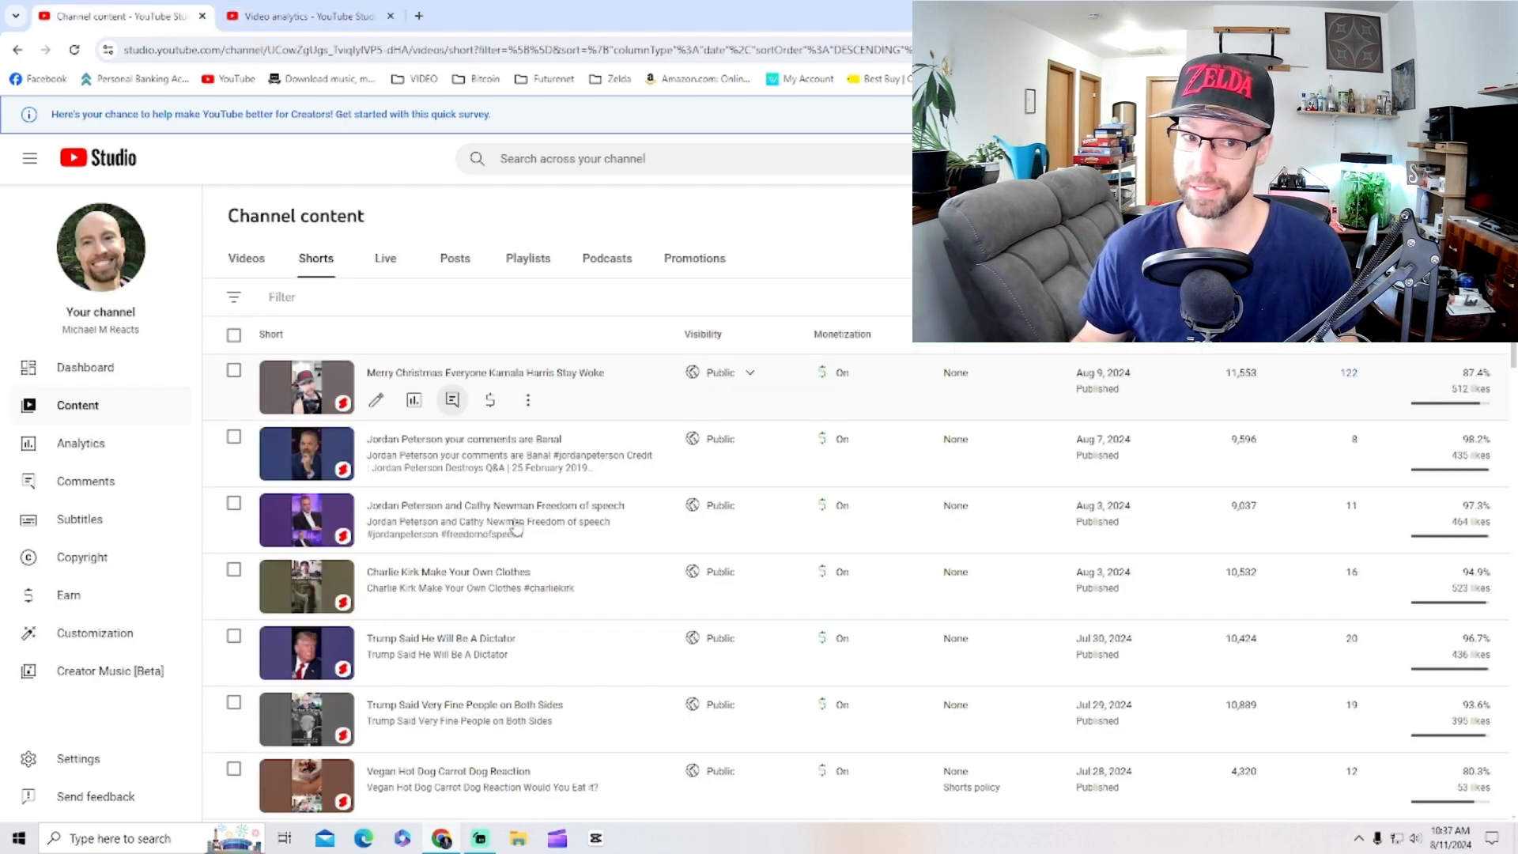
mouse_move(441, 638)
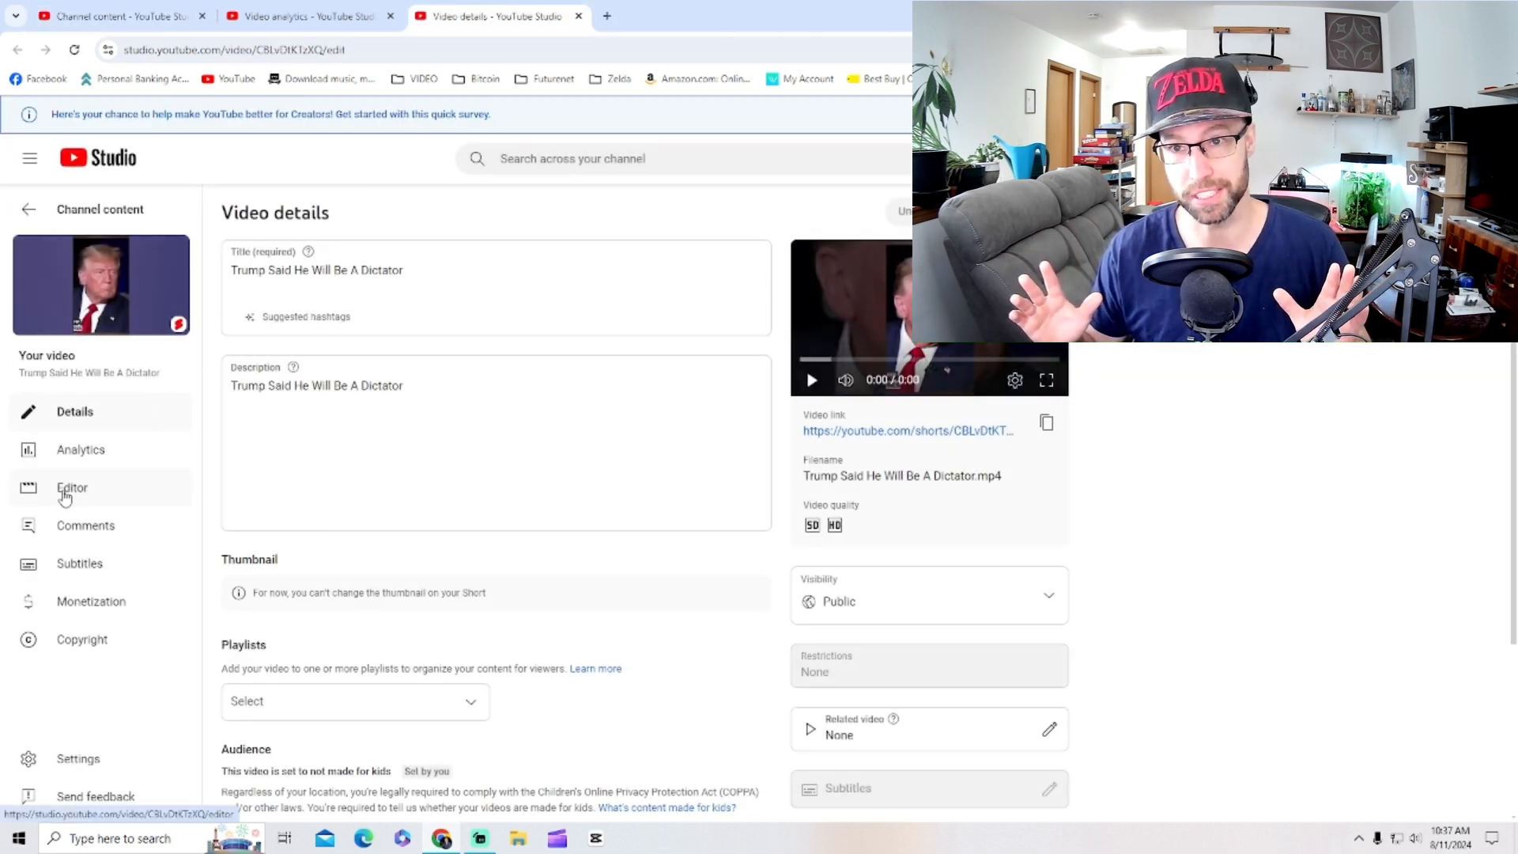
Check the Dictator Short's analytics and retention: 10,425 views, 73.3% viewed
left_click(81, 449)
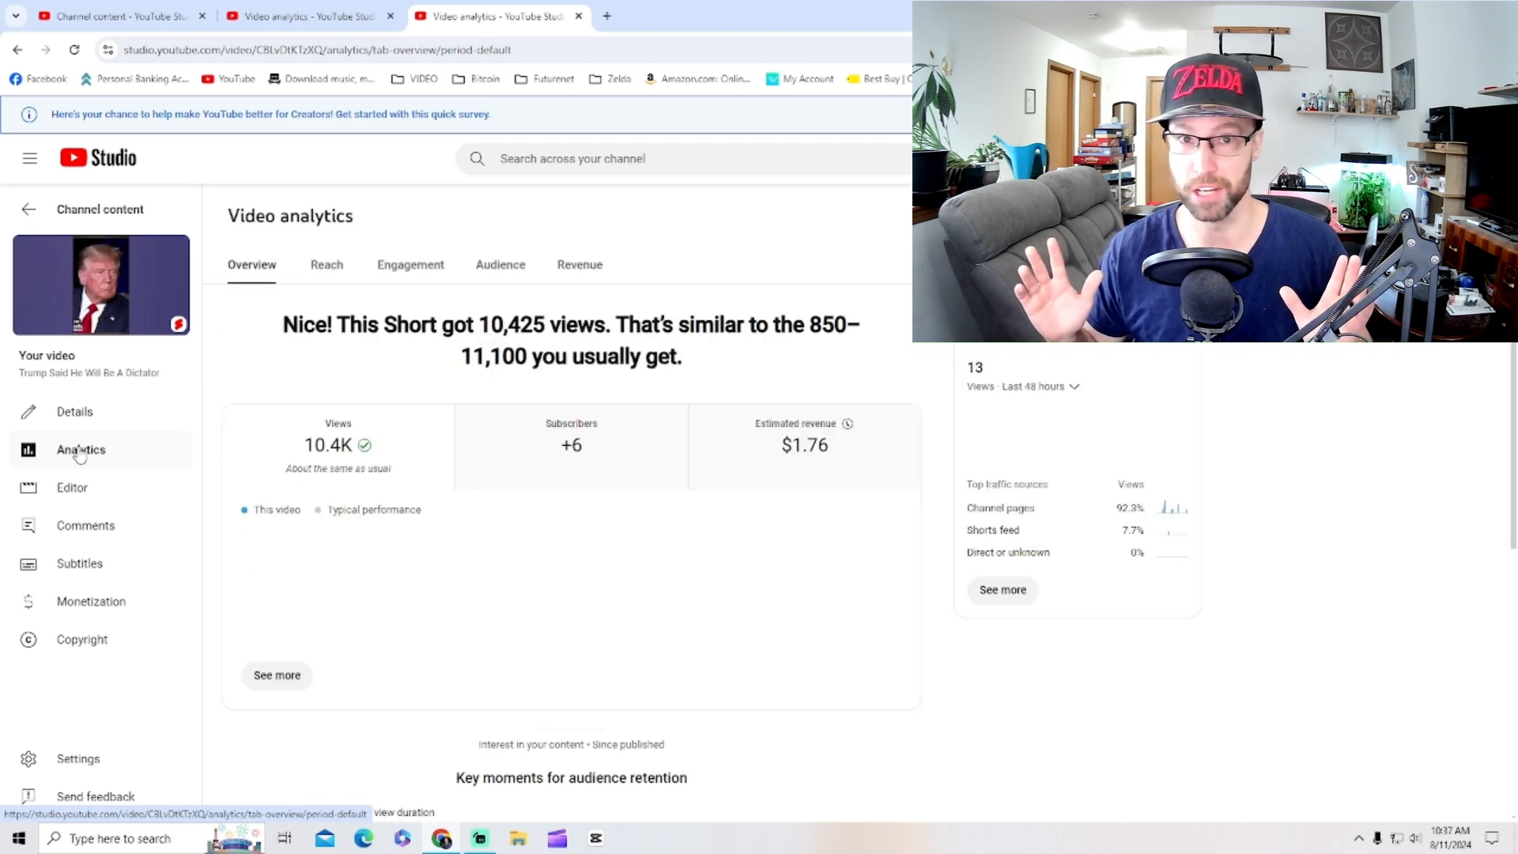
scroll("down", 3)
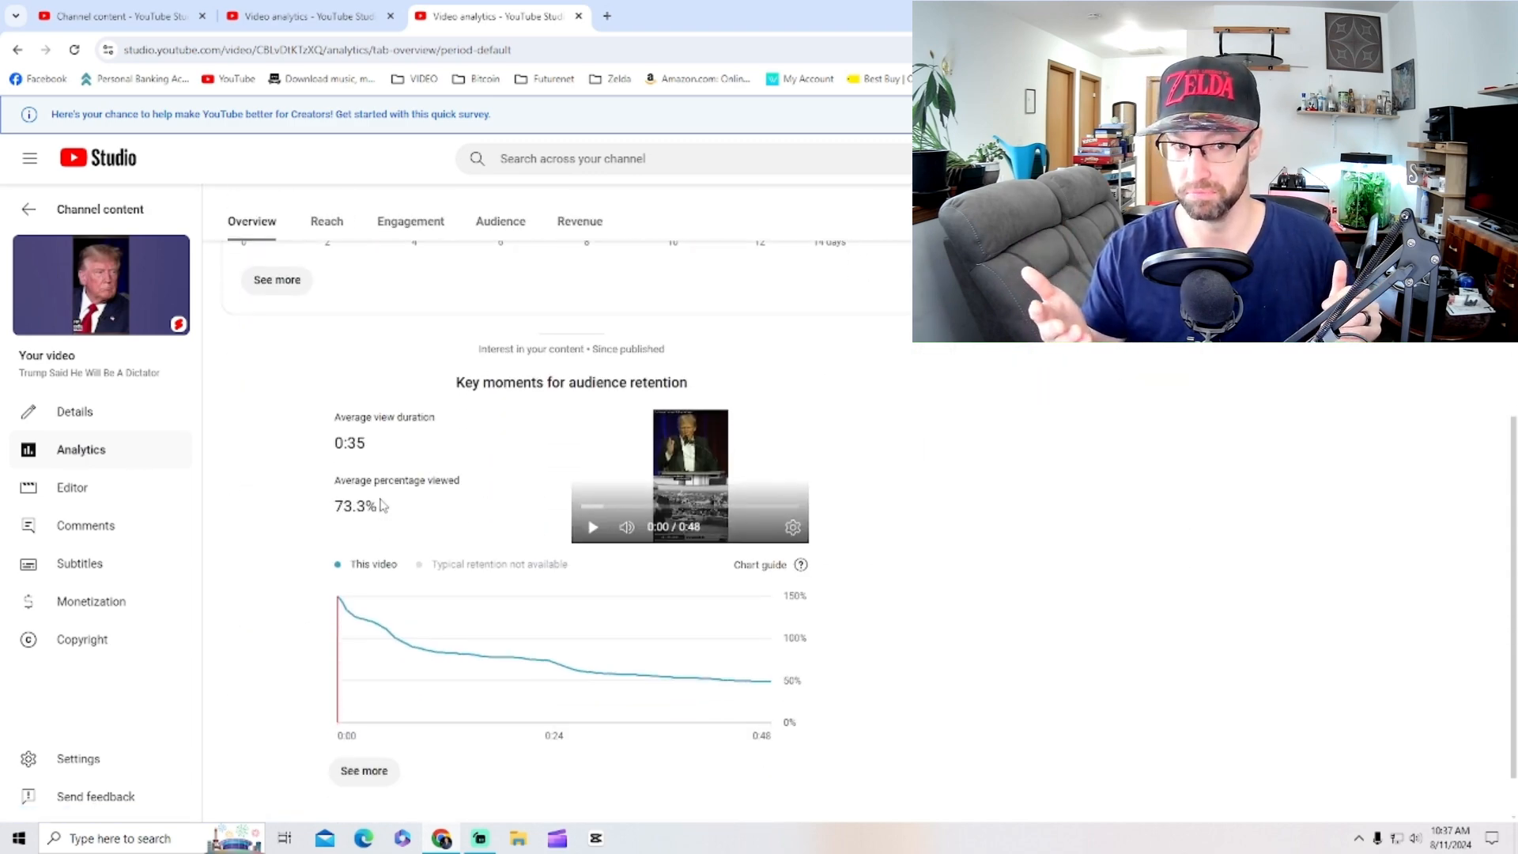
scroll("down", 3)
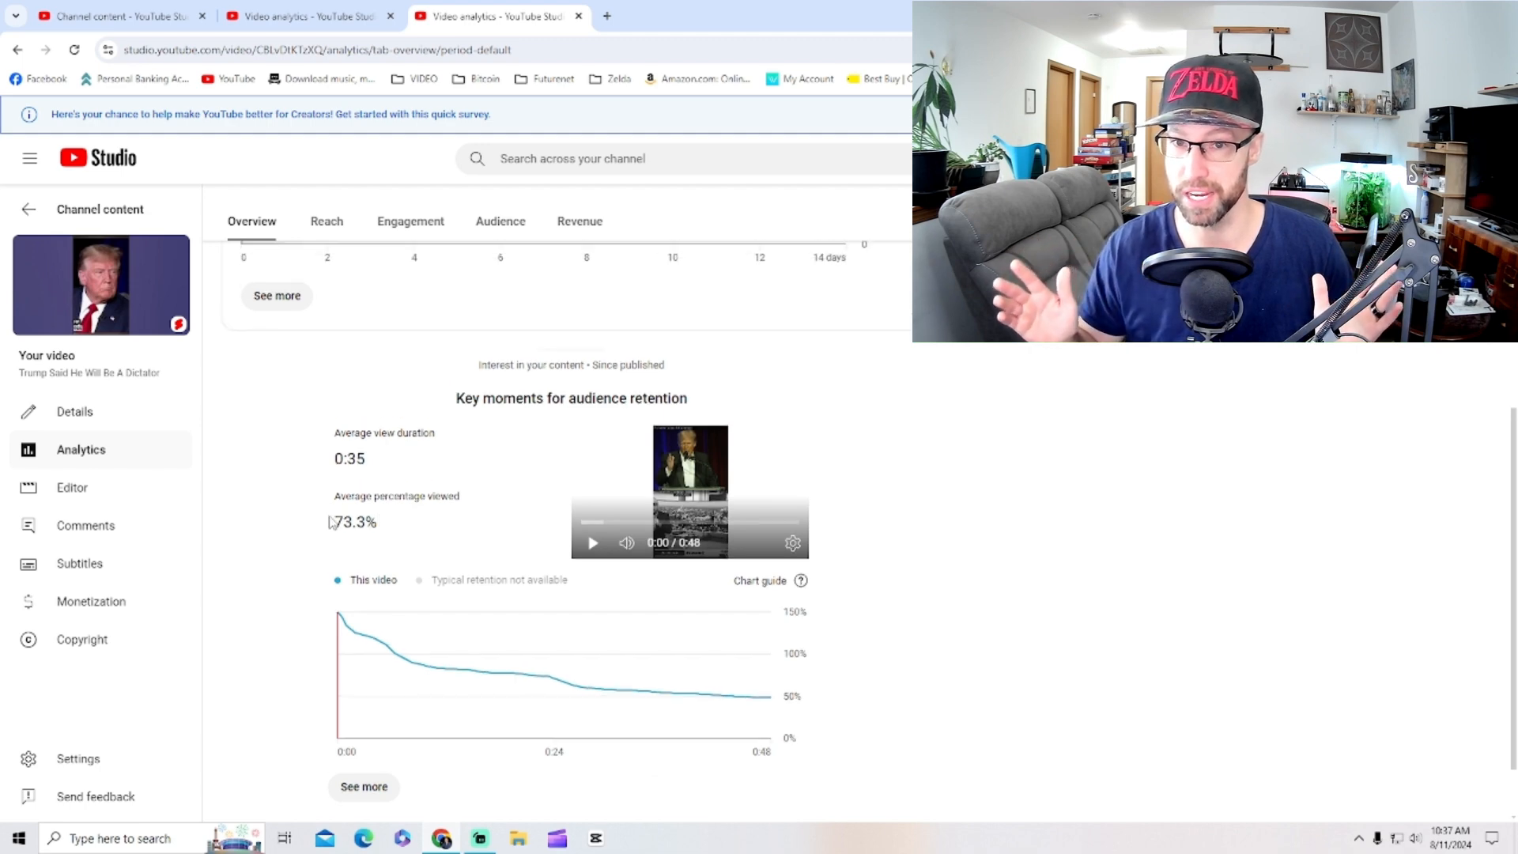
scroll("up", 3)
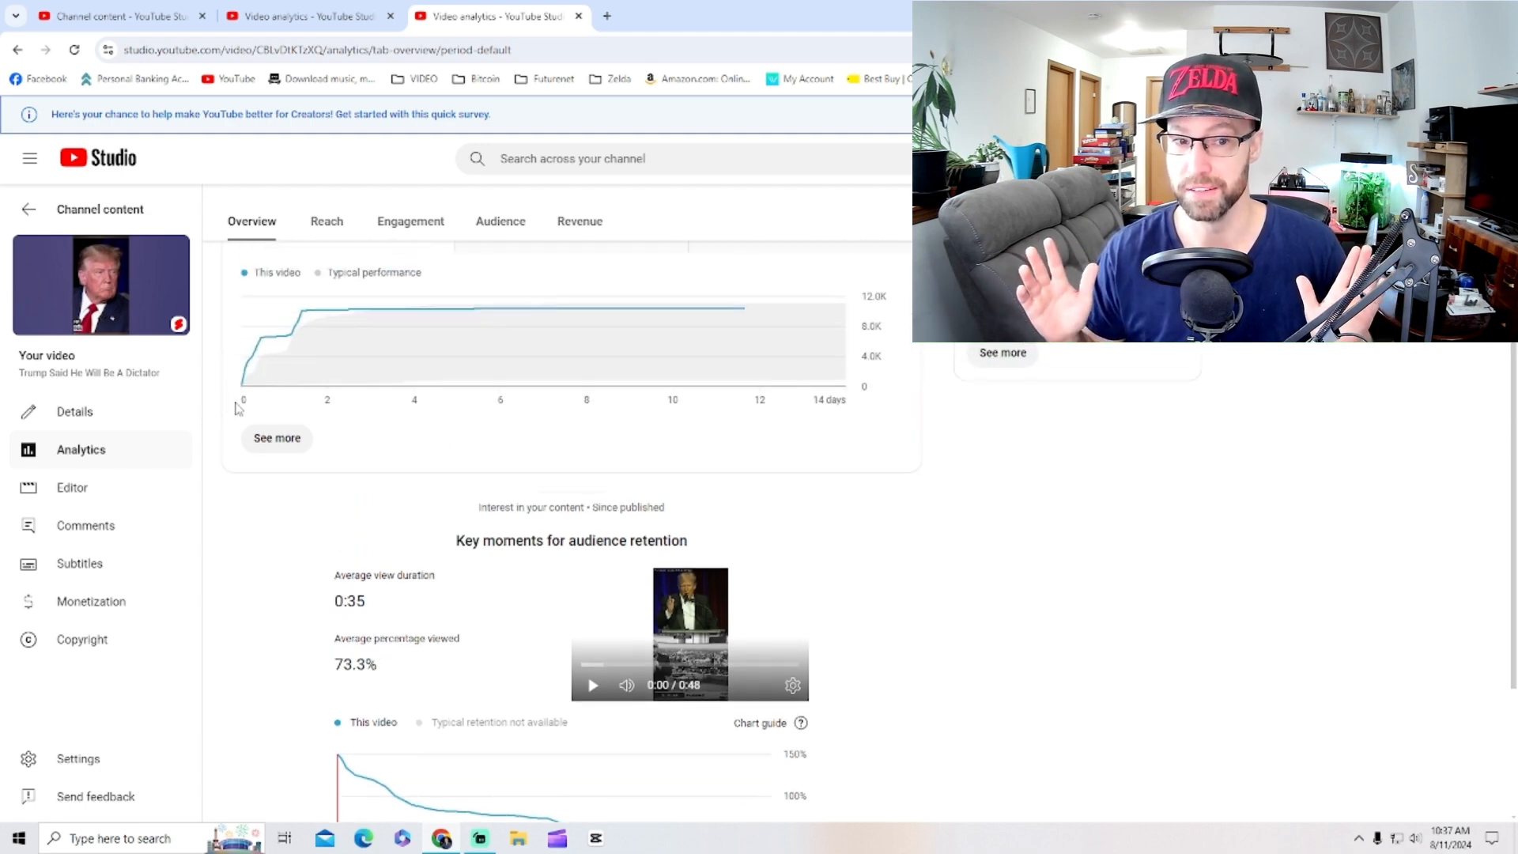
scroll("up", 3)
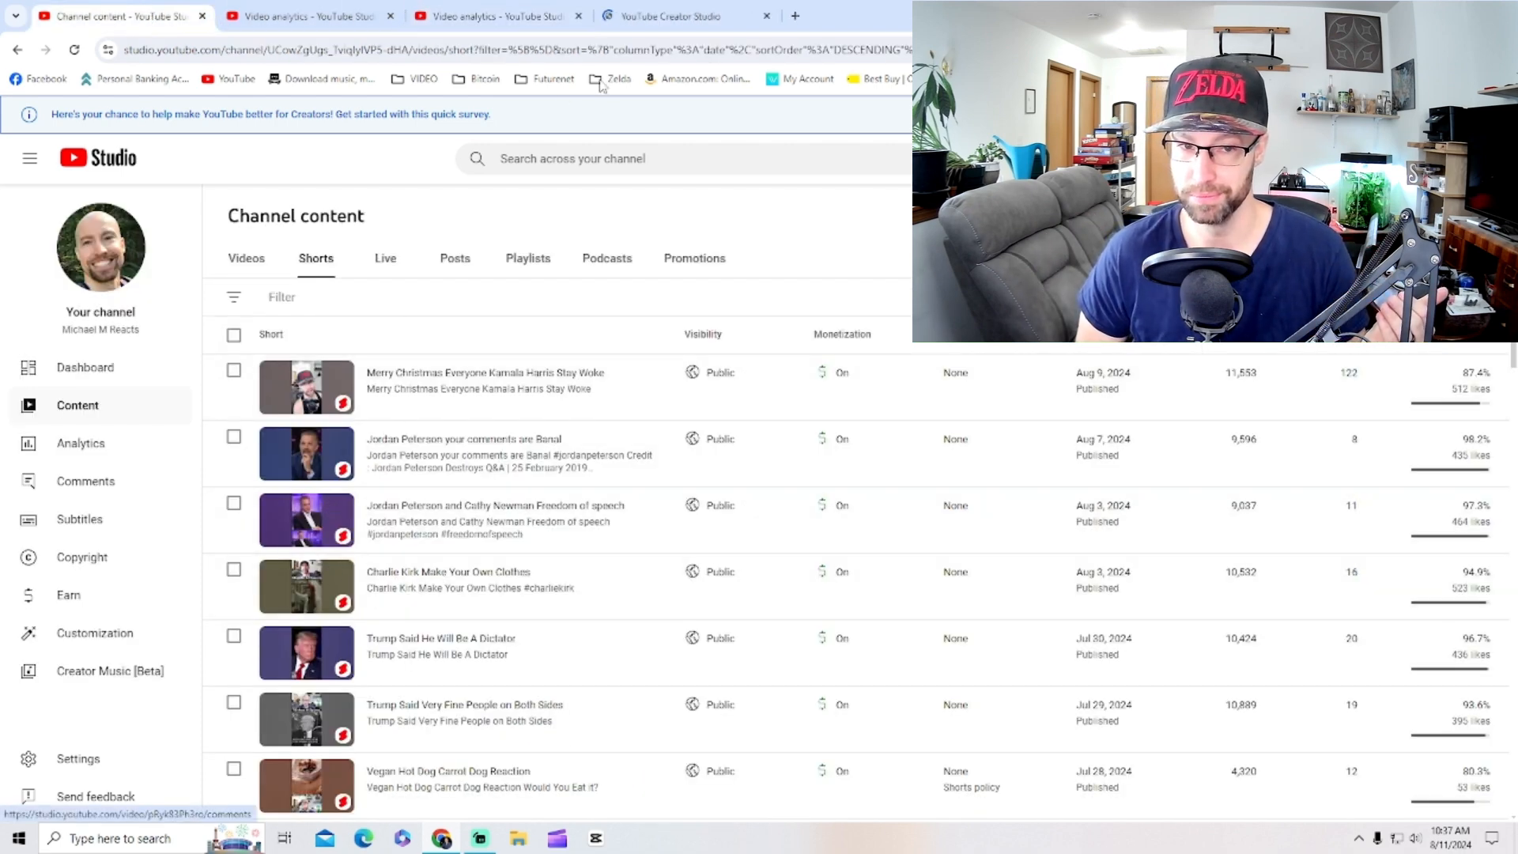
Open the Charlie Kirk Short's analytics and check retention: 10,535 views, 88.0% viewed
left_click(448, 571)
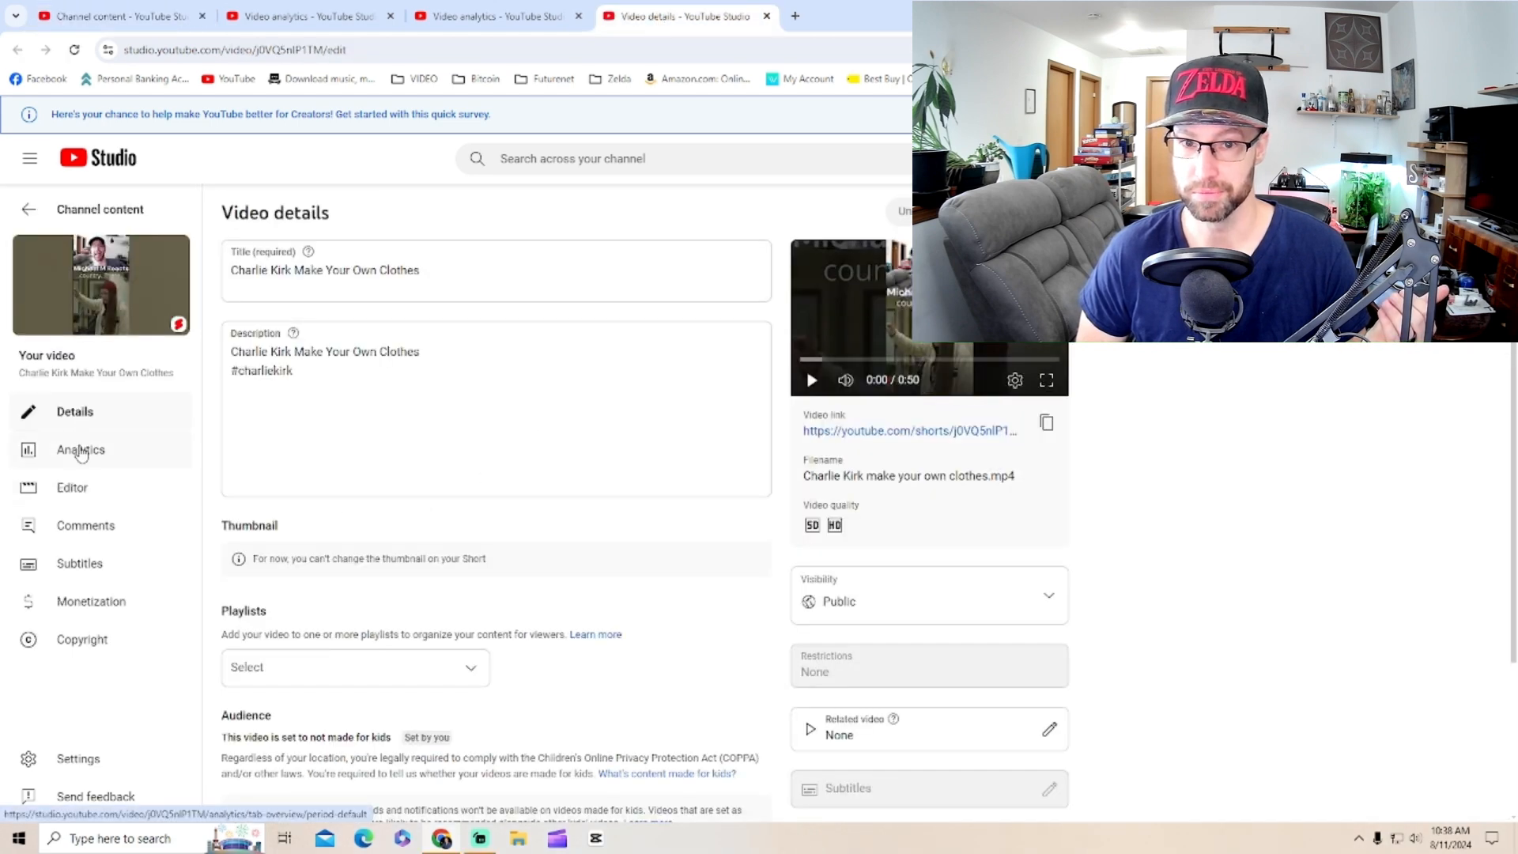
left_click(80, 449)
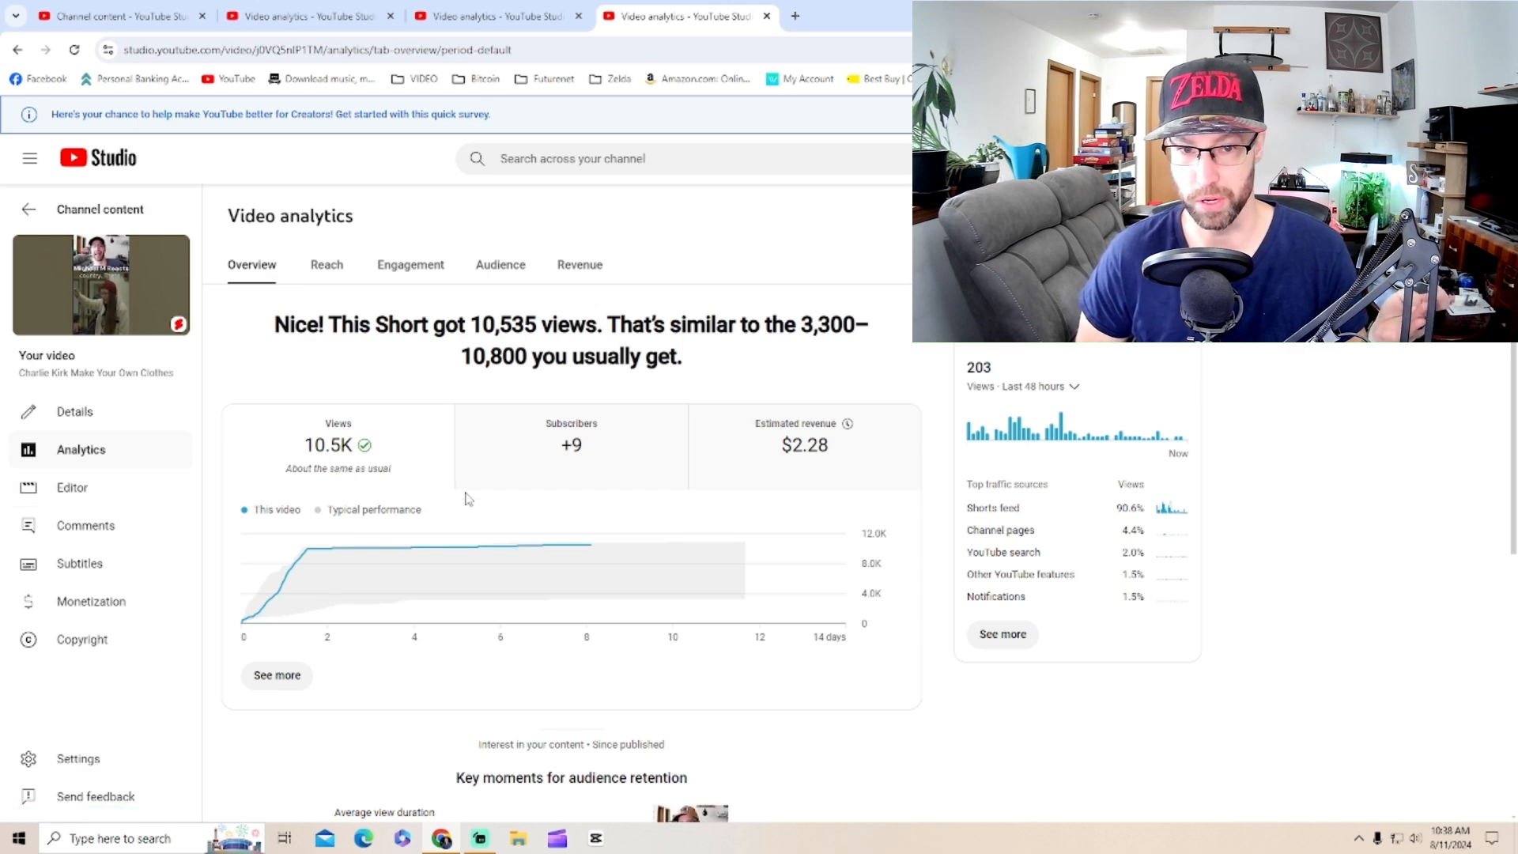
scroll("down", 3)
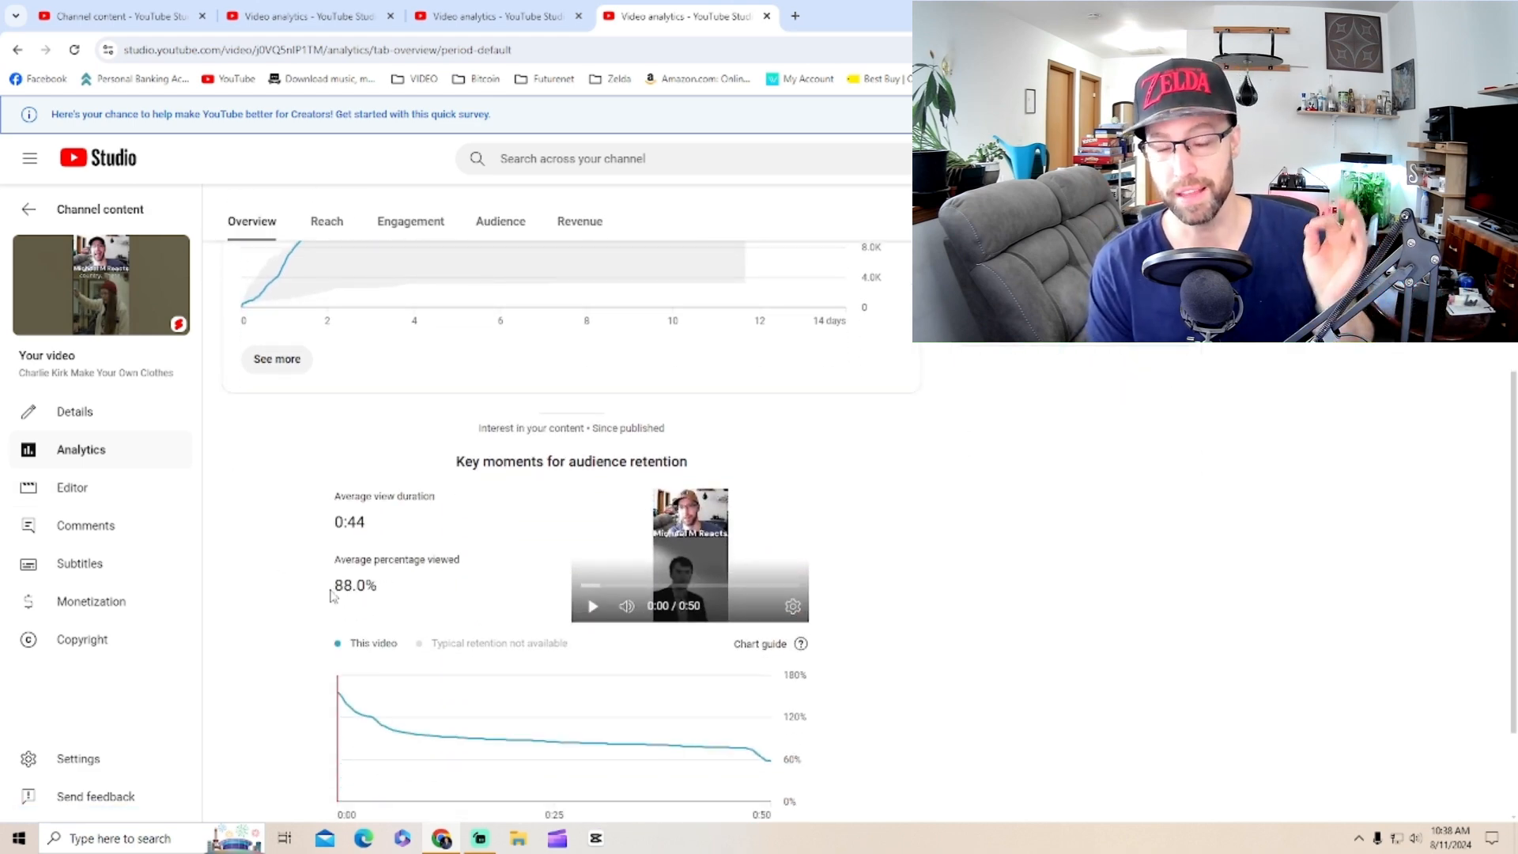
scroll("up", 3)
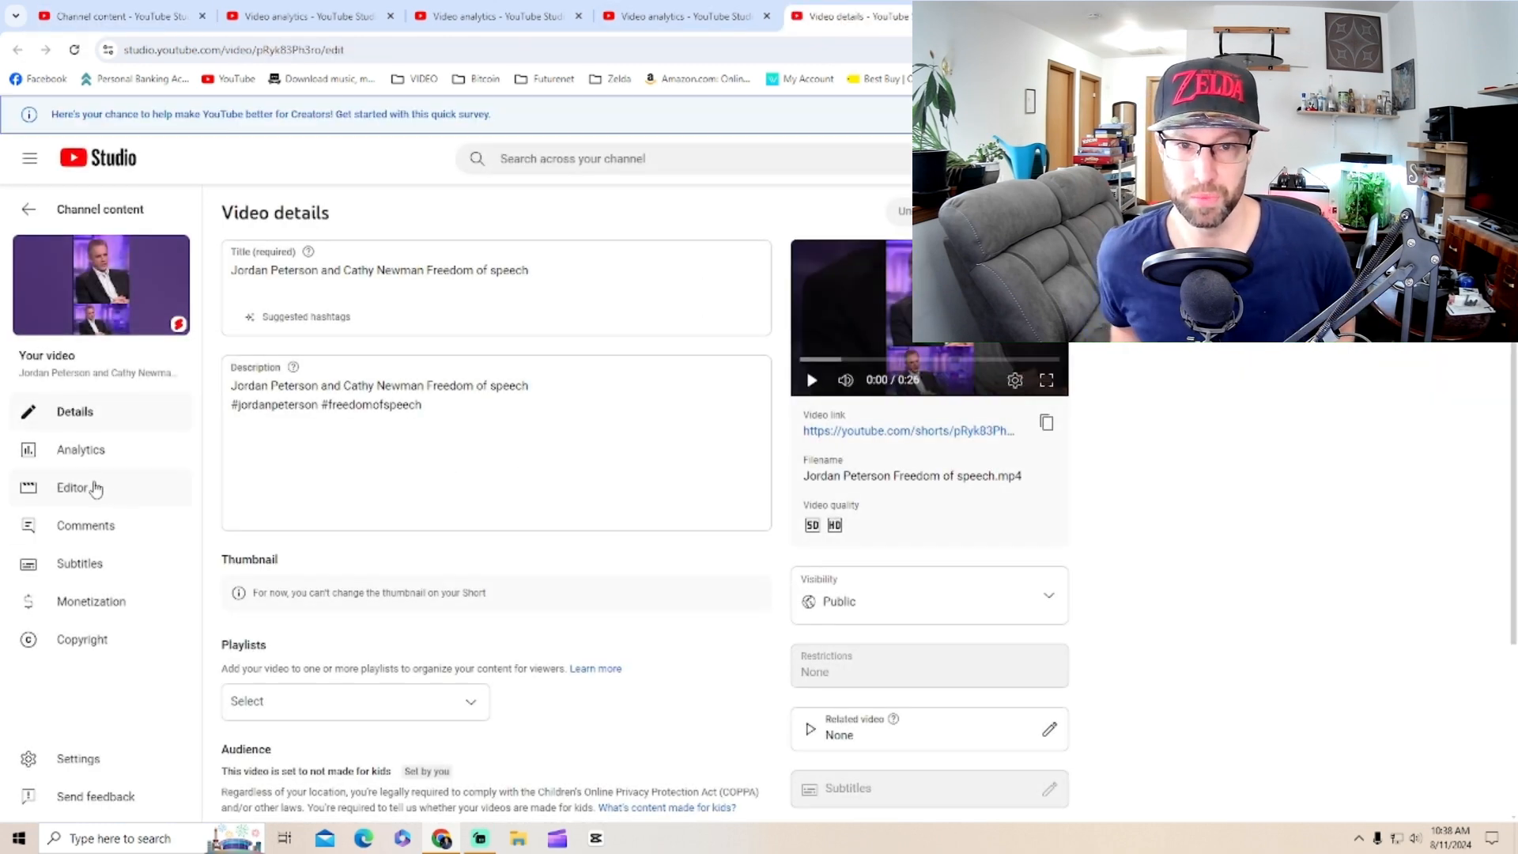
Check the Peterson and Newman Short's analytics: 9,038 views, 117.1% viewed
left_click(80, 449)
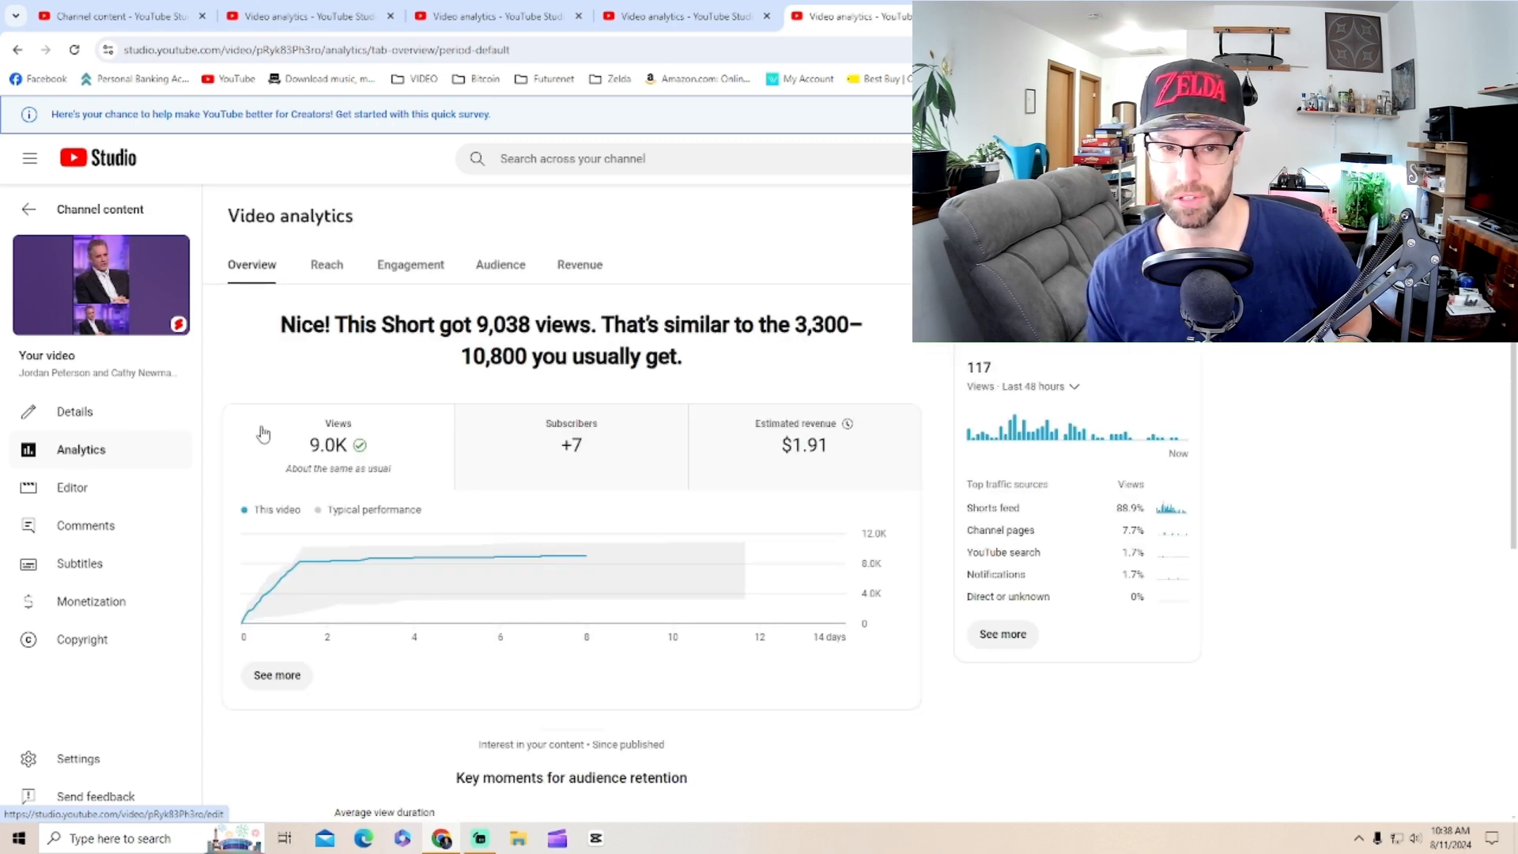
scroll("down", 3)
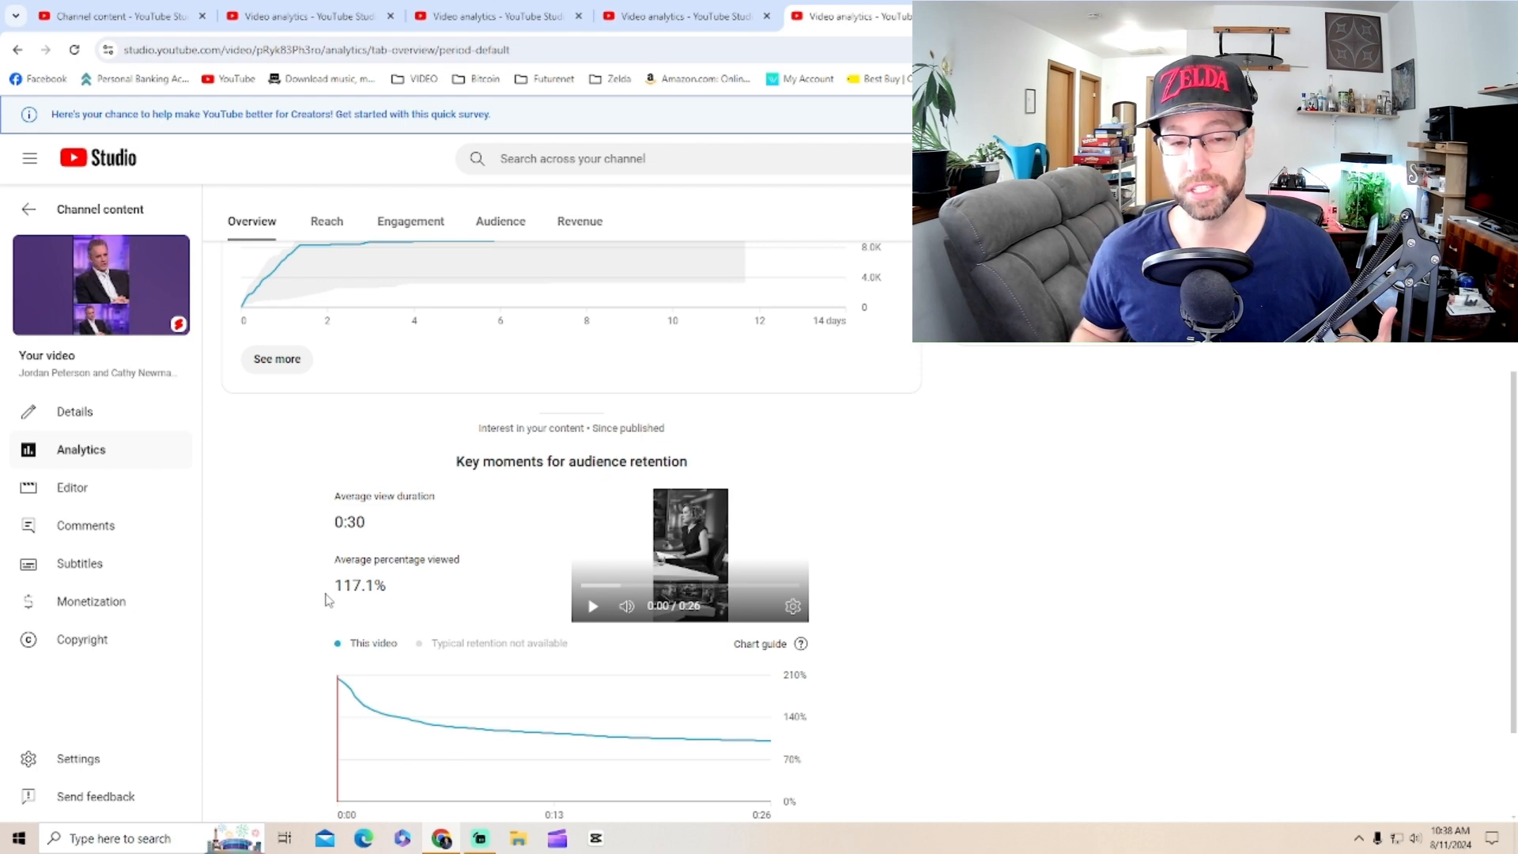
scroll("down", 3)
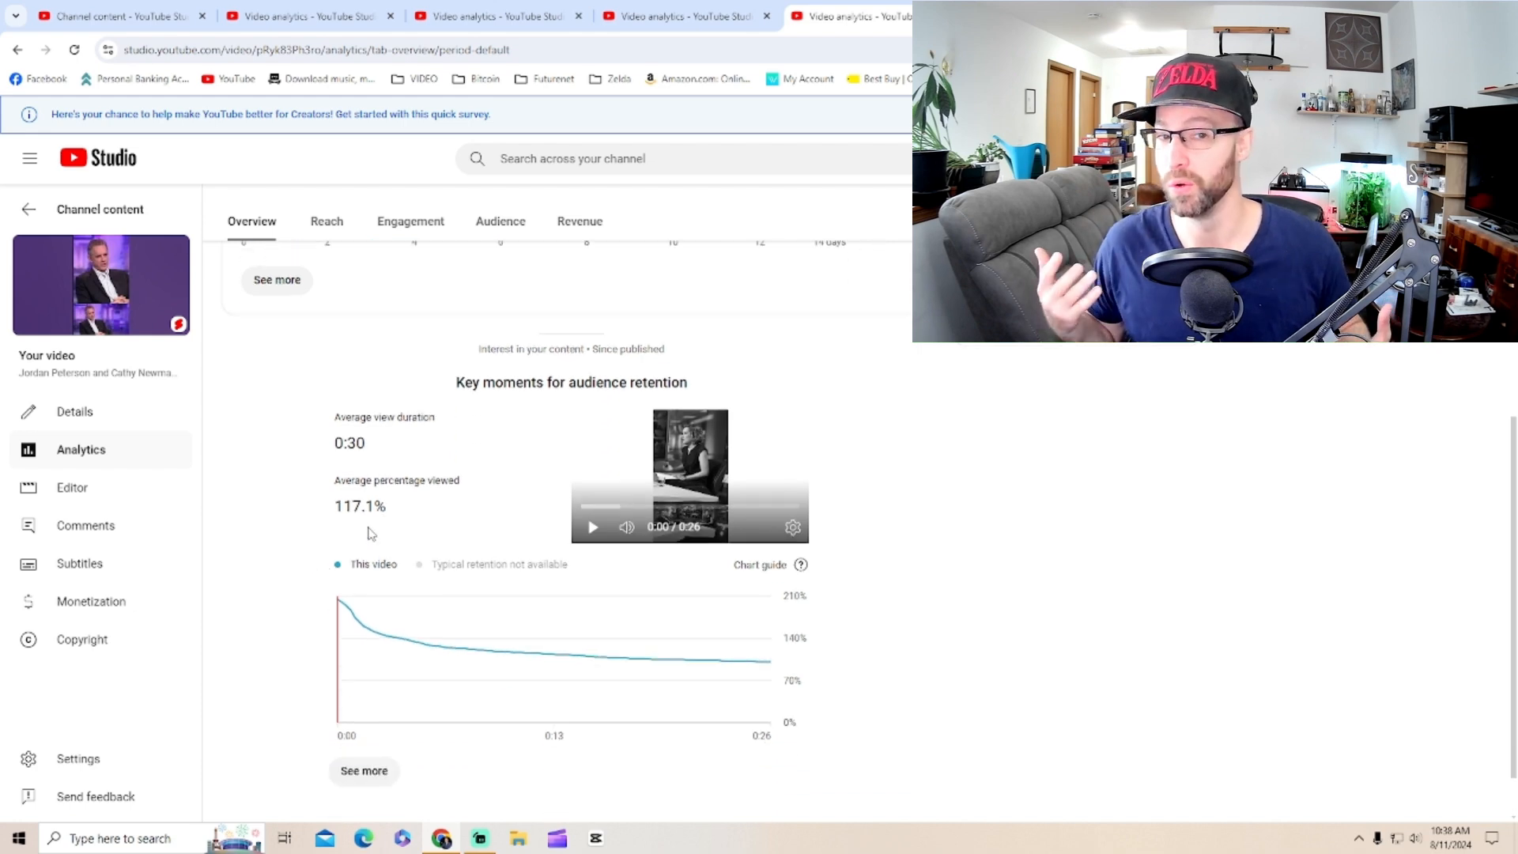
scroll("up", 3)
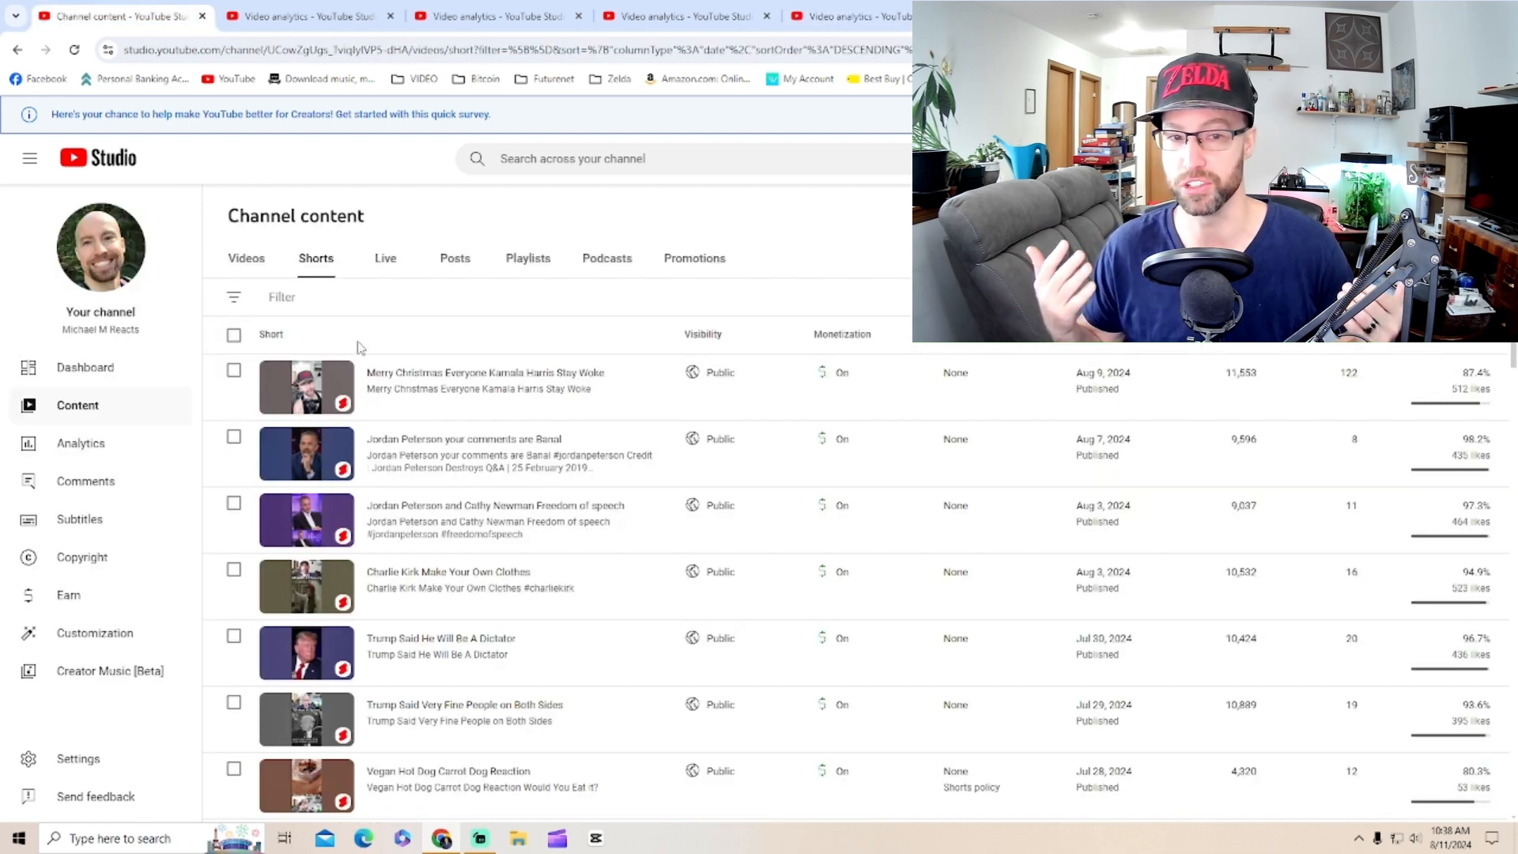
mouse_move(463, 439)
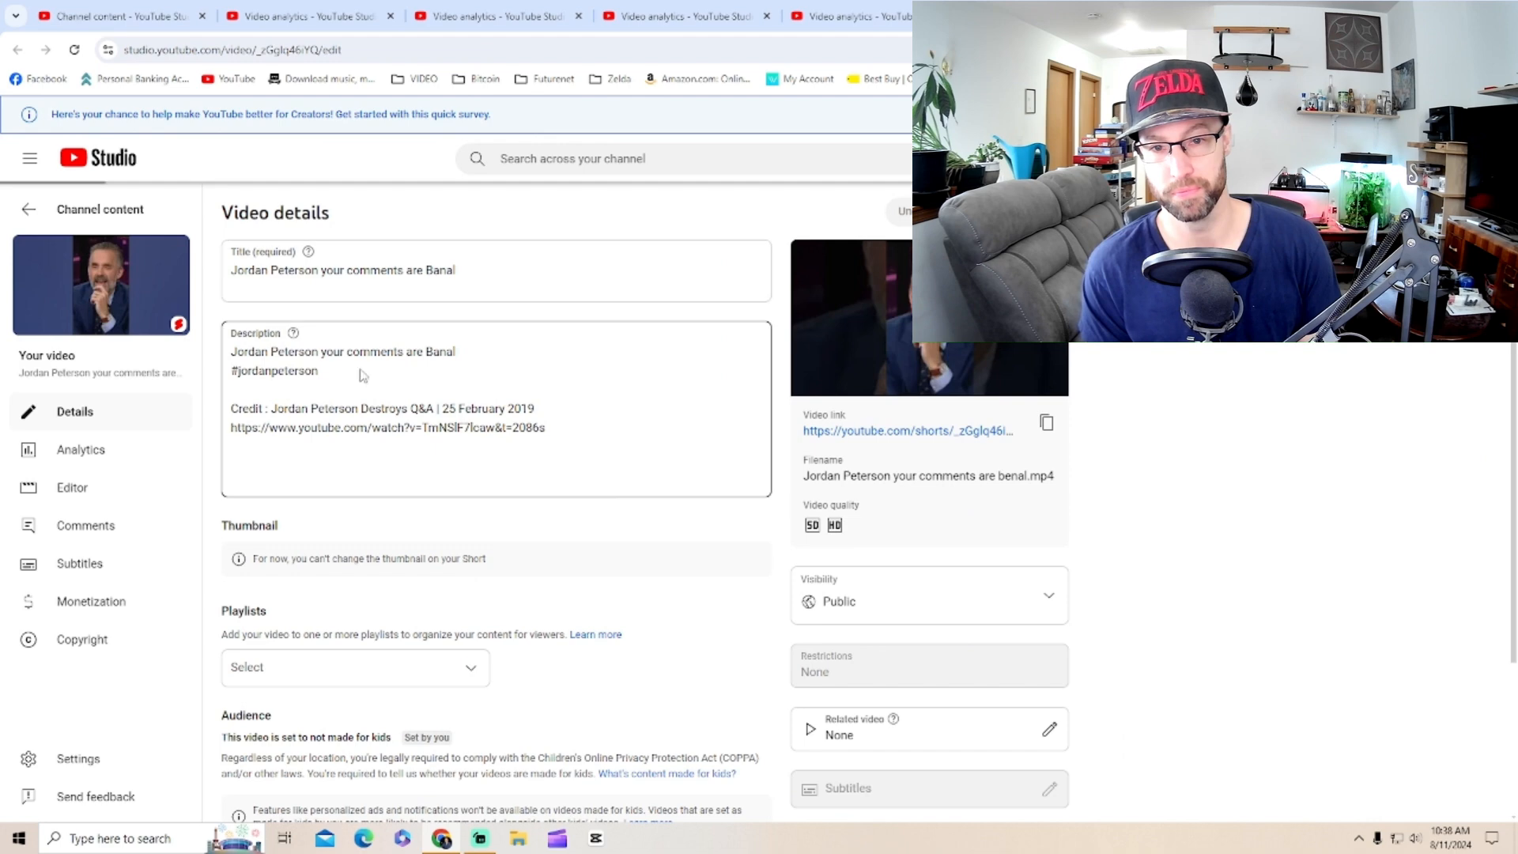
Check the Banal Short's analytics and retention chart: 9.6K views, 108.3% viewed
left_click(80, 449)
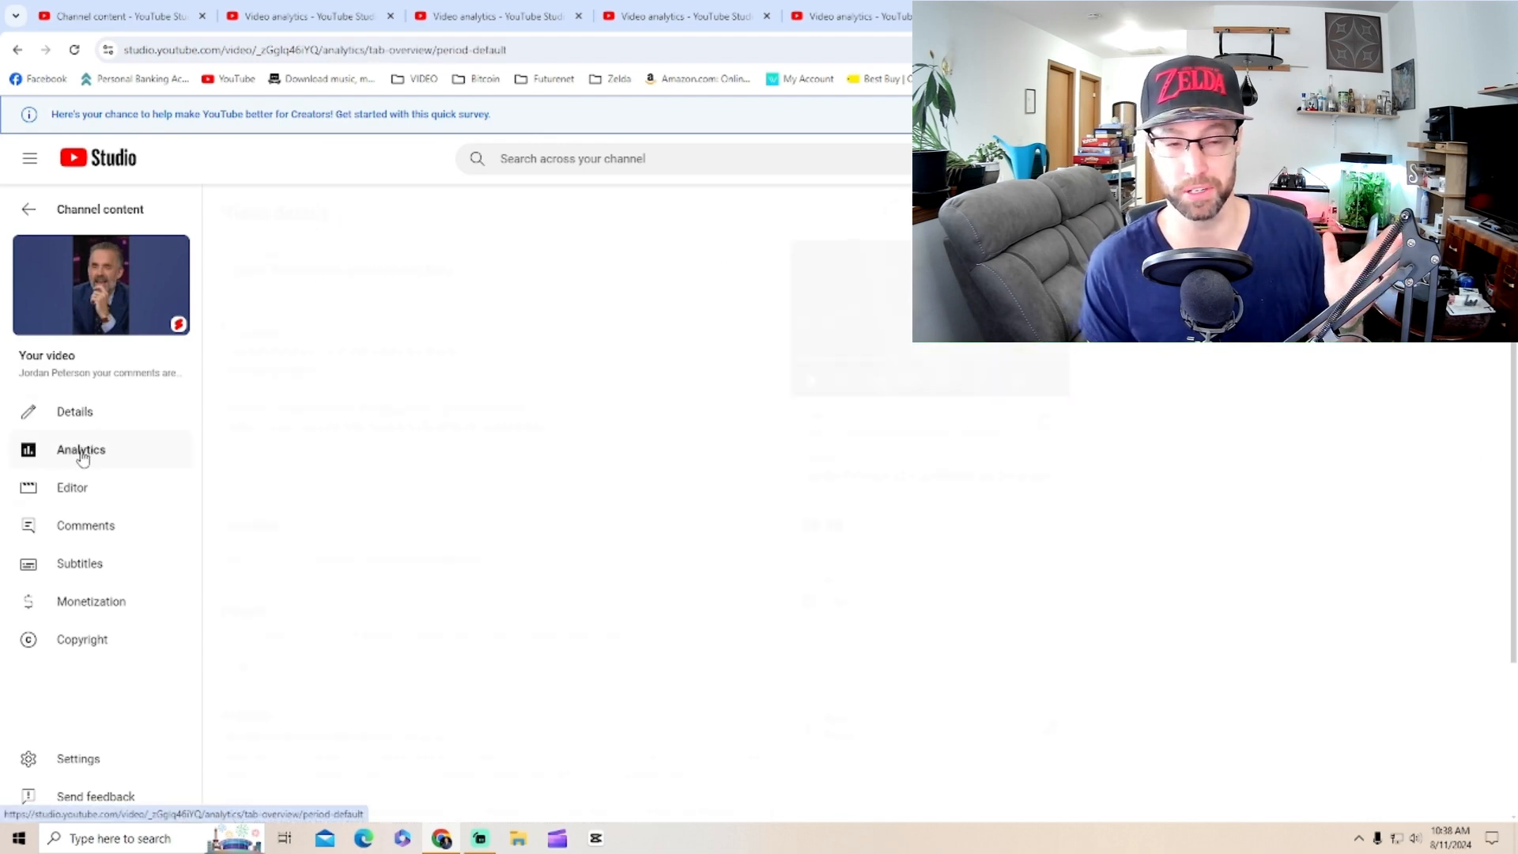
left_click(80, 449)
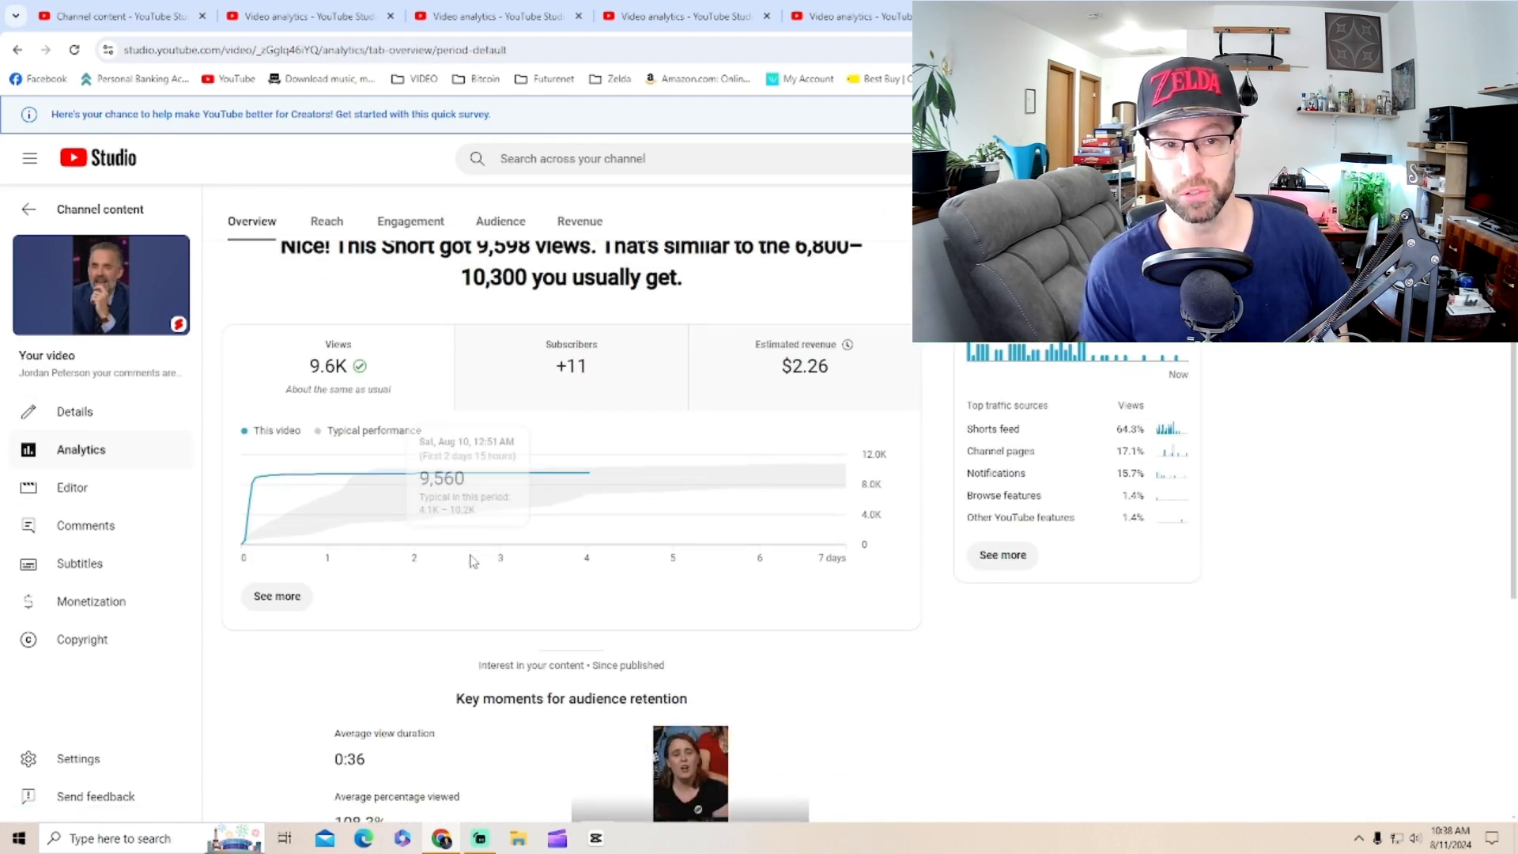
scroll("down", 3)
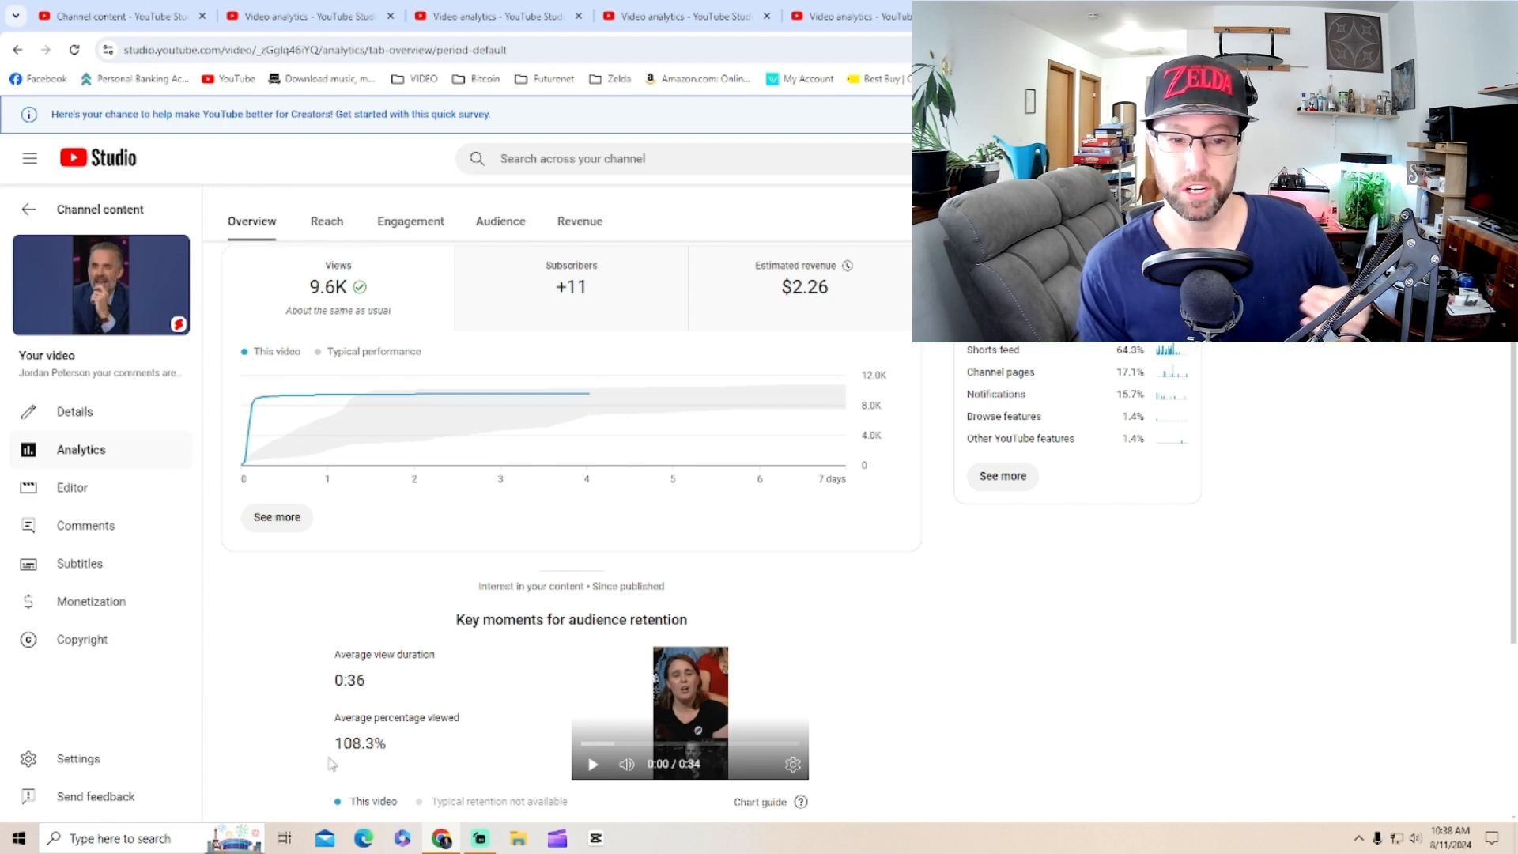
scroll("down", 3)
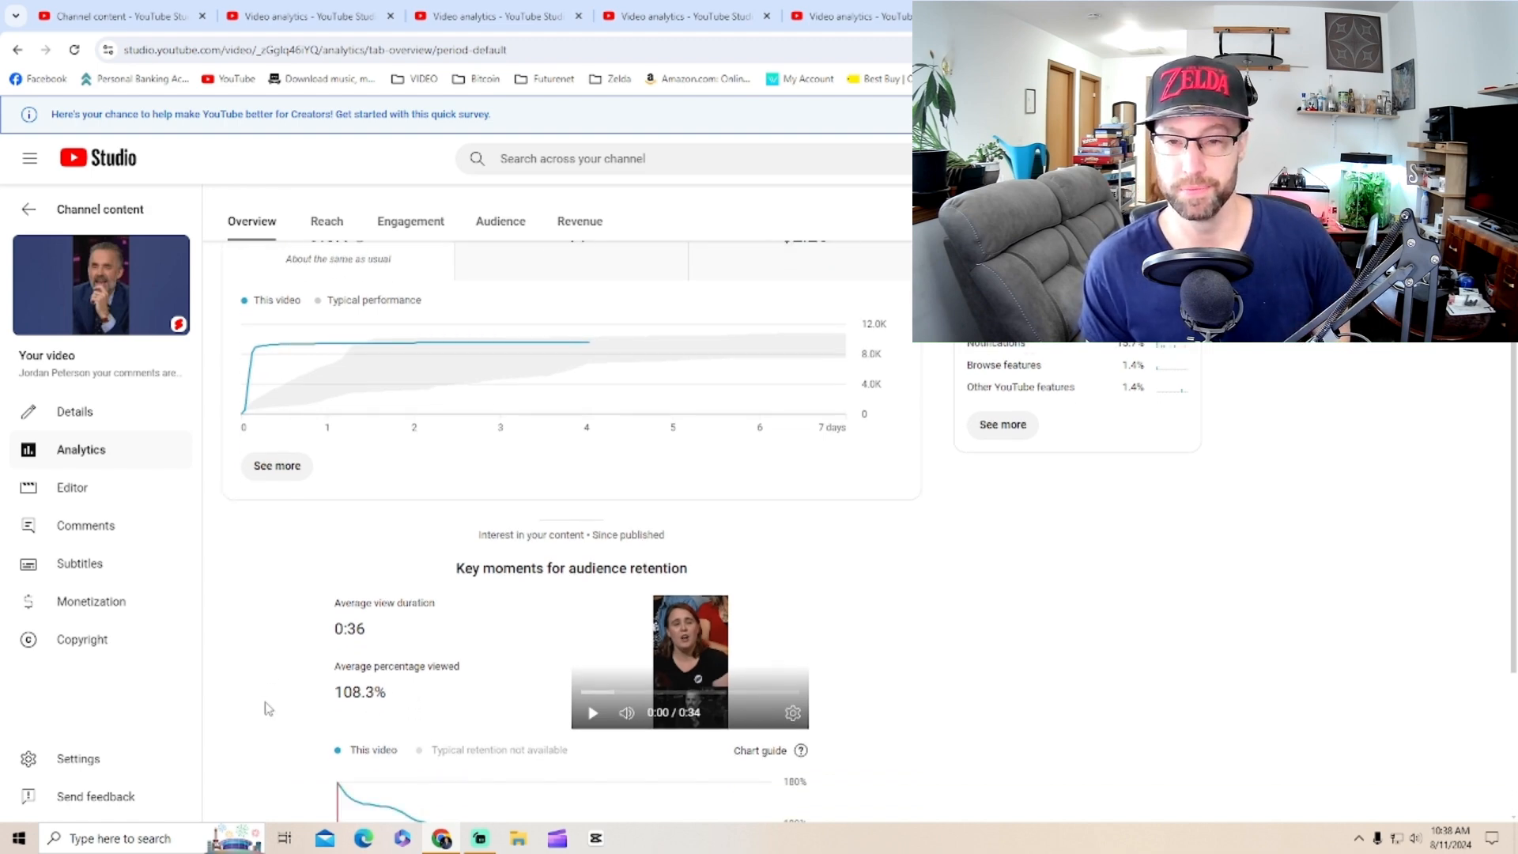
scroll("down", 3)
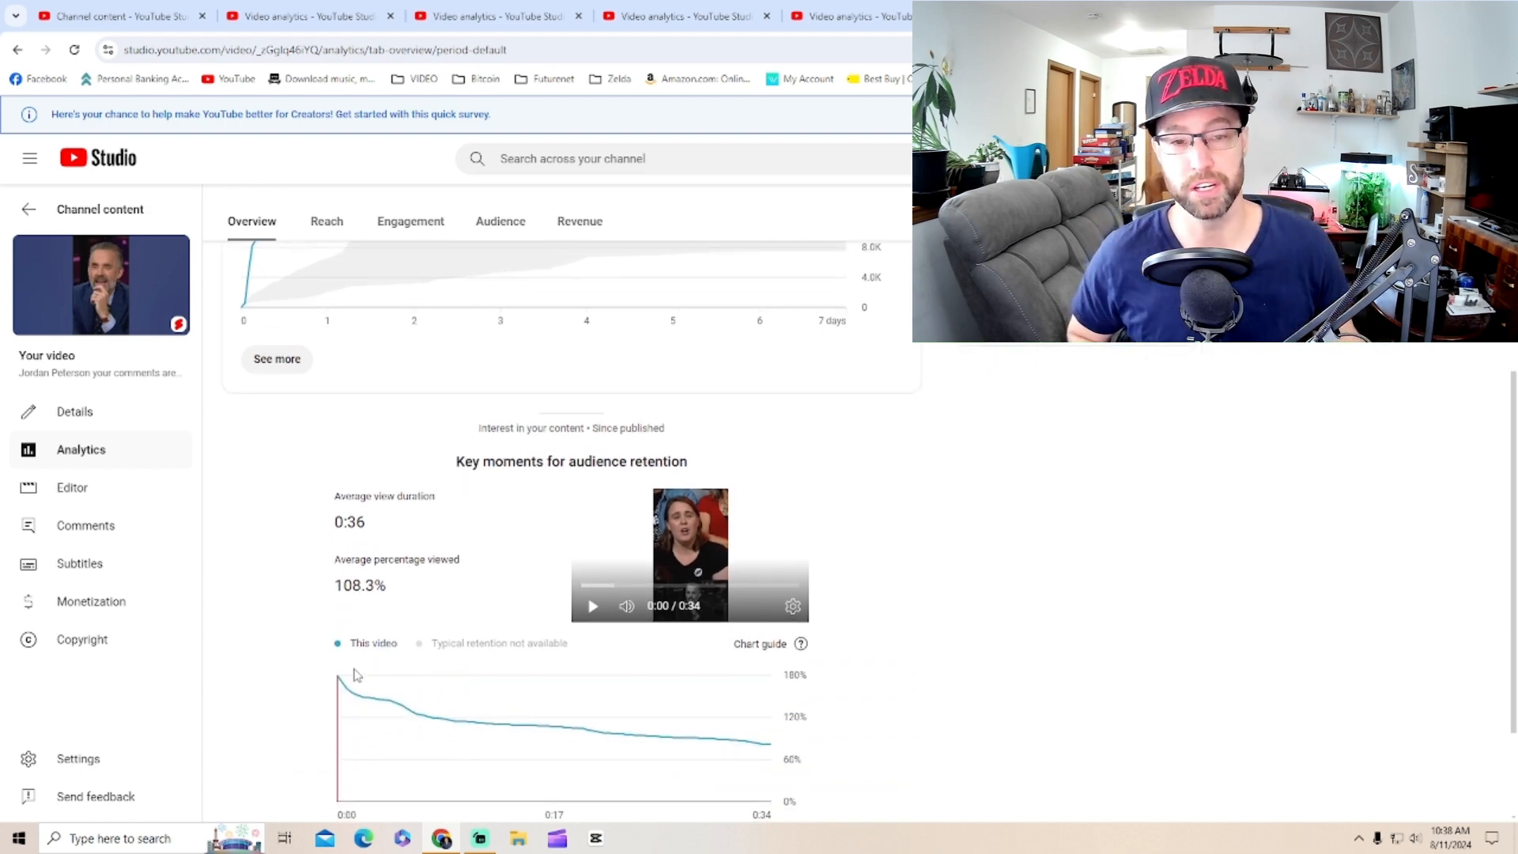
scroll("up", 3)
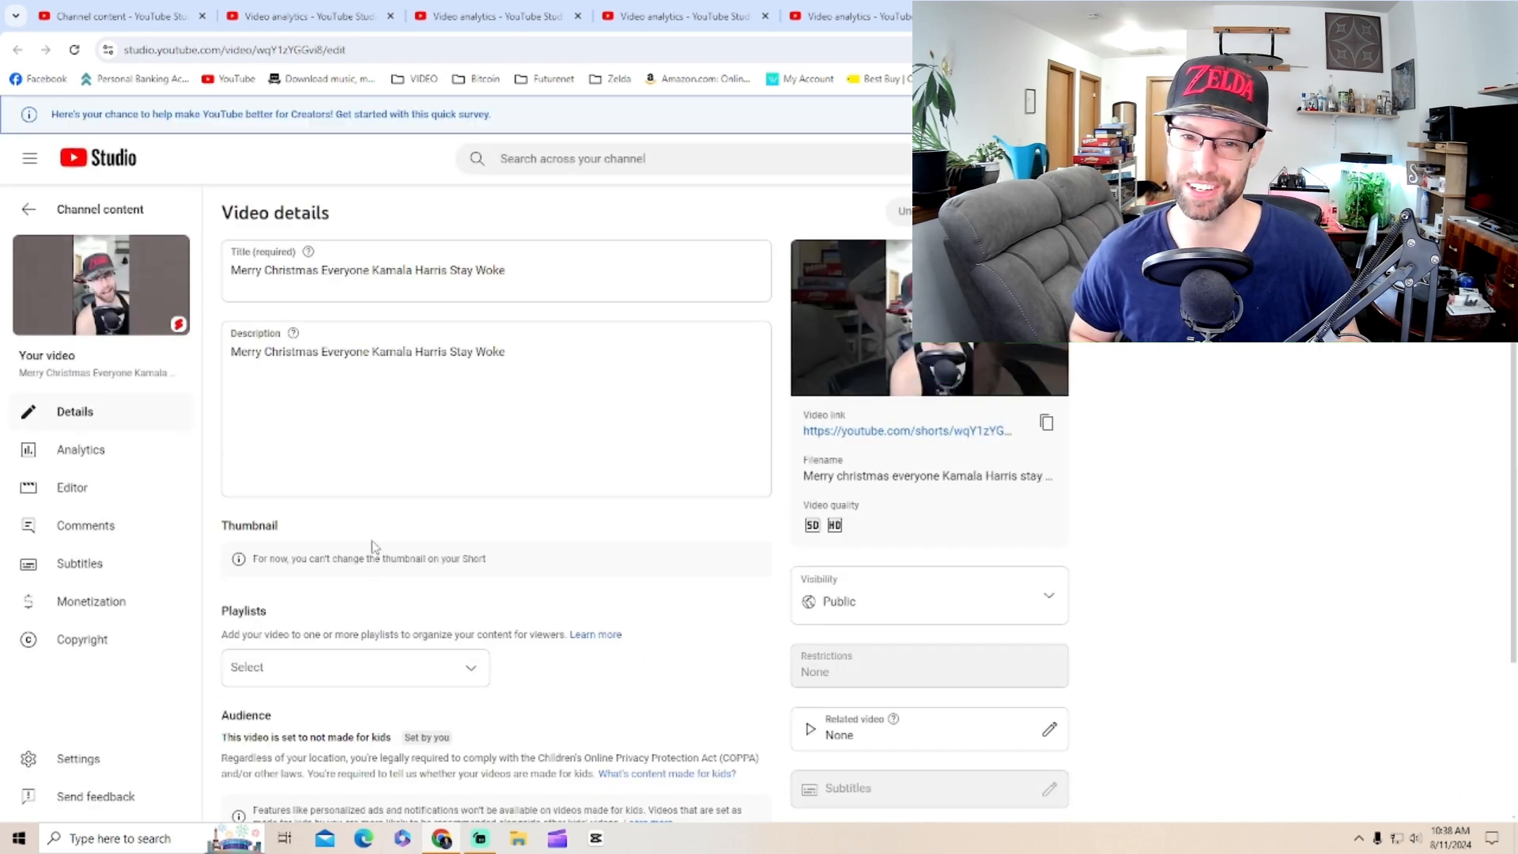
Show the Merry Christmas Short's analytics: 11.6K views, 122.9% average viewed, retention curve
scroll("down", 3)
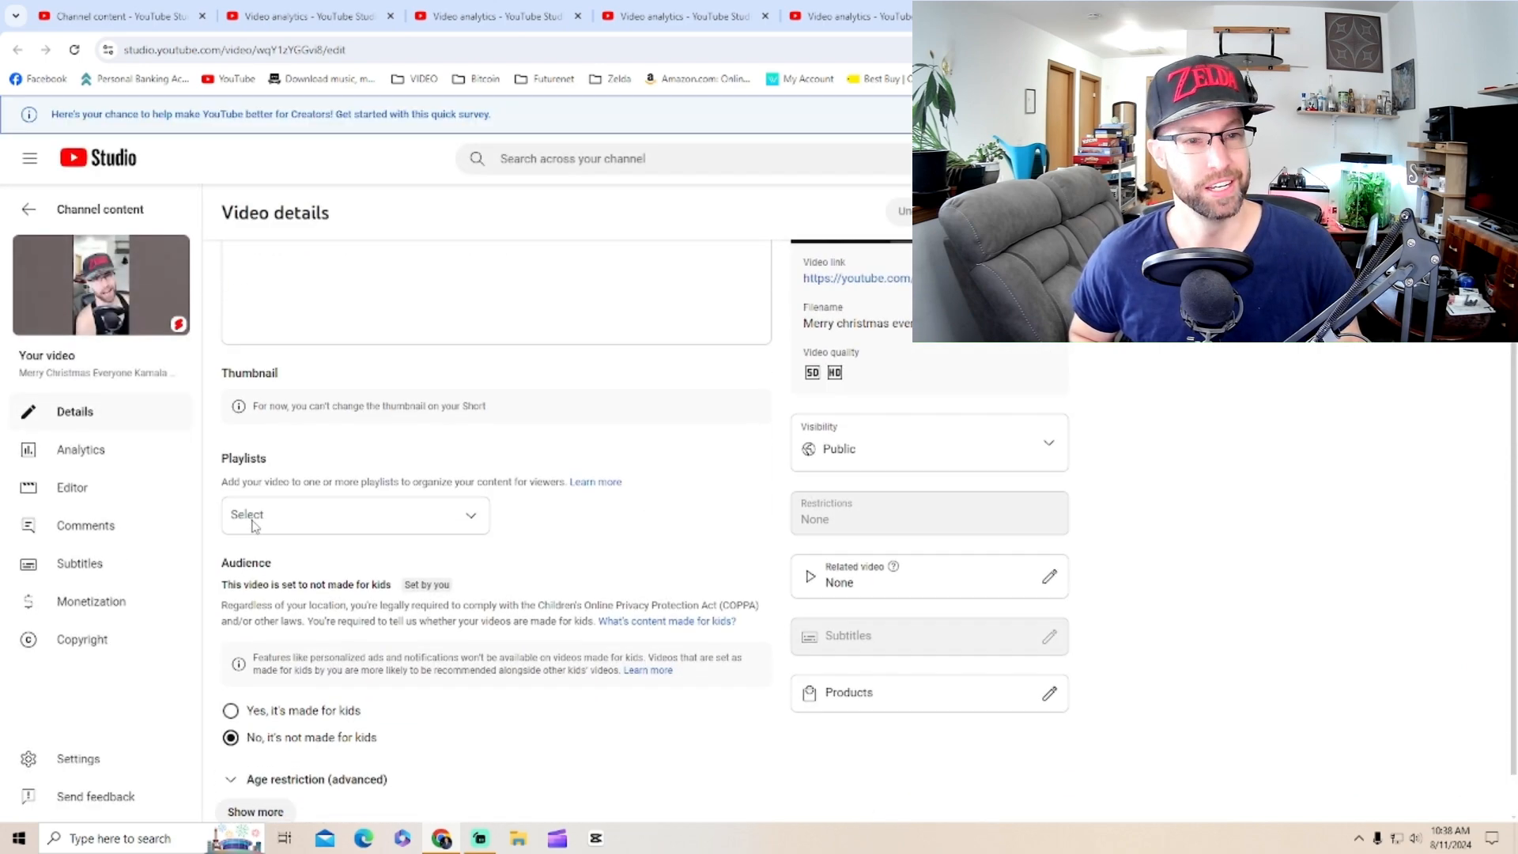
left_click(80, 450)
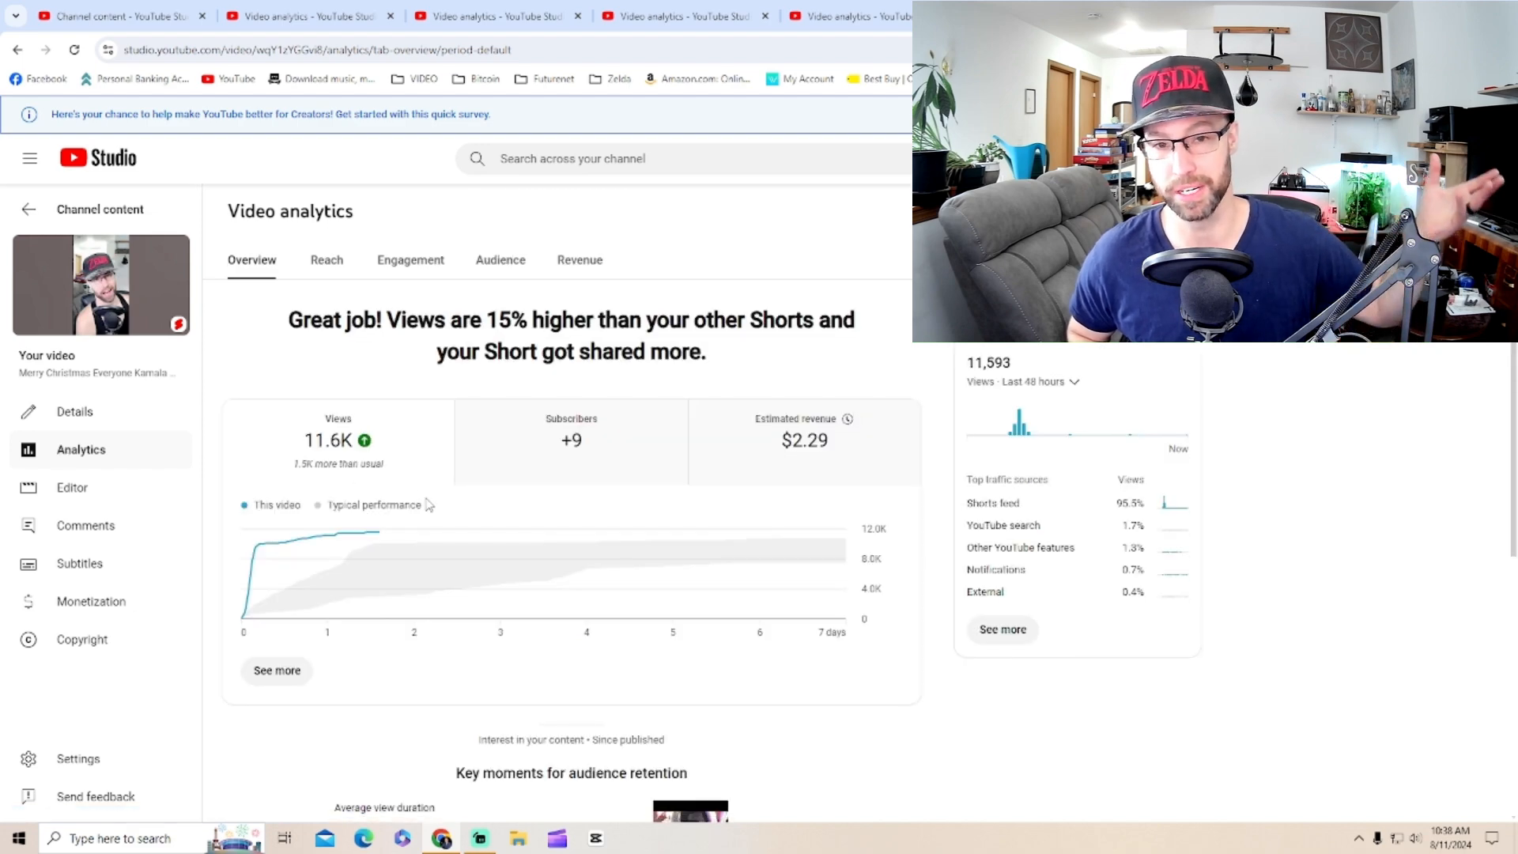
scroll("down", 3)
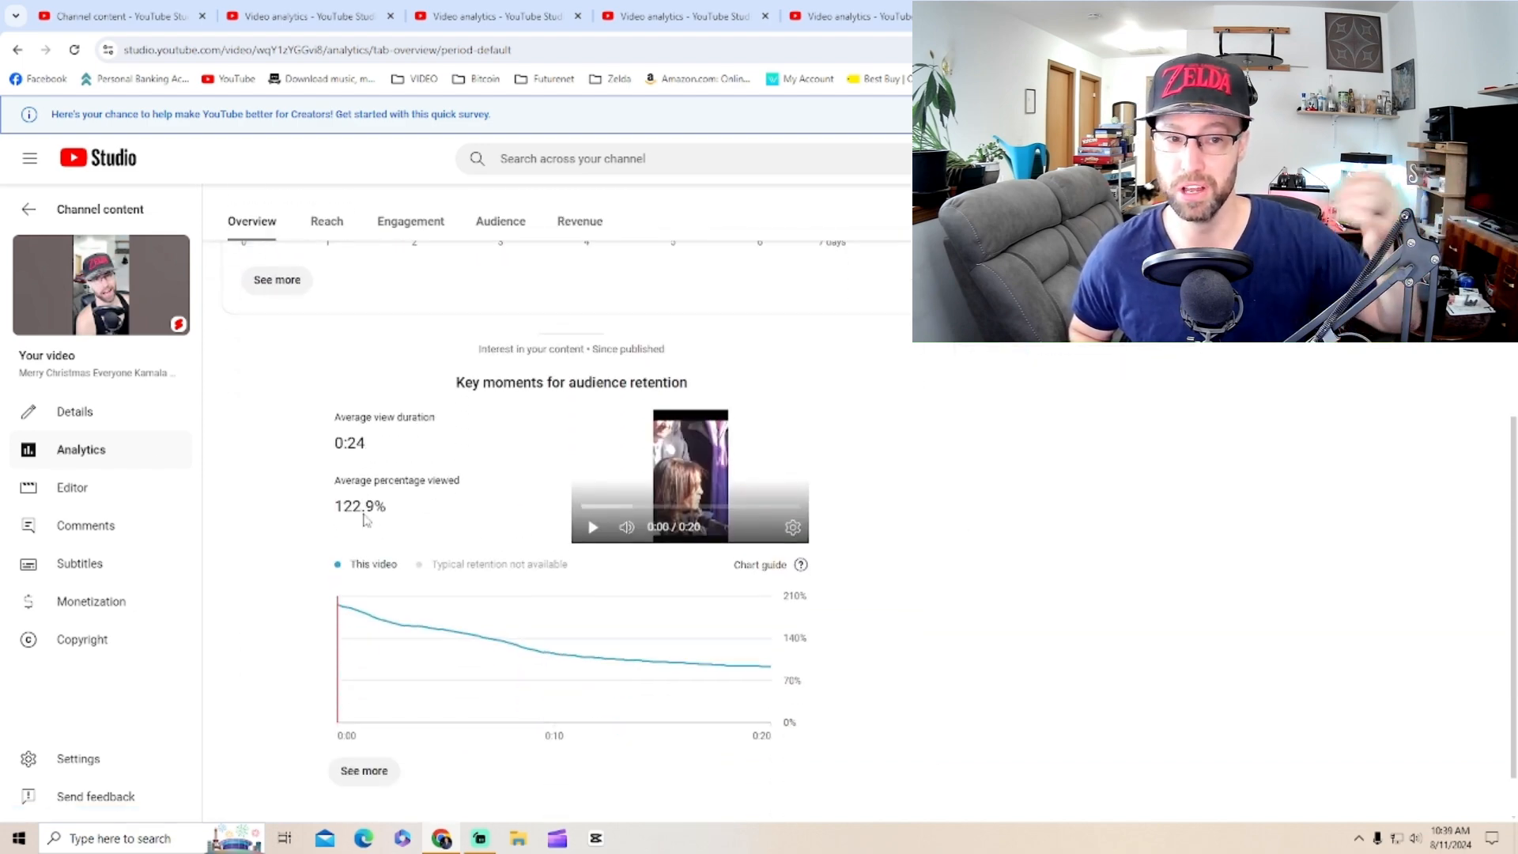
mouse_move(373, 545)
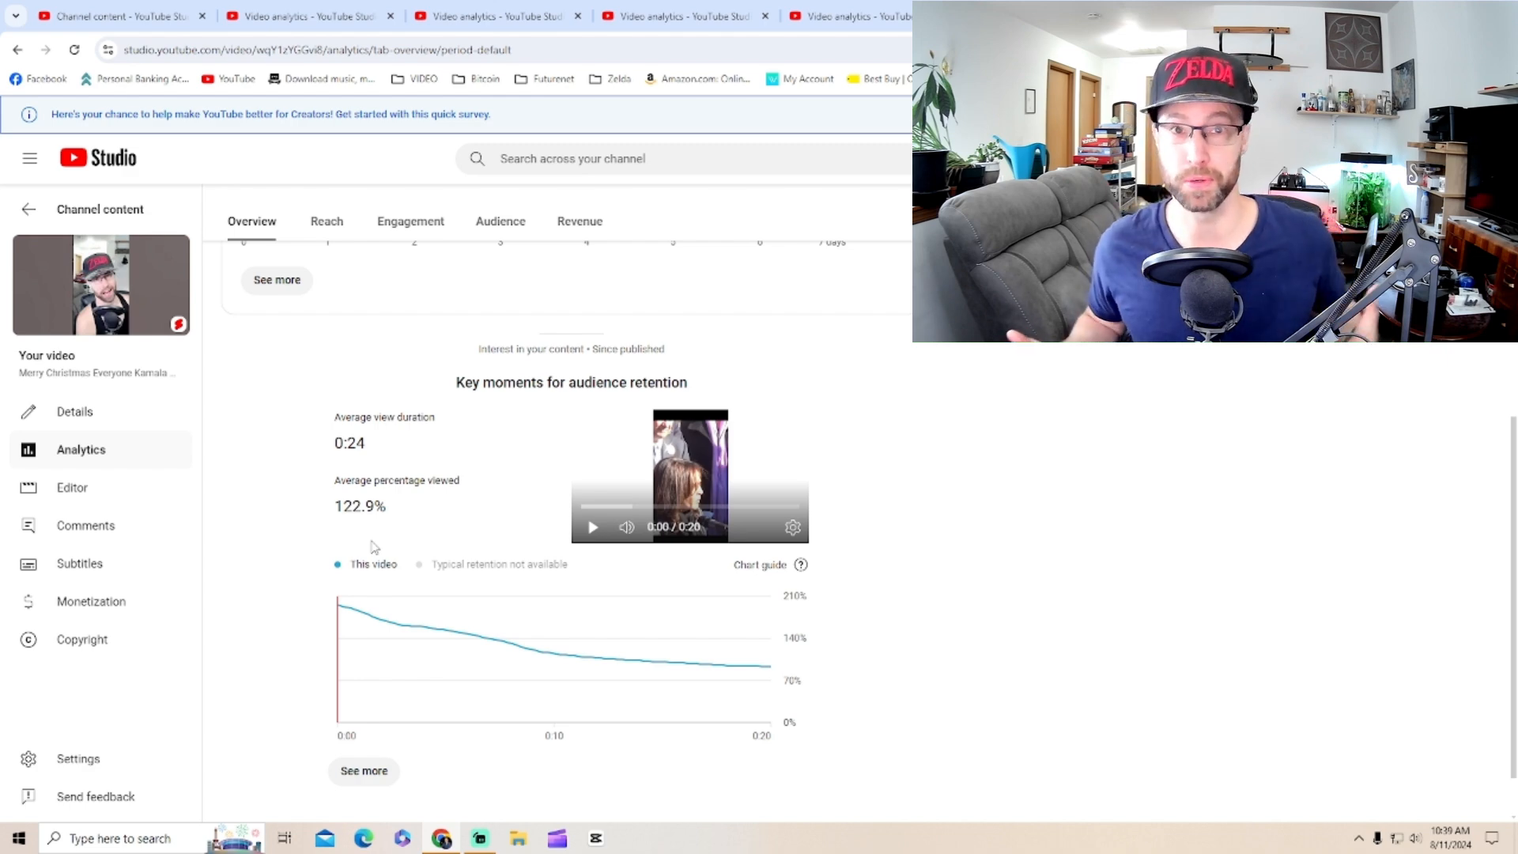
mouse_move(297, 543)
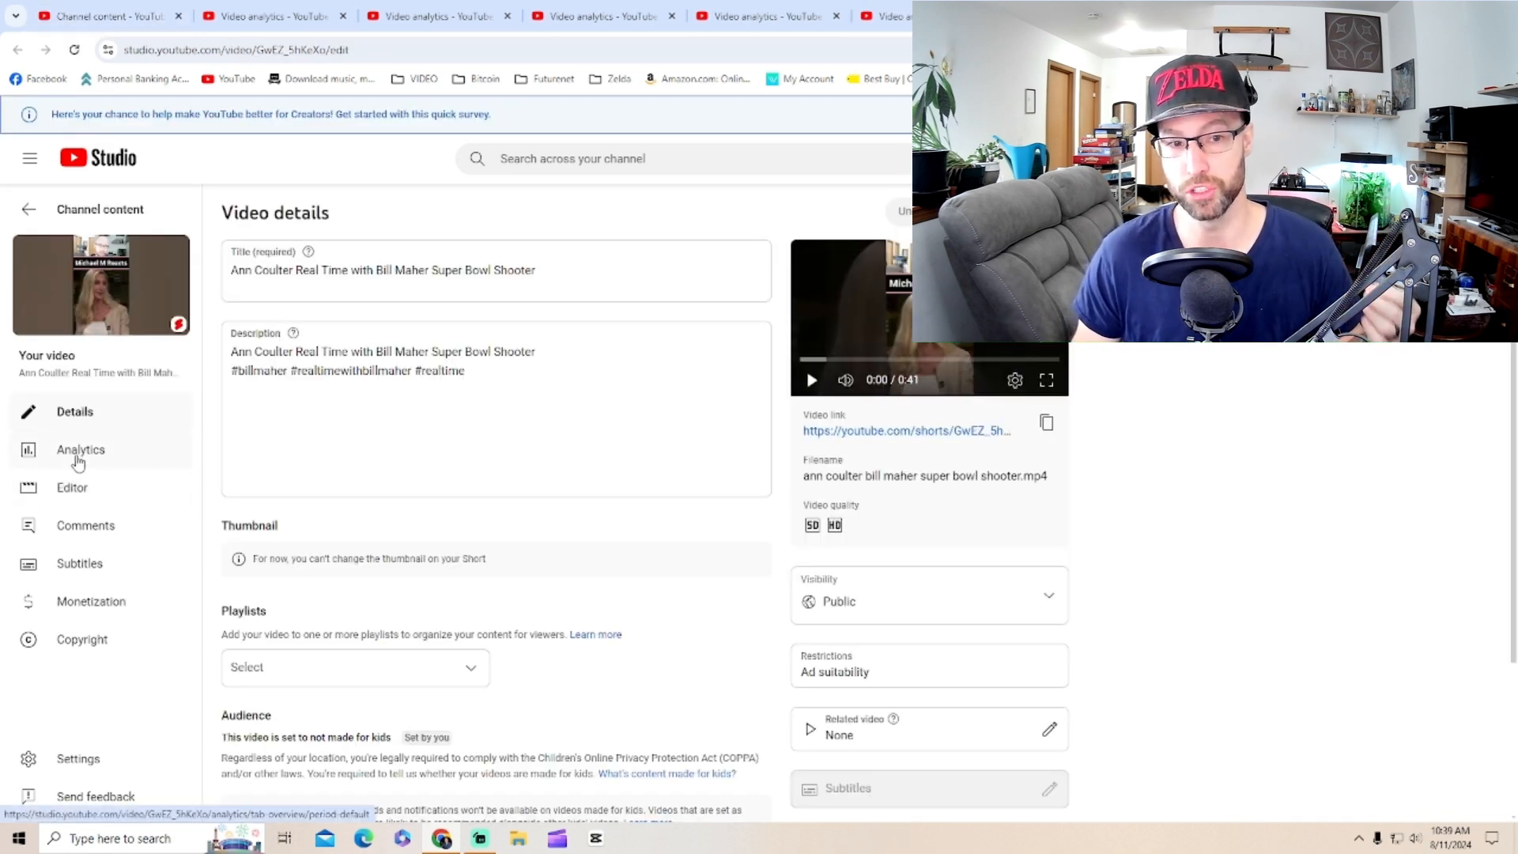
Check the Ann Coulter Short's analytics: 10.3M views, +14.2K subscribers, $260.56, 100.4% viewed
left_click(81, 449)
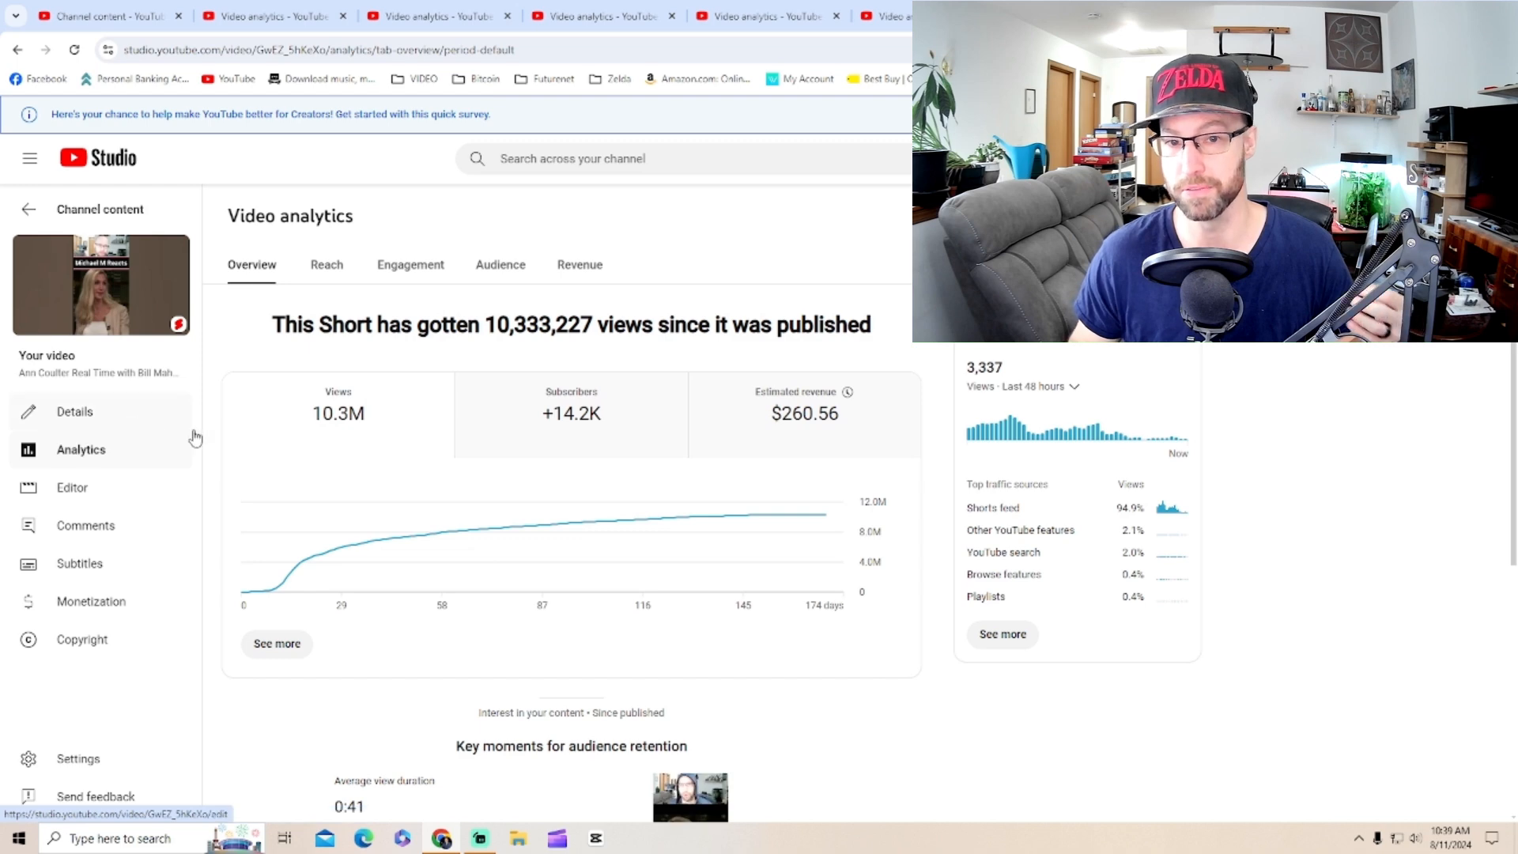
scroll("down", 3)
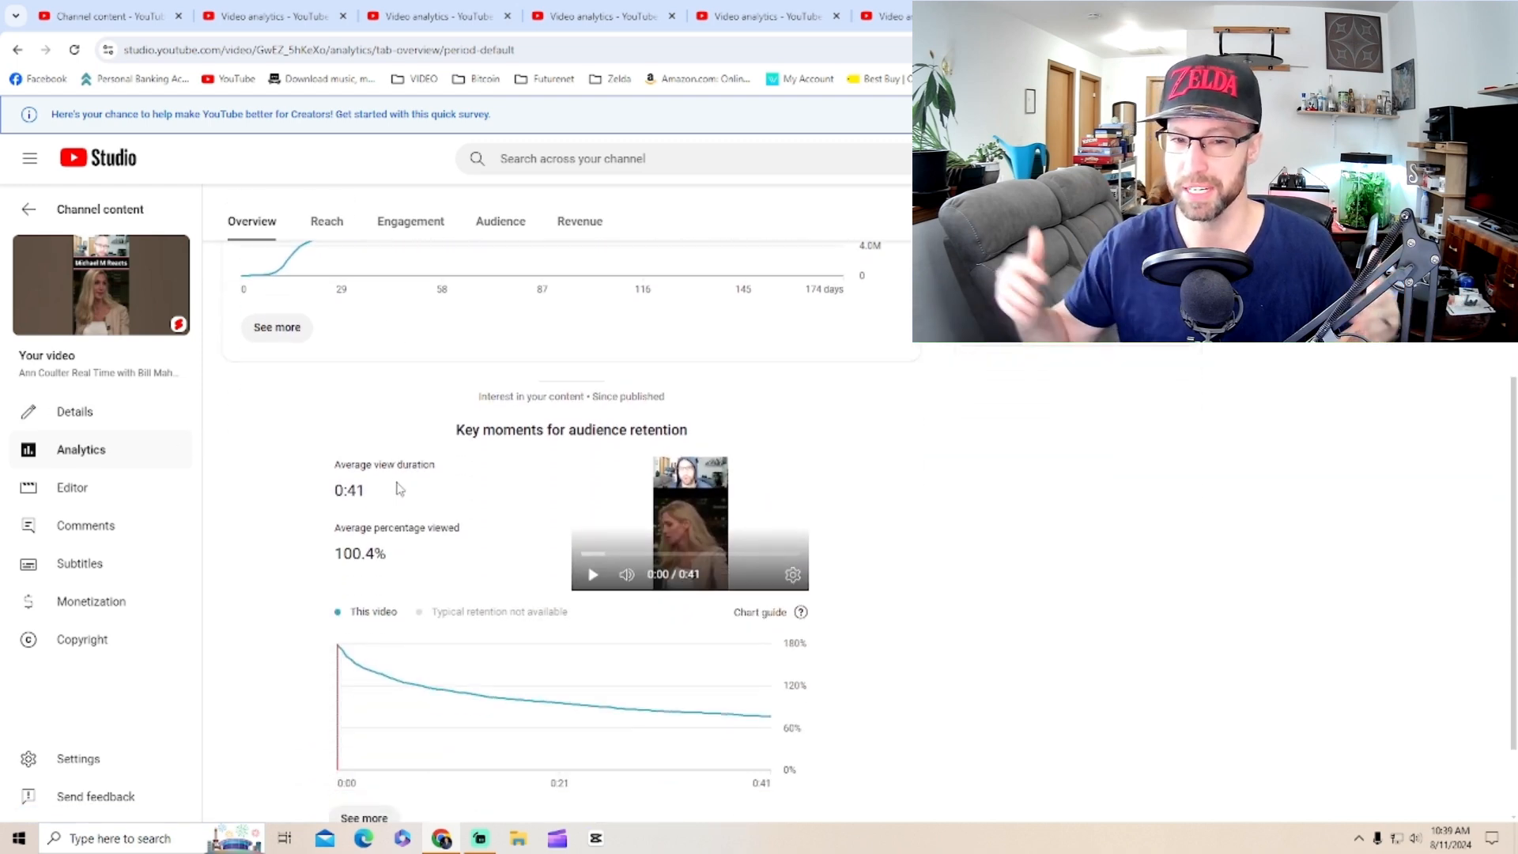
scroll("down", 3)
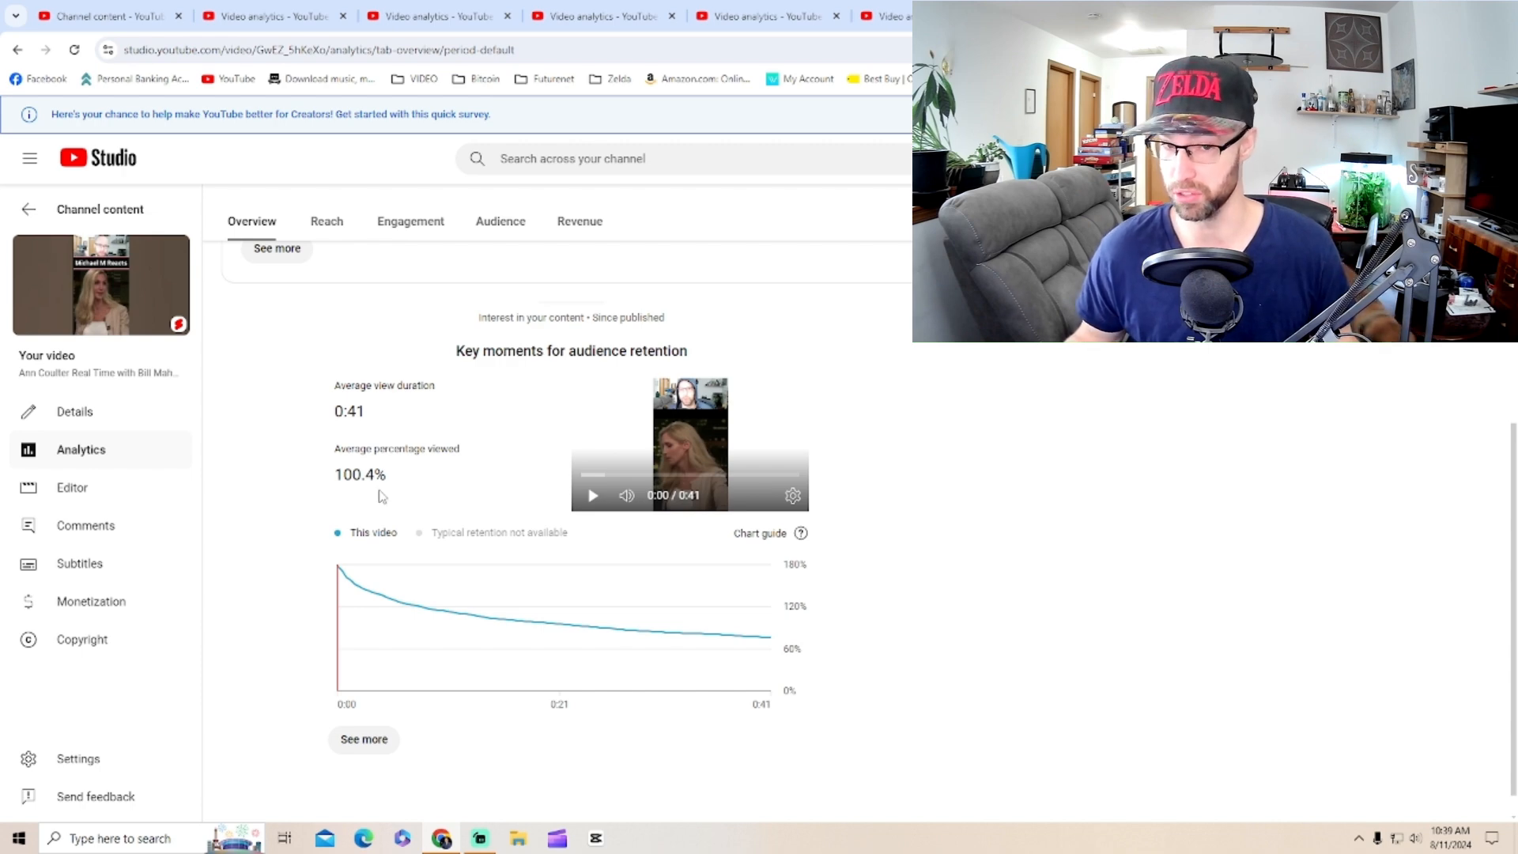
scroll("up", 3)
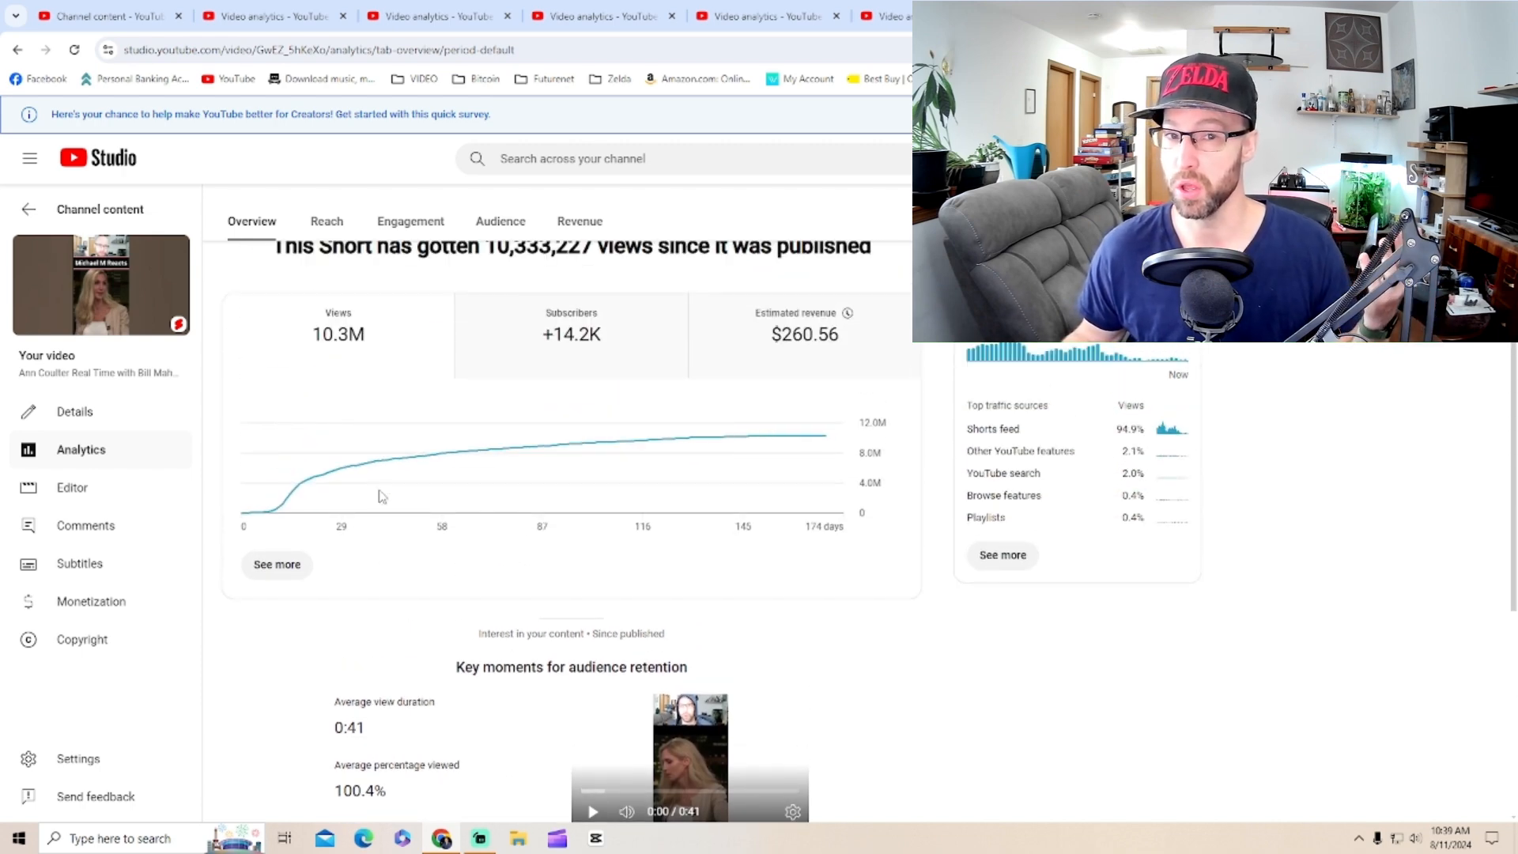
scroll("up", 3)
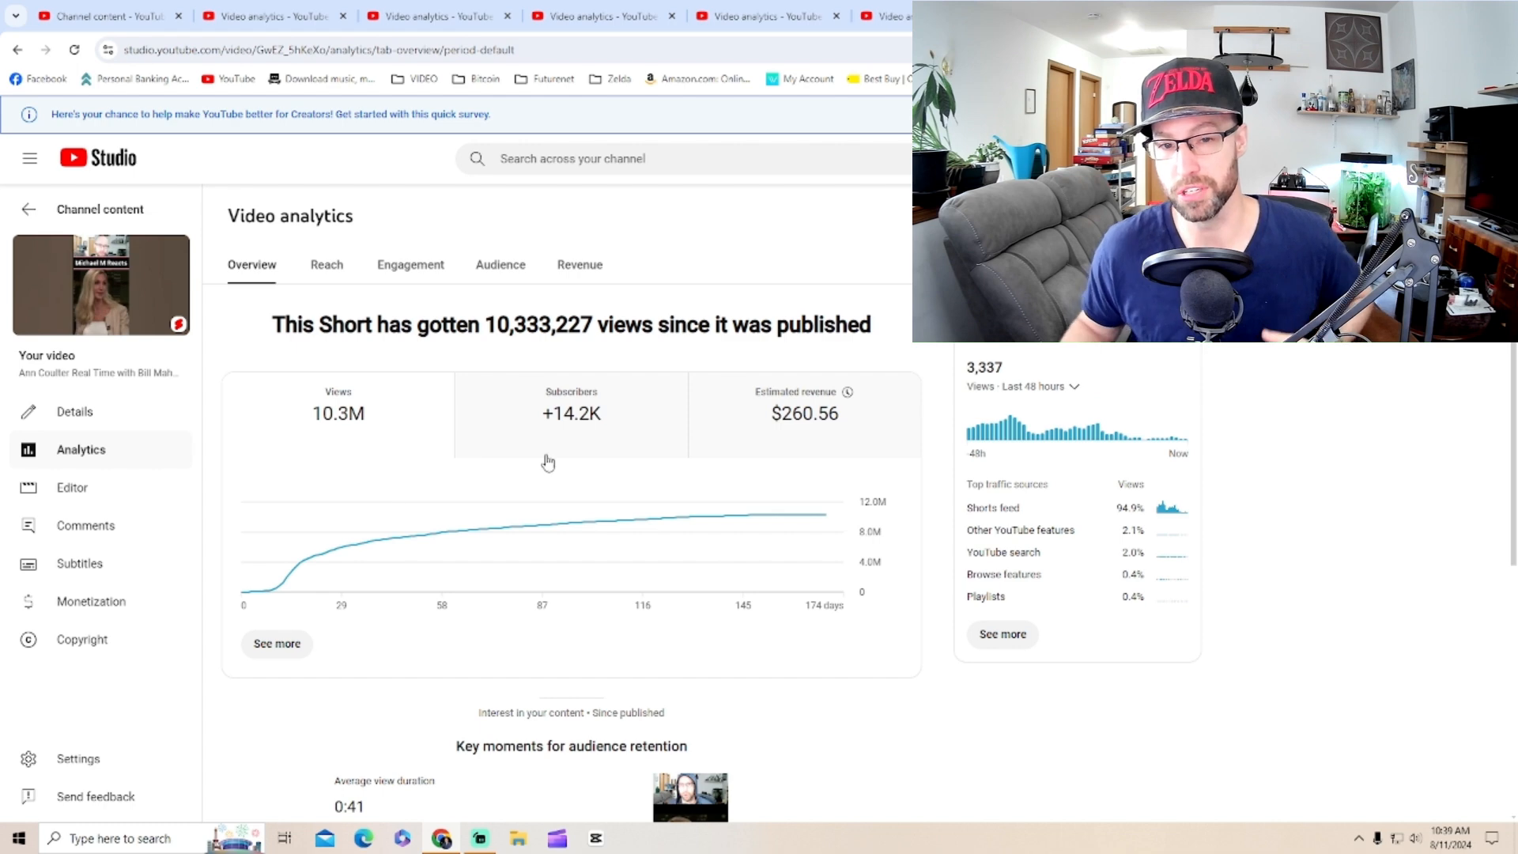
mouse_move(682, 431)
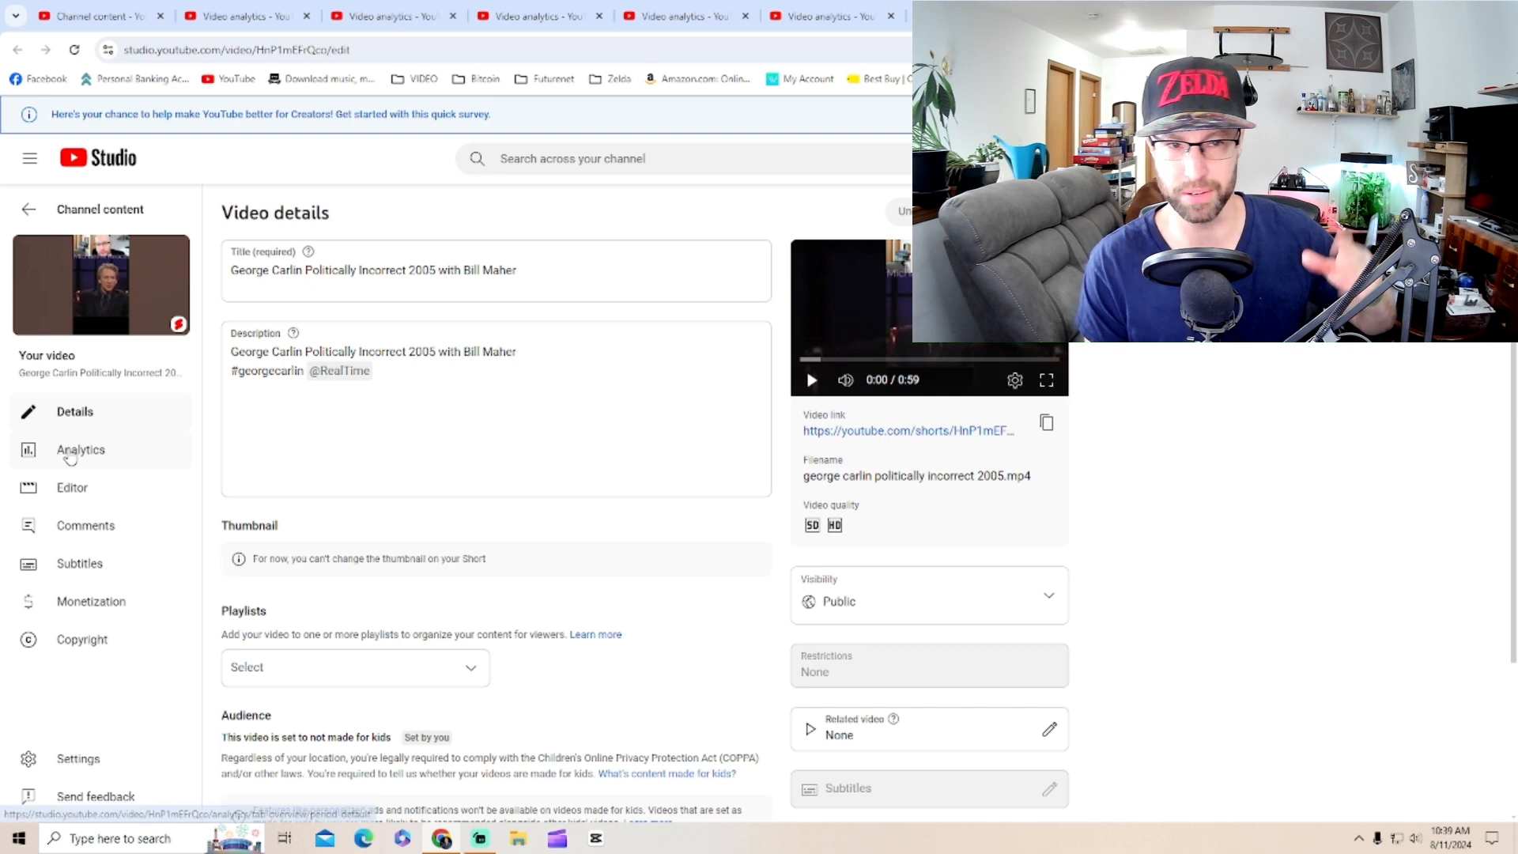
Check the George Carlin Short's analytics and retention: 3.7M views, 97.8% viewed
left_click(80, 450)
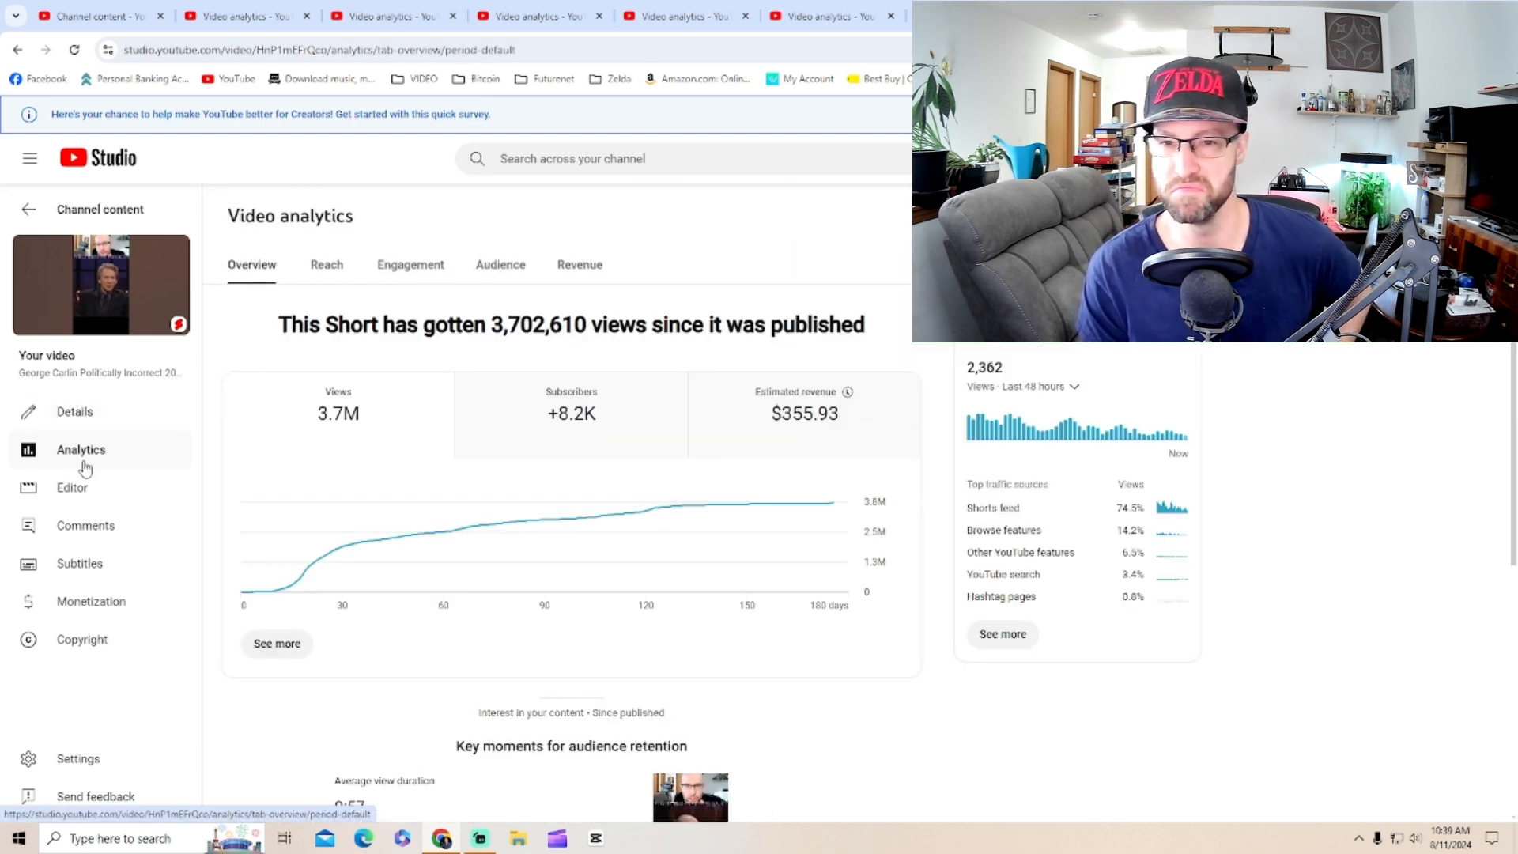
scroll("down", 3)
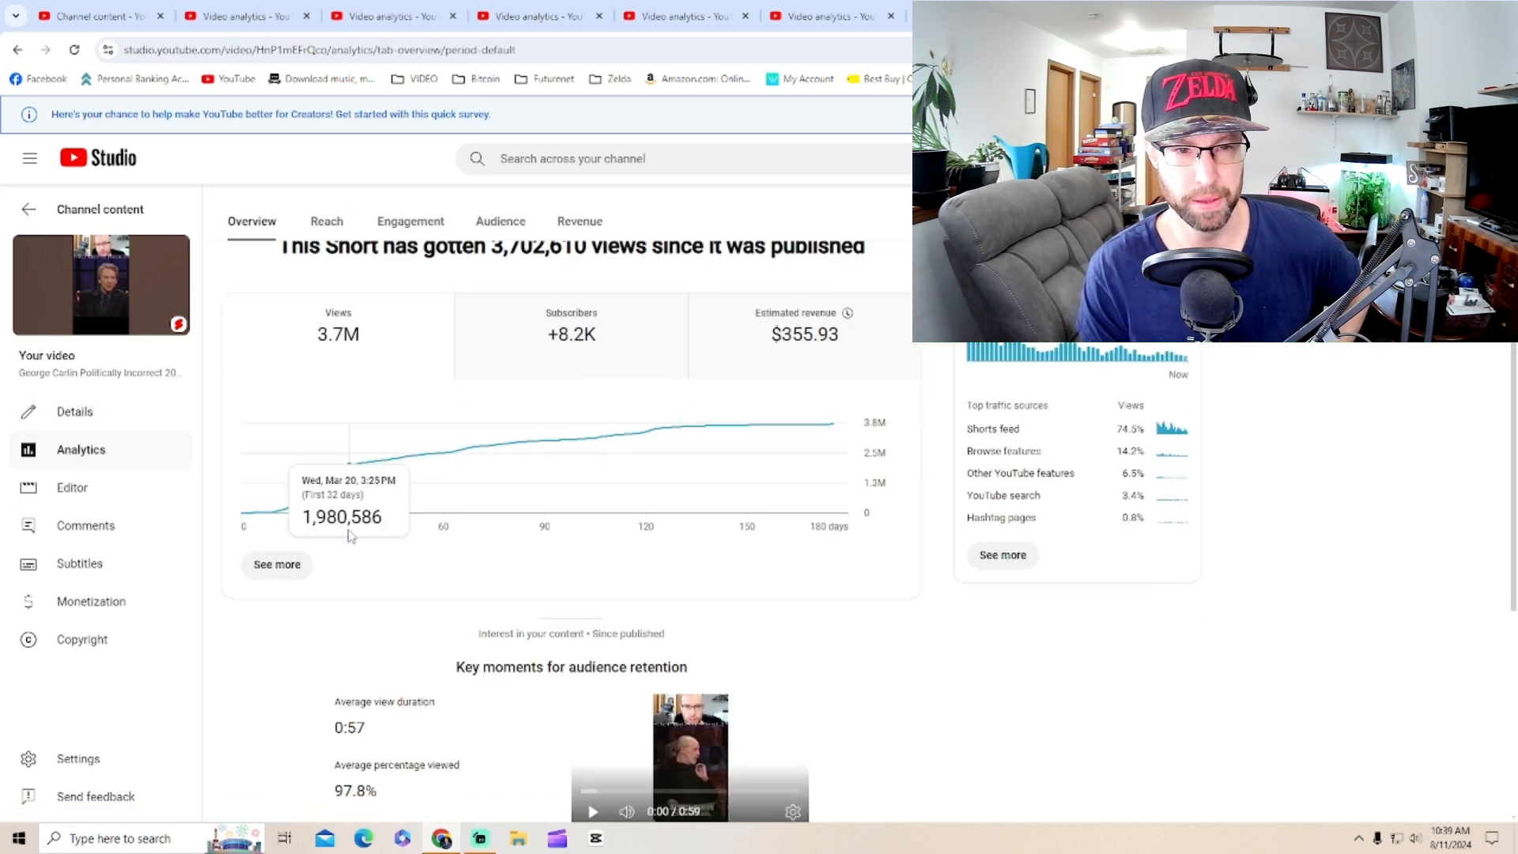
scroll("down", 3)
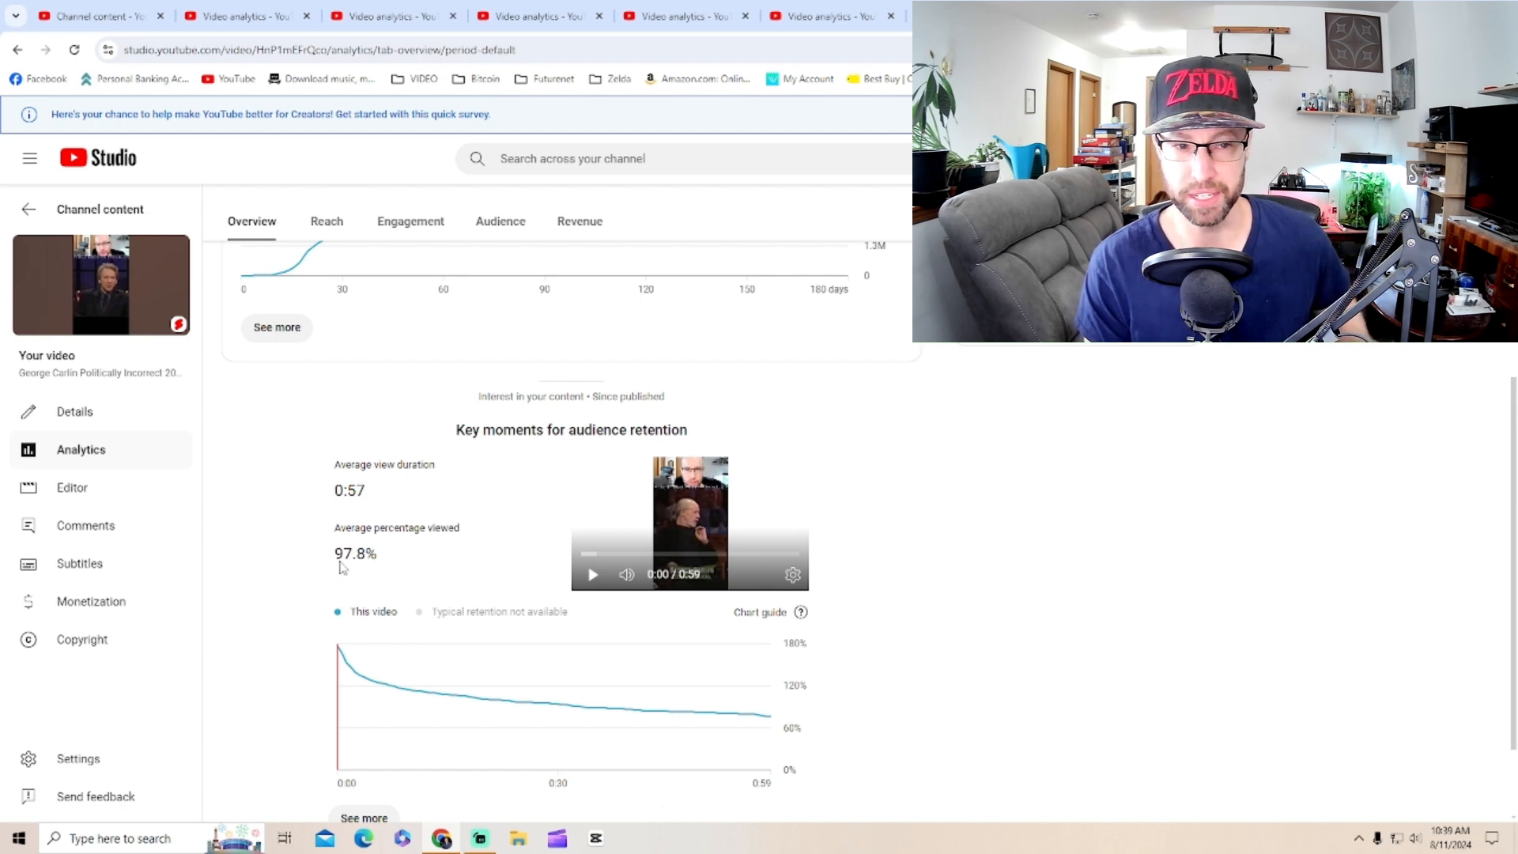
scroll("up", 3)
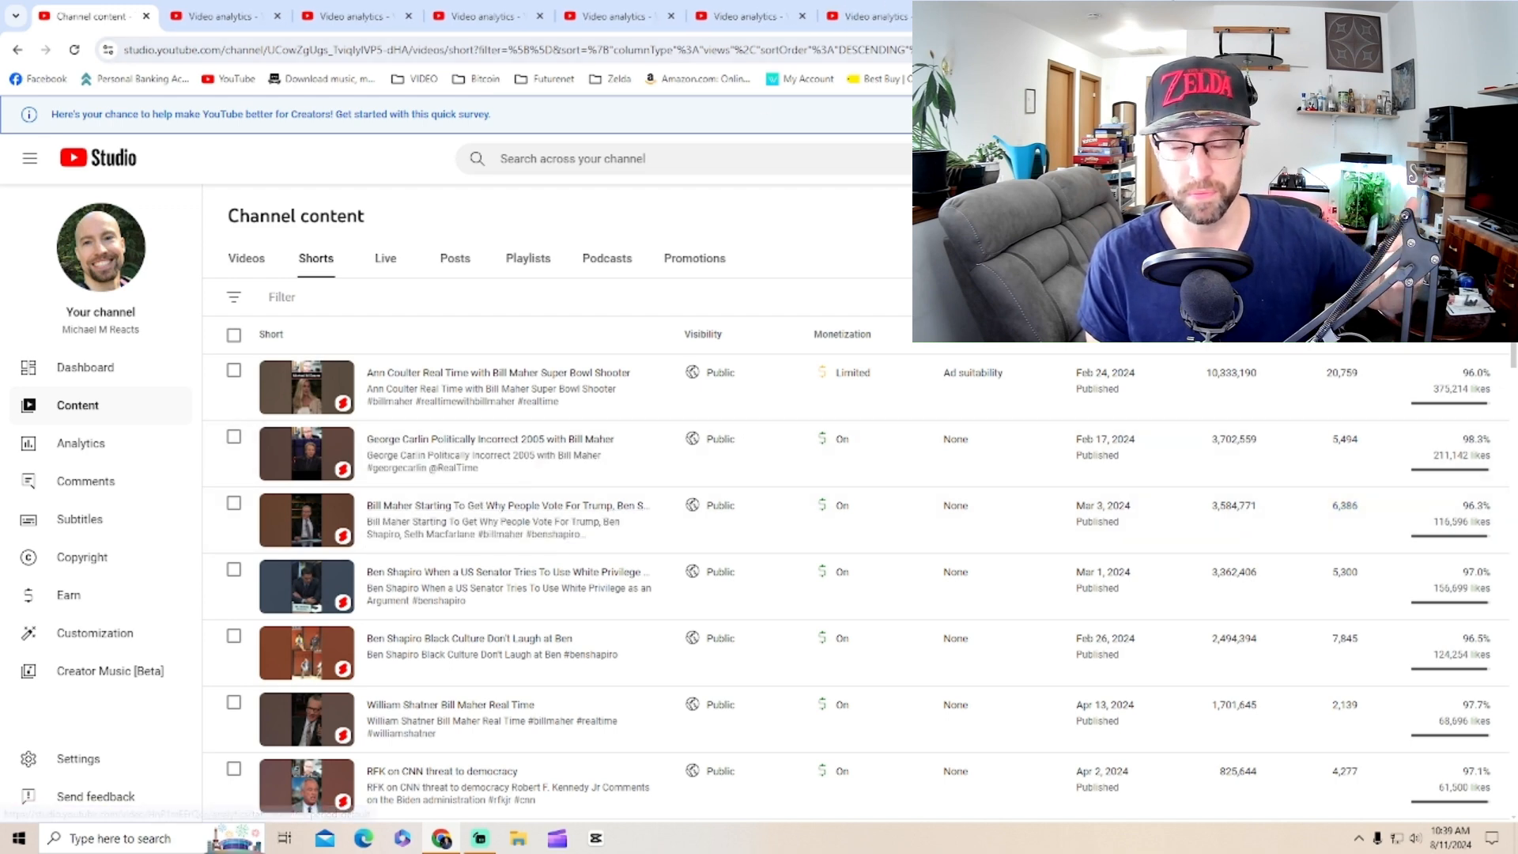
Open the Bill Maher Trump voters Short's analytics: 3.6M views, 93.7% viewed
left_click(504, 504)
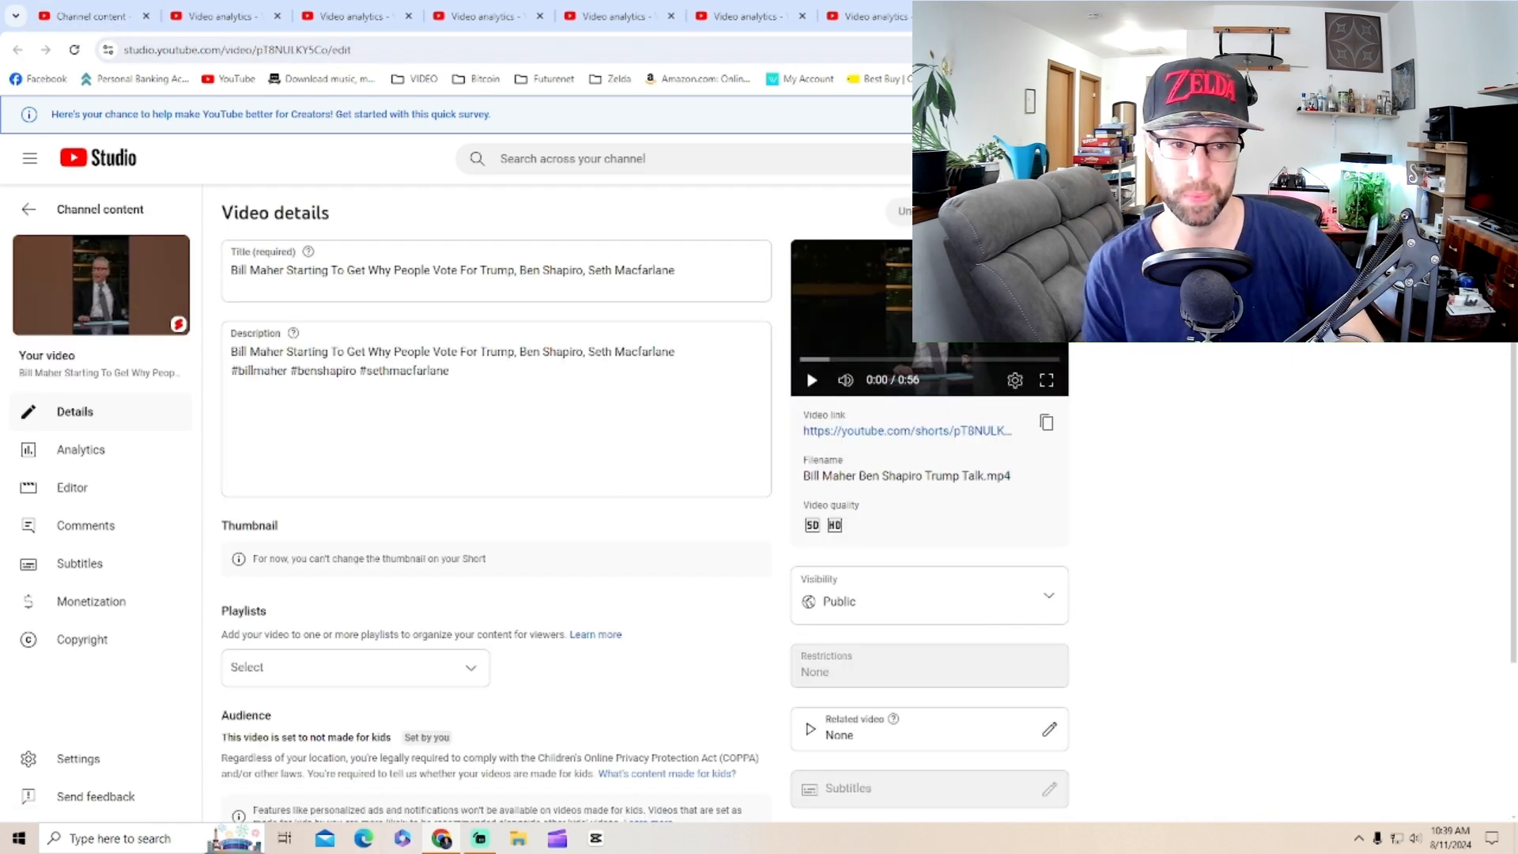
left_click(80, 449)
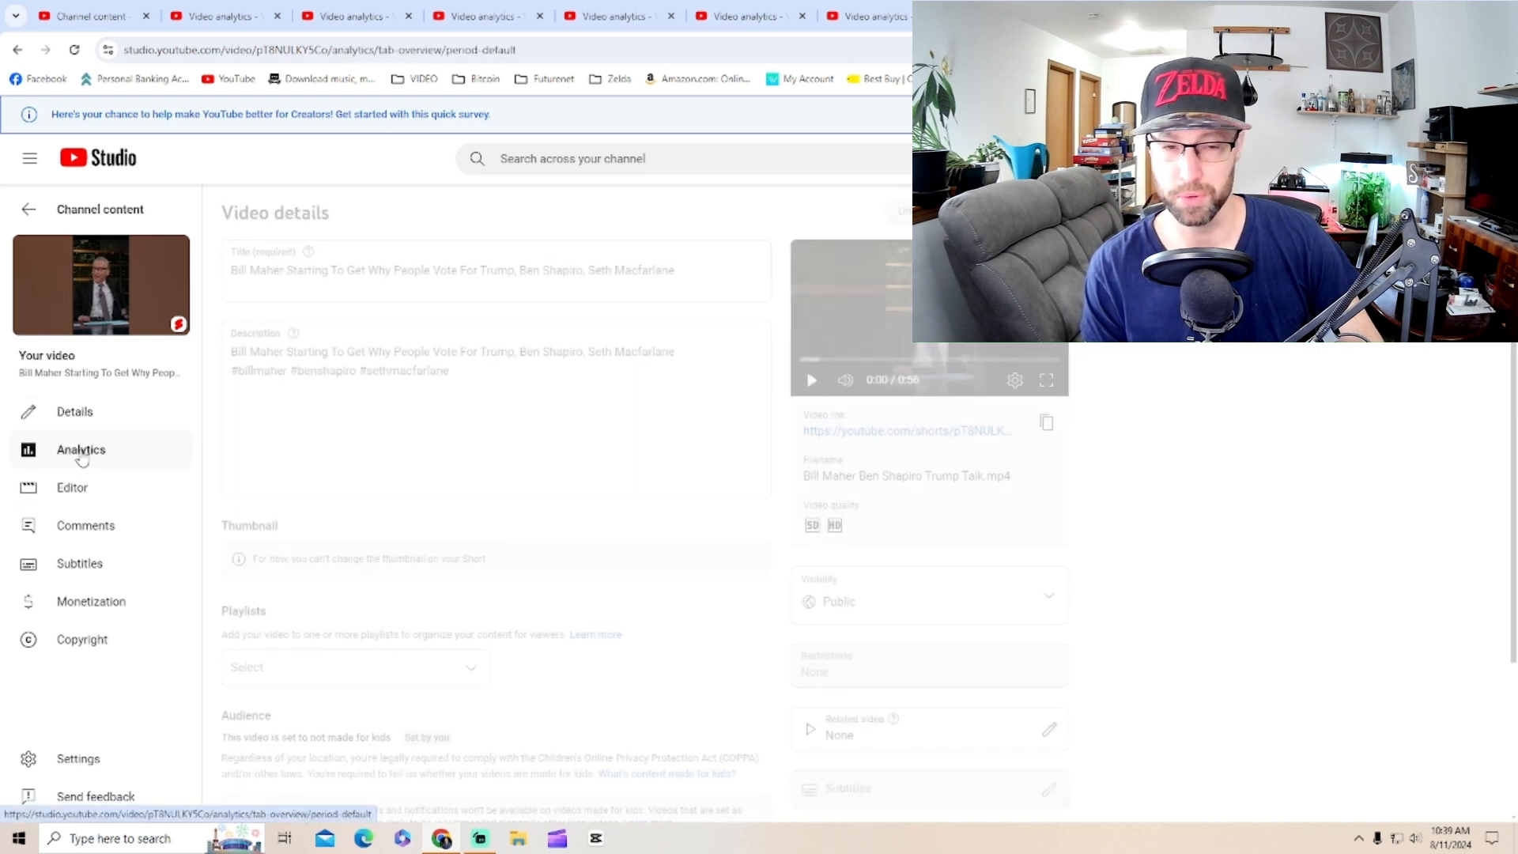
left_click(80, 449)
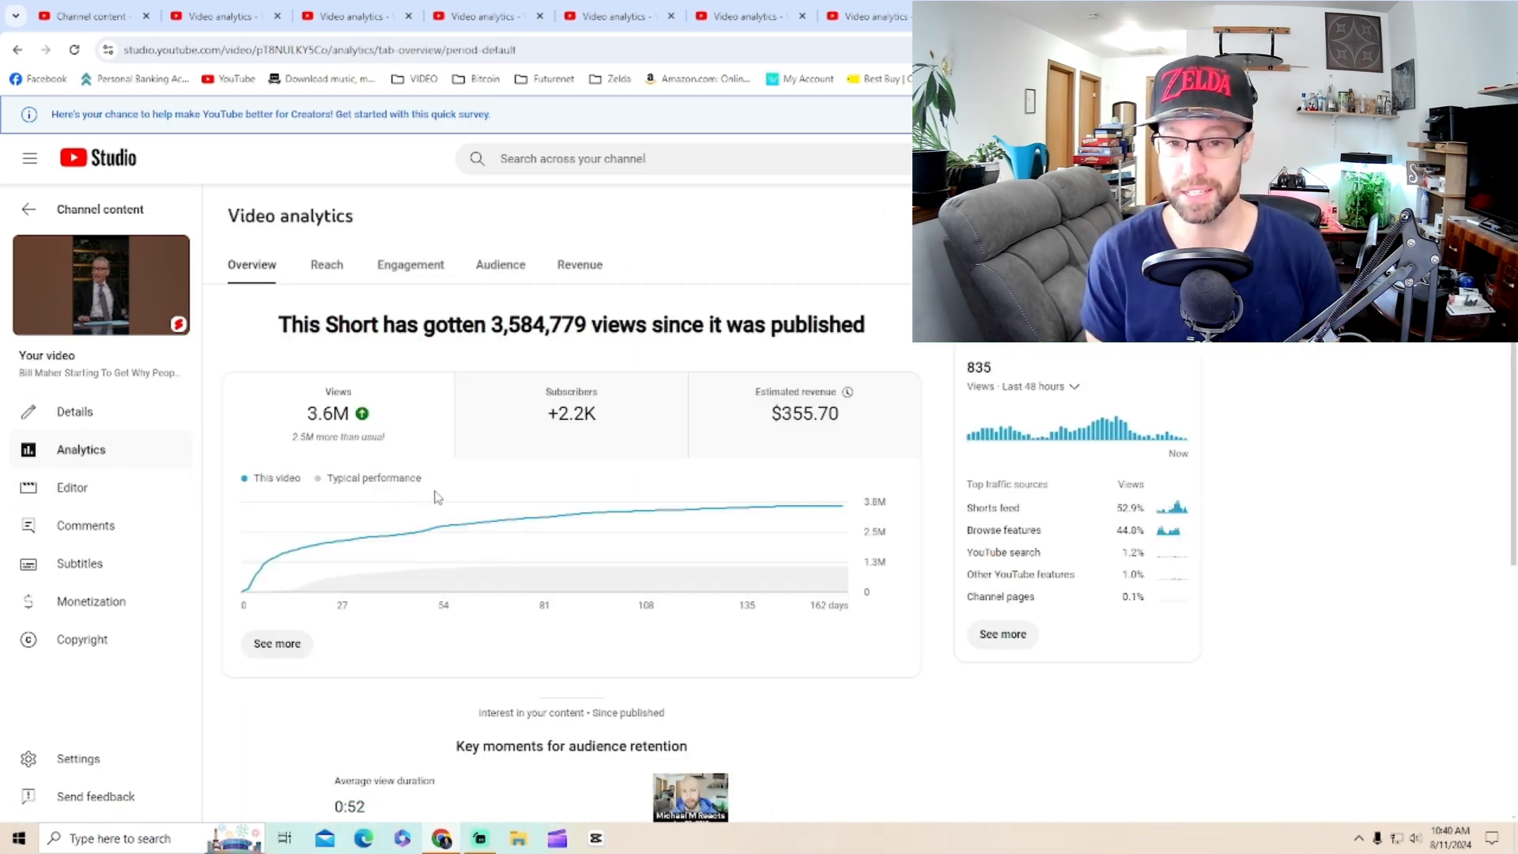
scroll("down", 3)
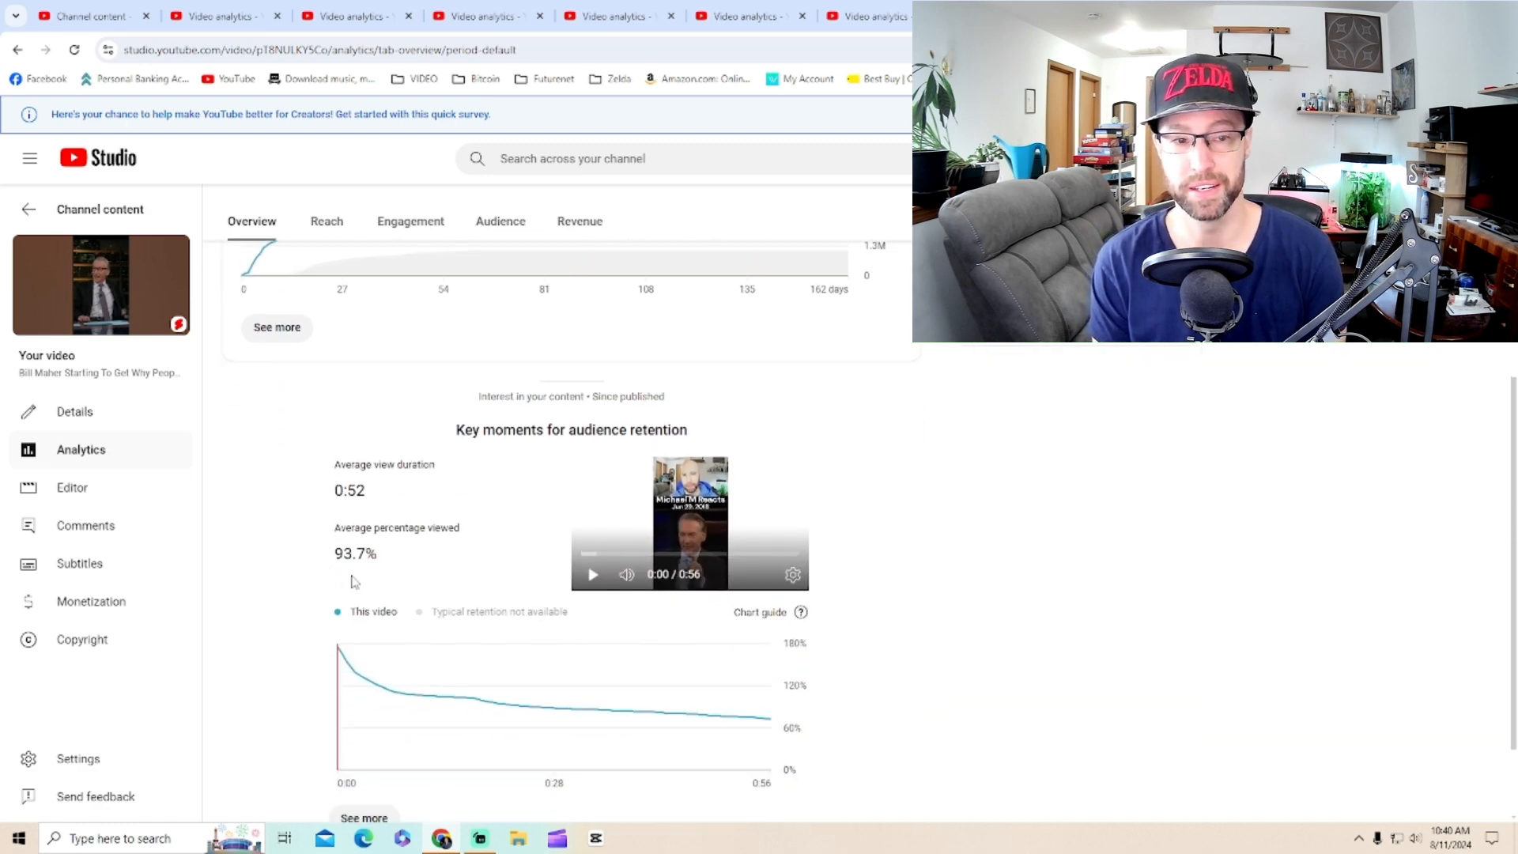
scroll("up", 3)
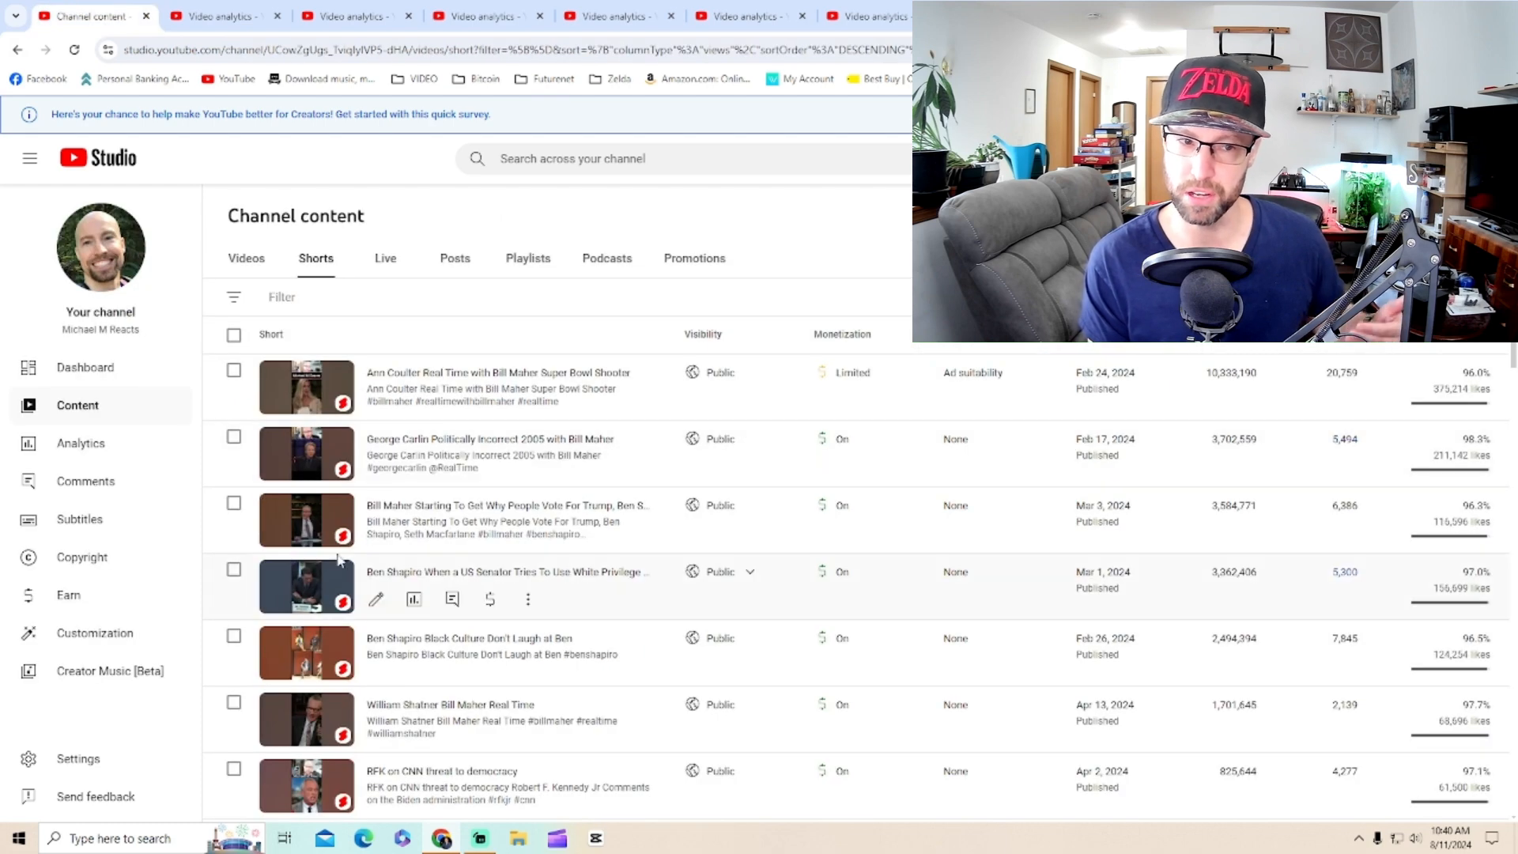
mouse_move(455, 571)
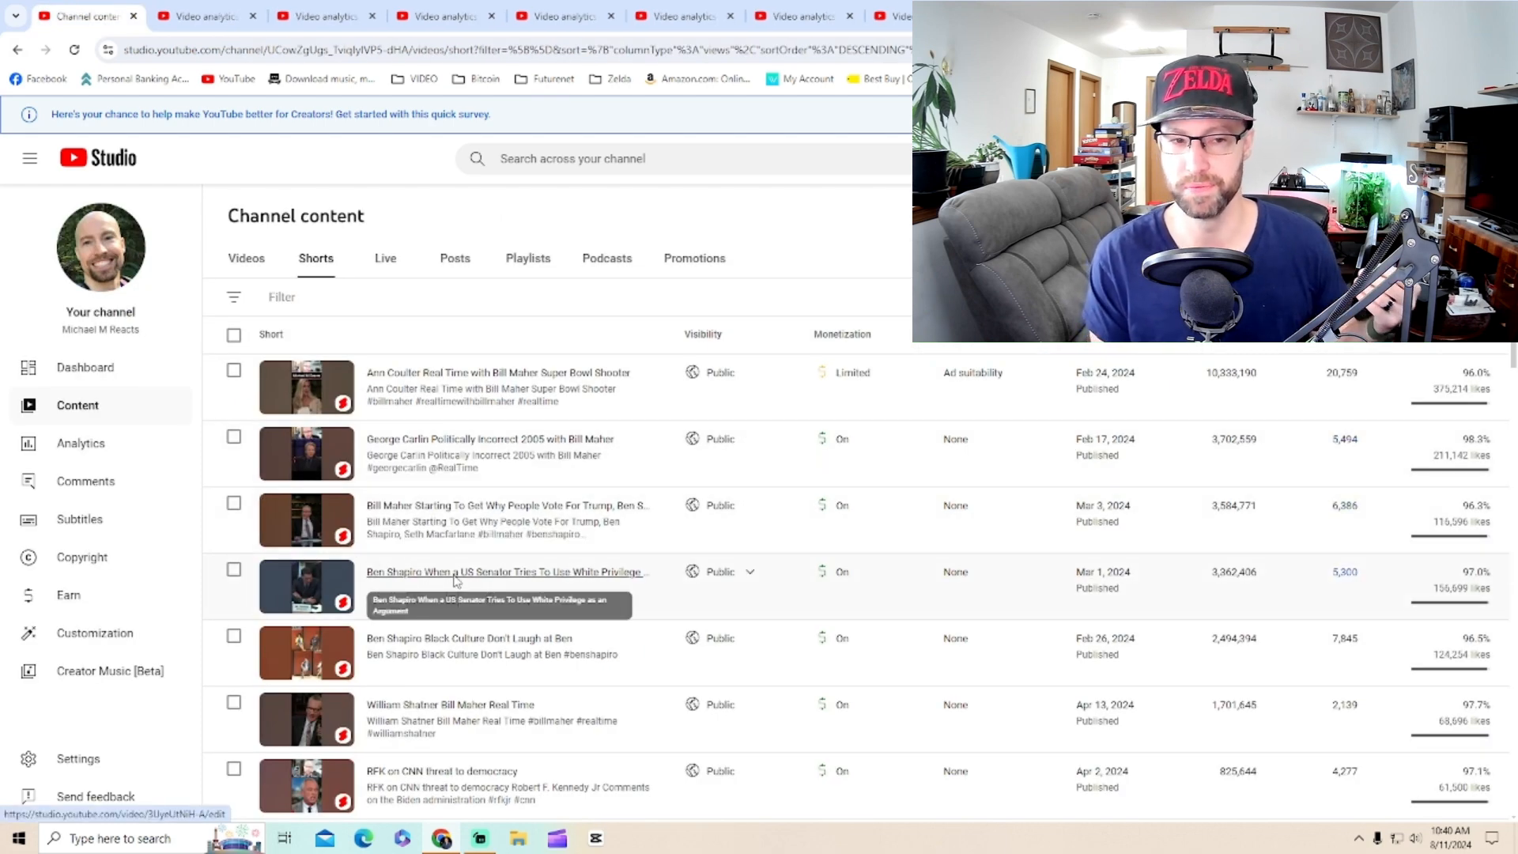
Open the Ben Shapiro Short's analytics: 3.4M views, +3.1K subscribers, $174.34, 96.3% viewed
left_click(504, 571)
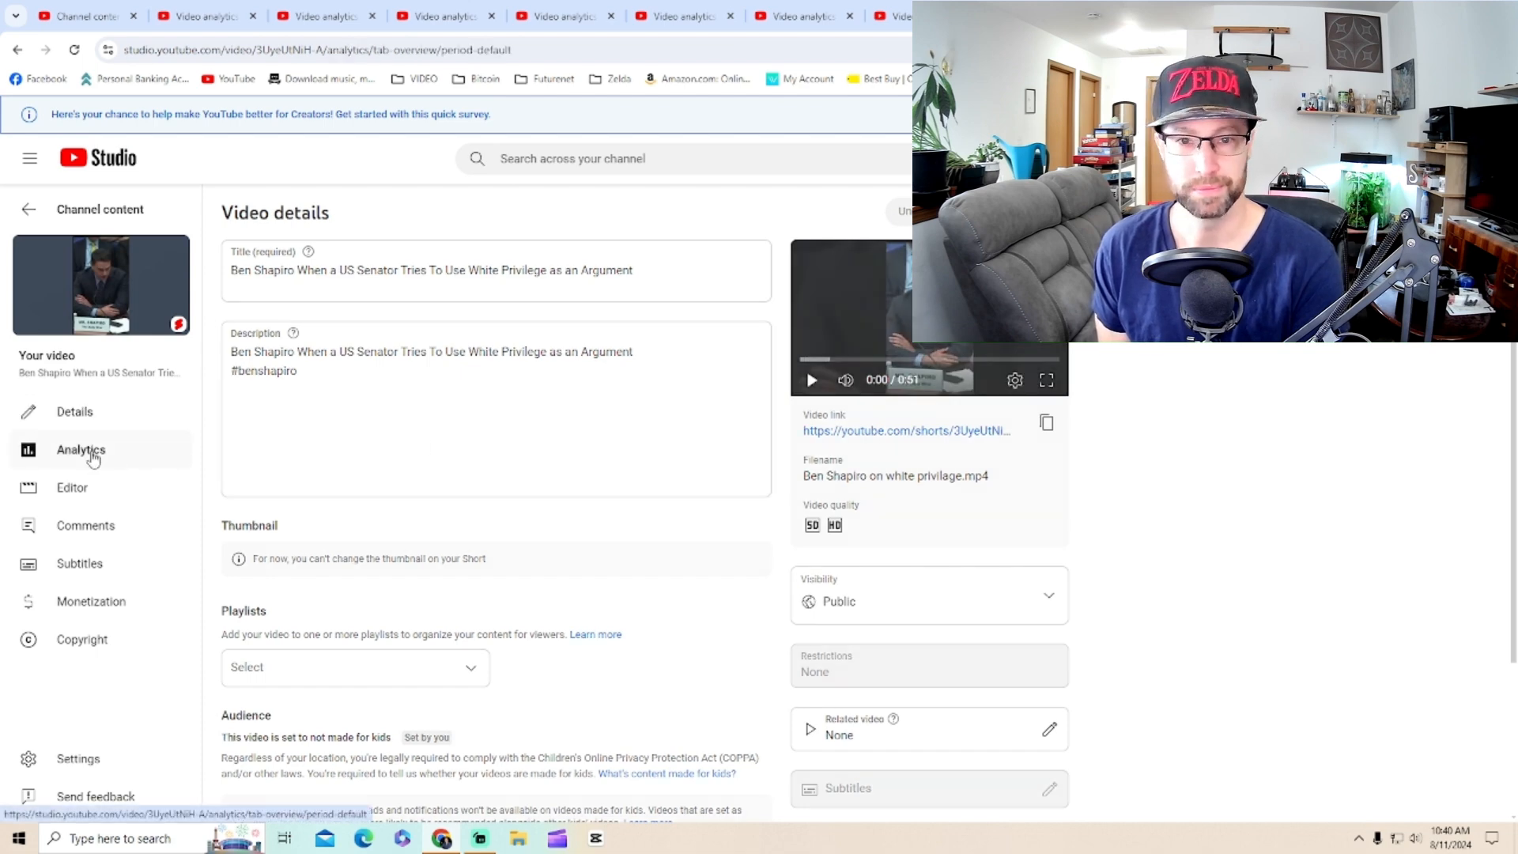
left_click(81, 449)
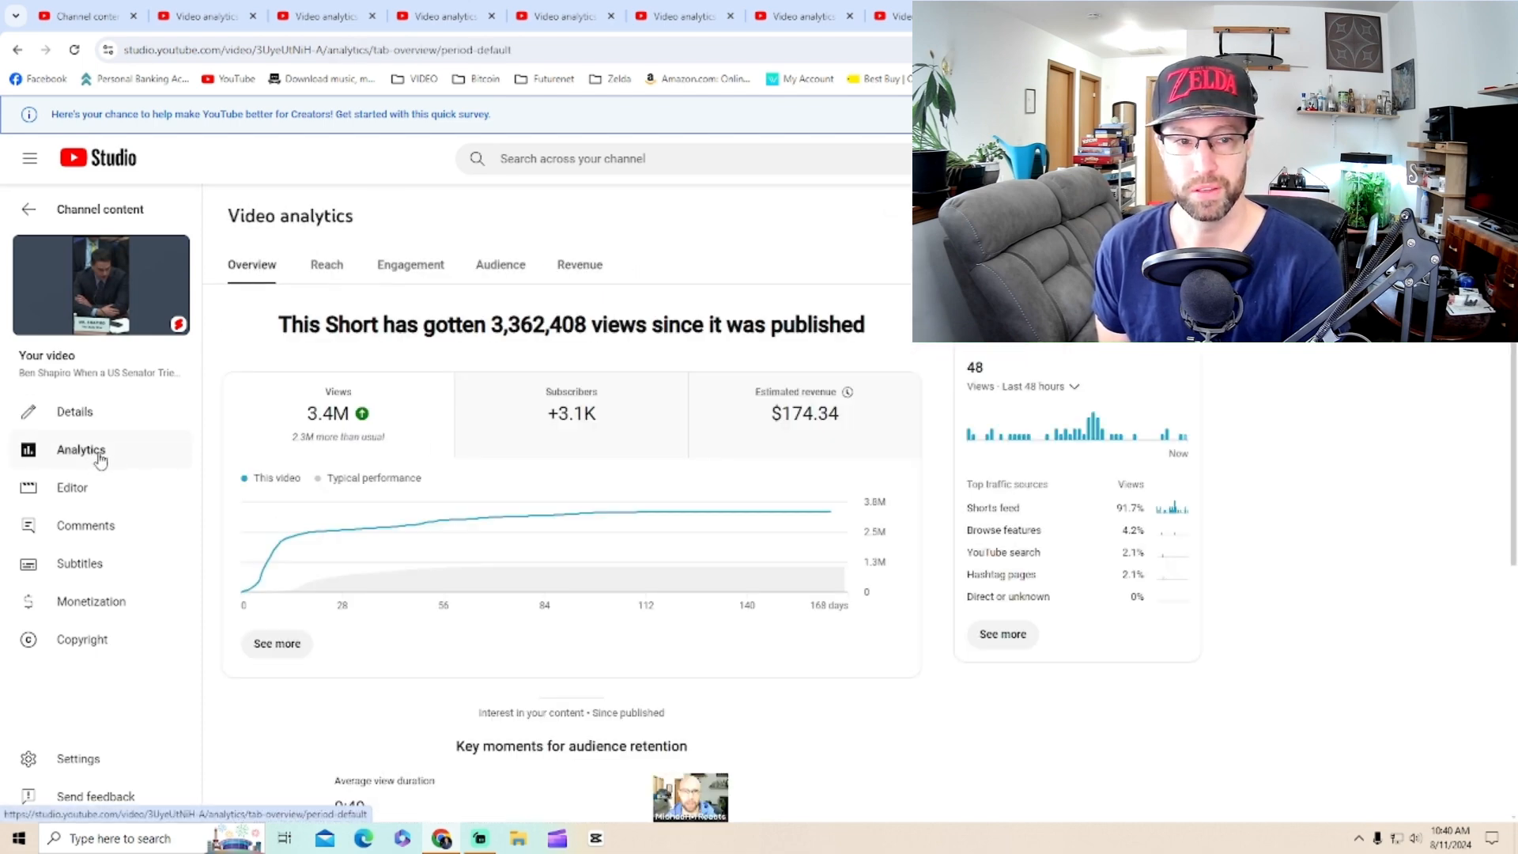
scroll("down", 3)
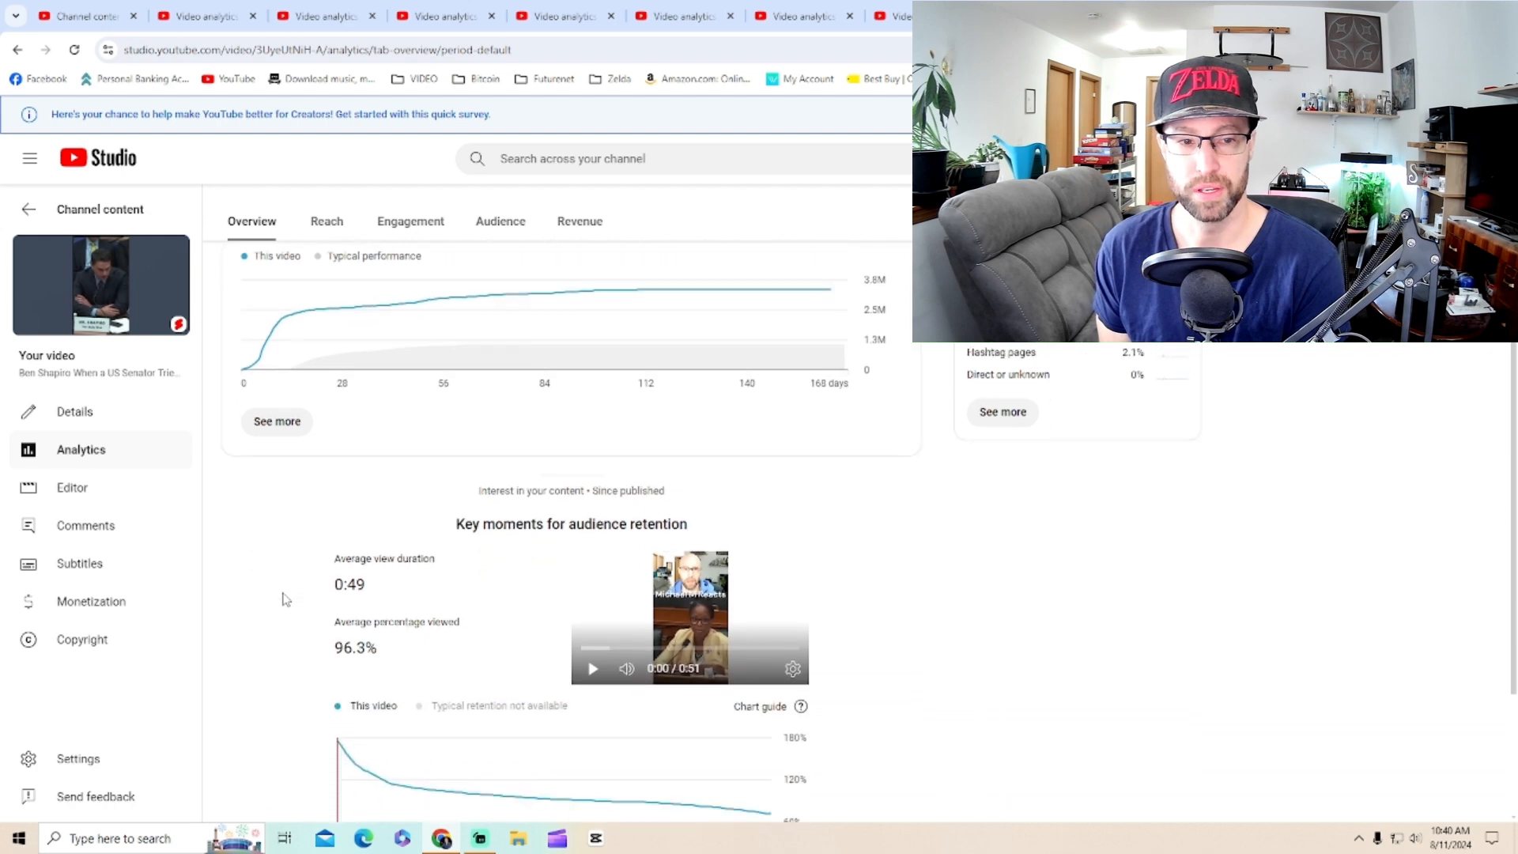
scroll("down", 3)
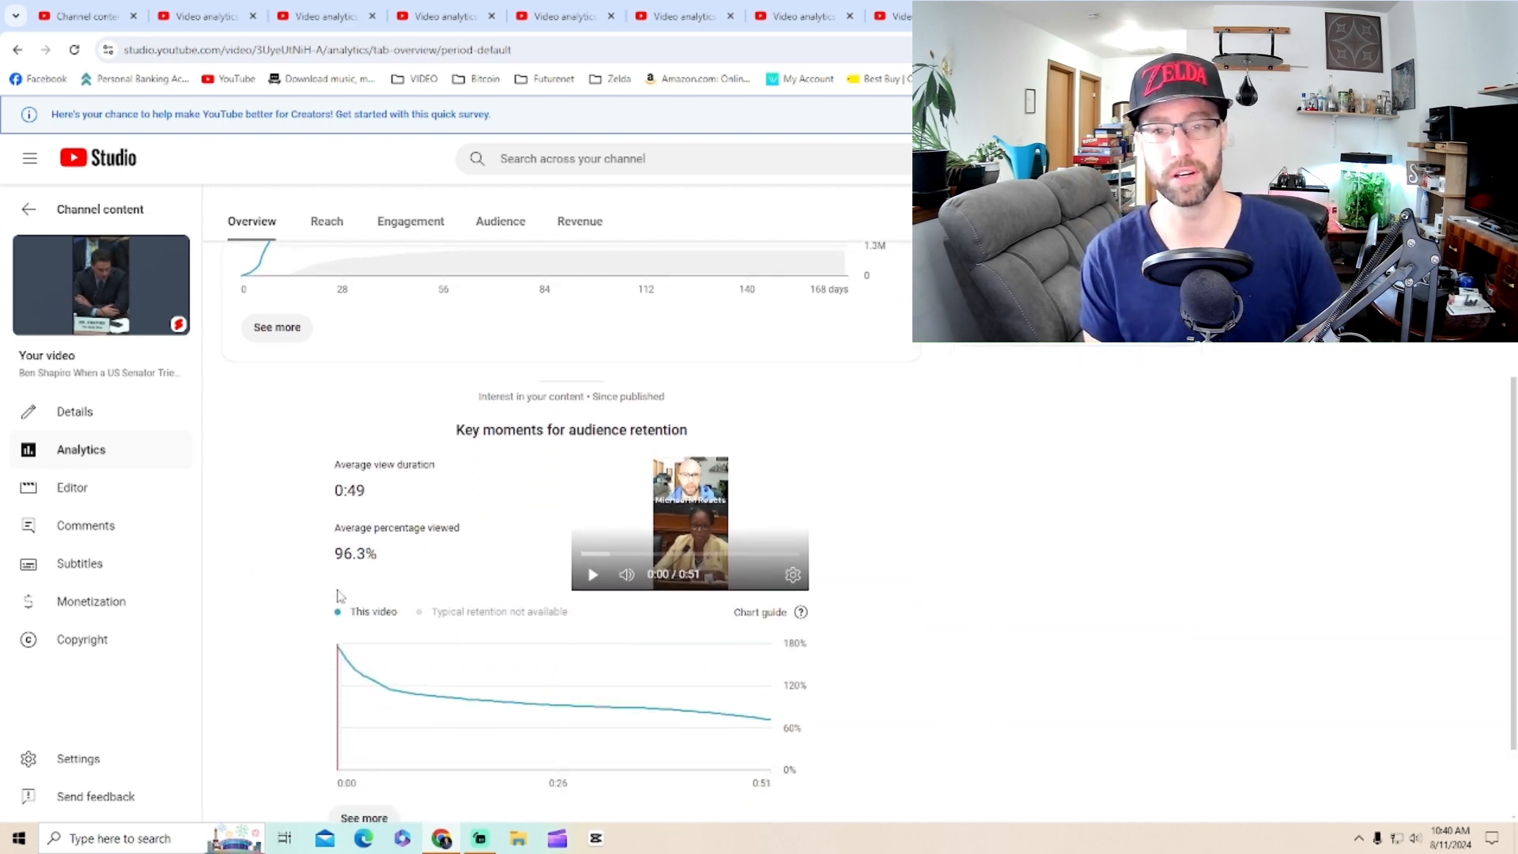
scroll("up", 3)
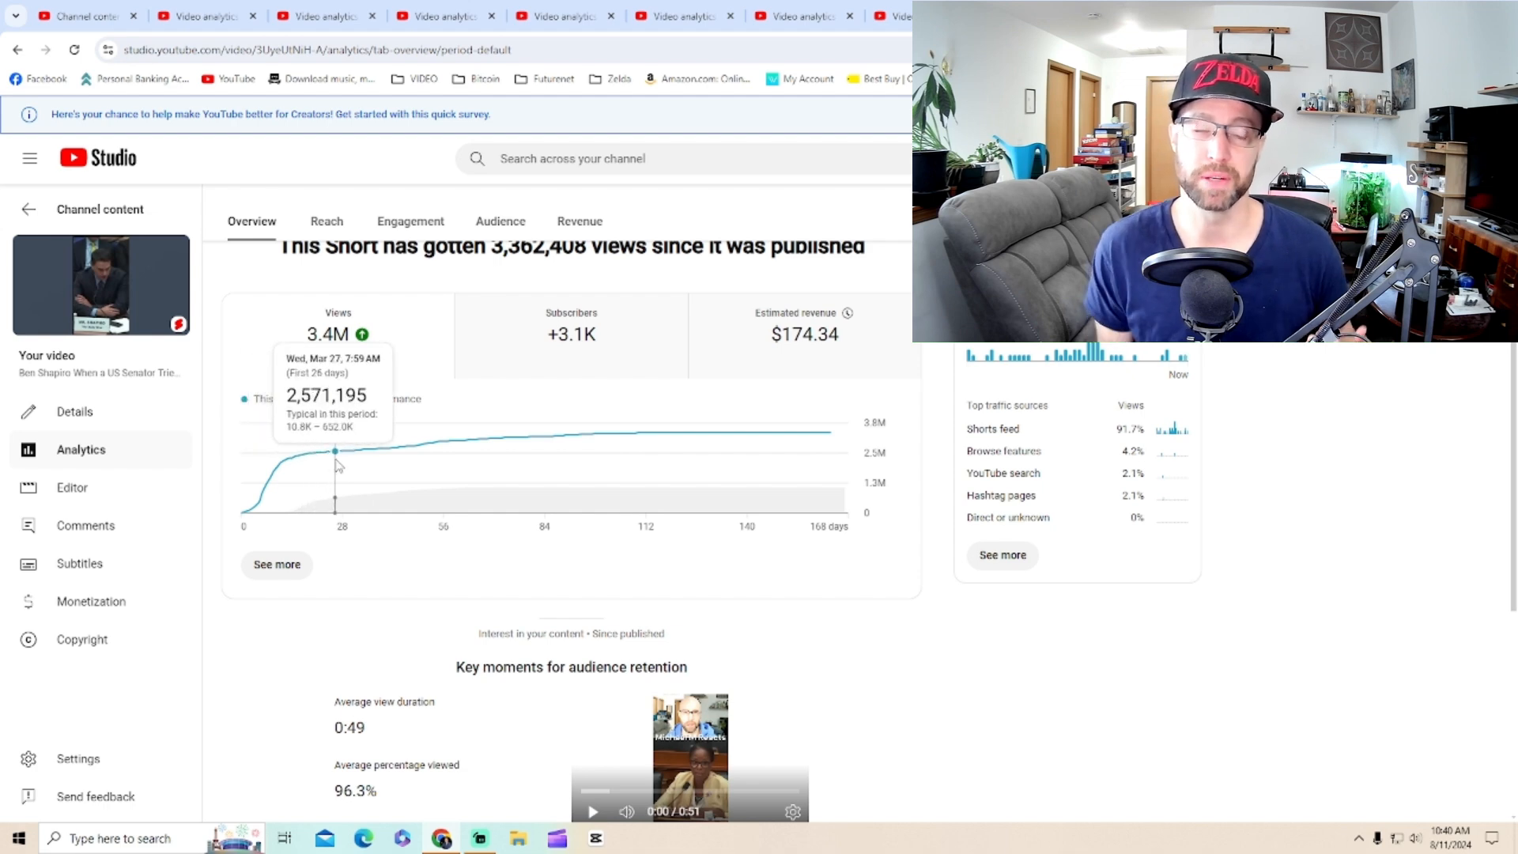
mouse_move(400, 462)
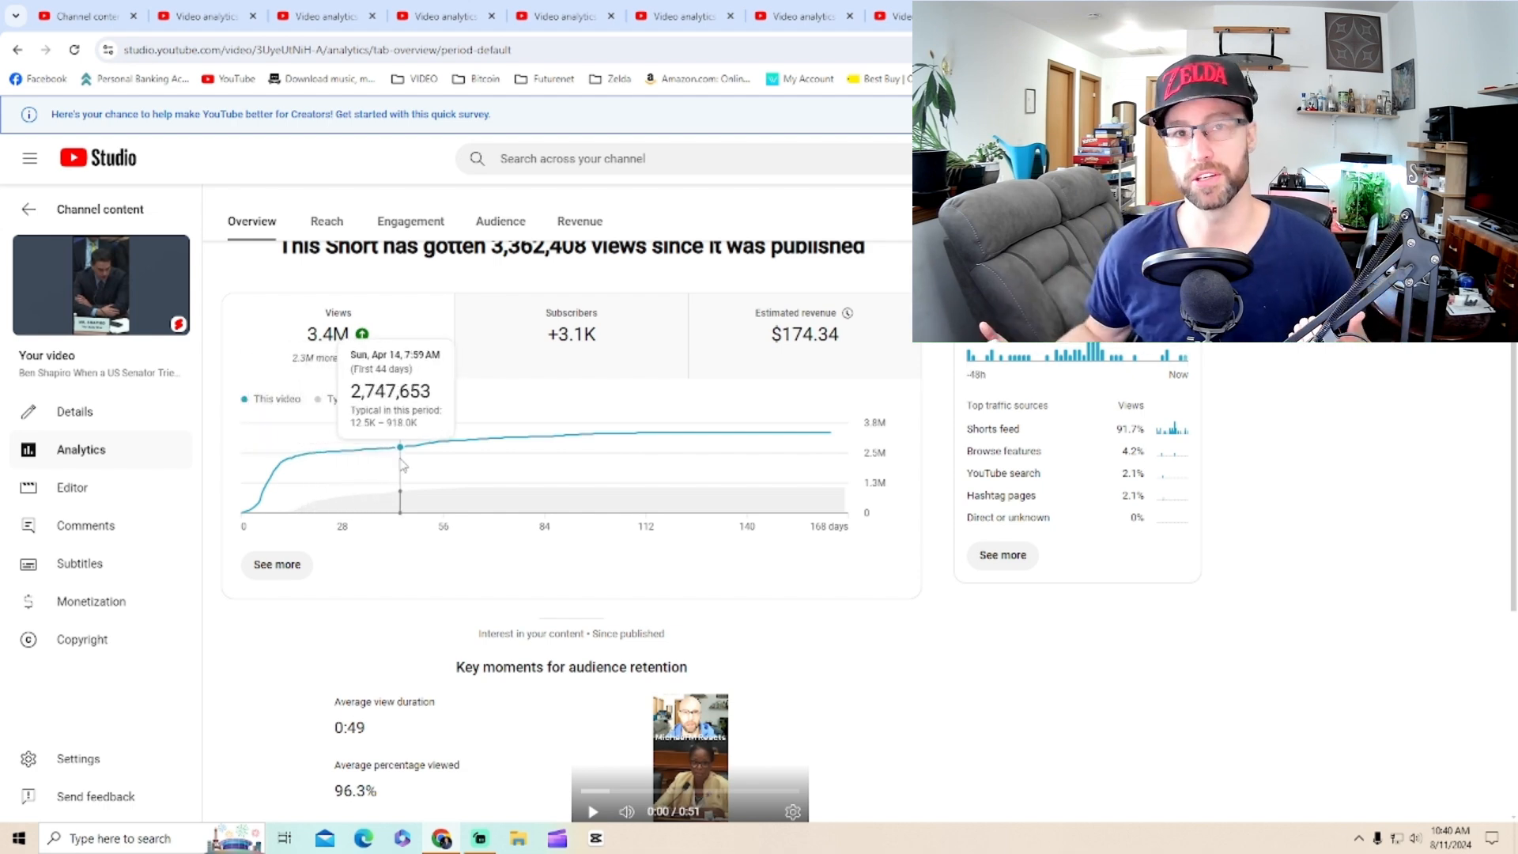
mouse_move(486, 441)
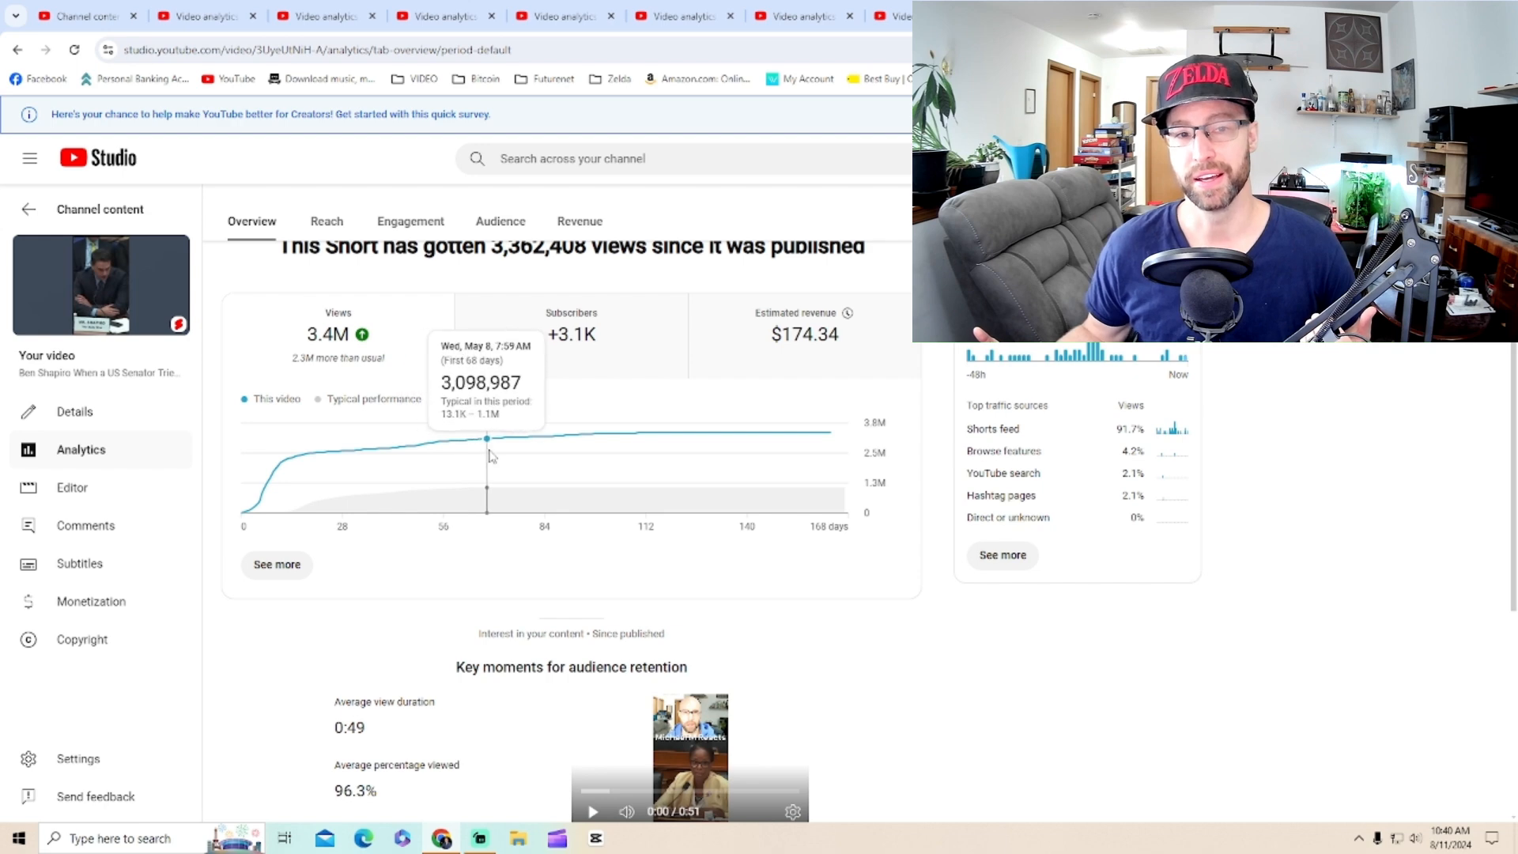
mouse_move(656, 432)
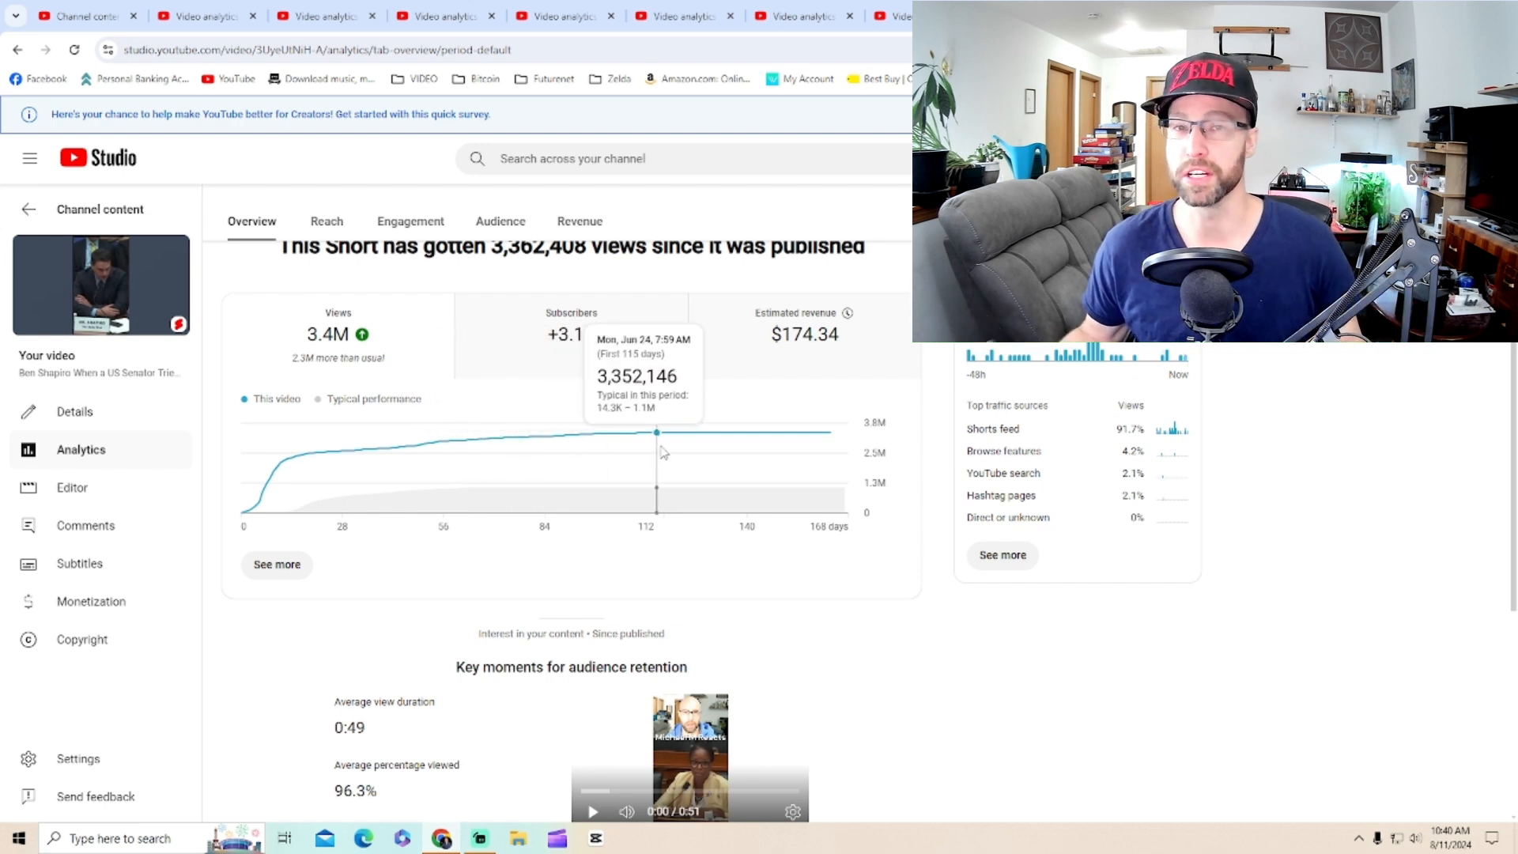
mouse_move(829, 432)
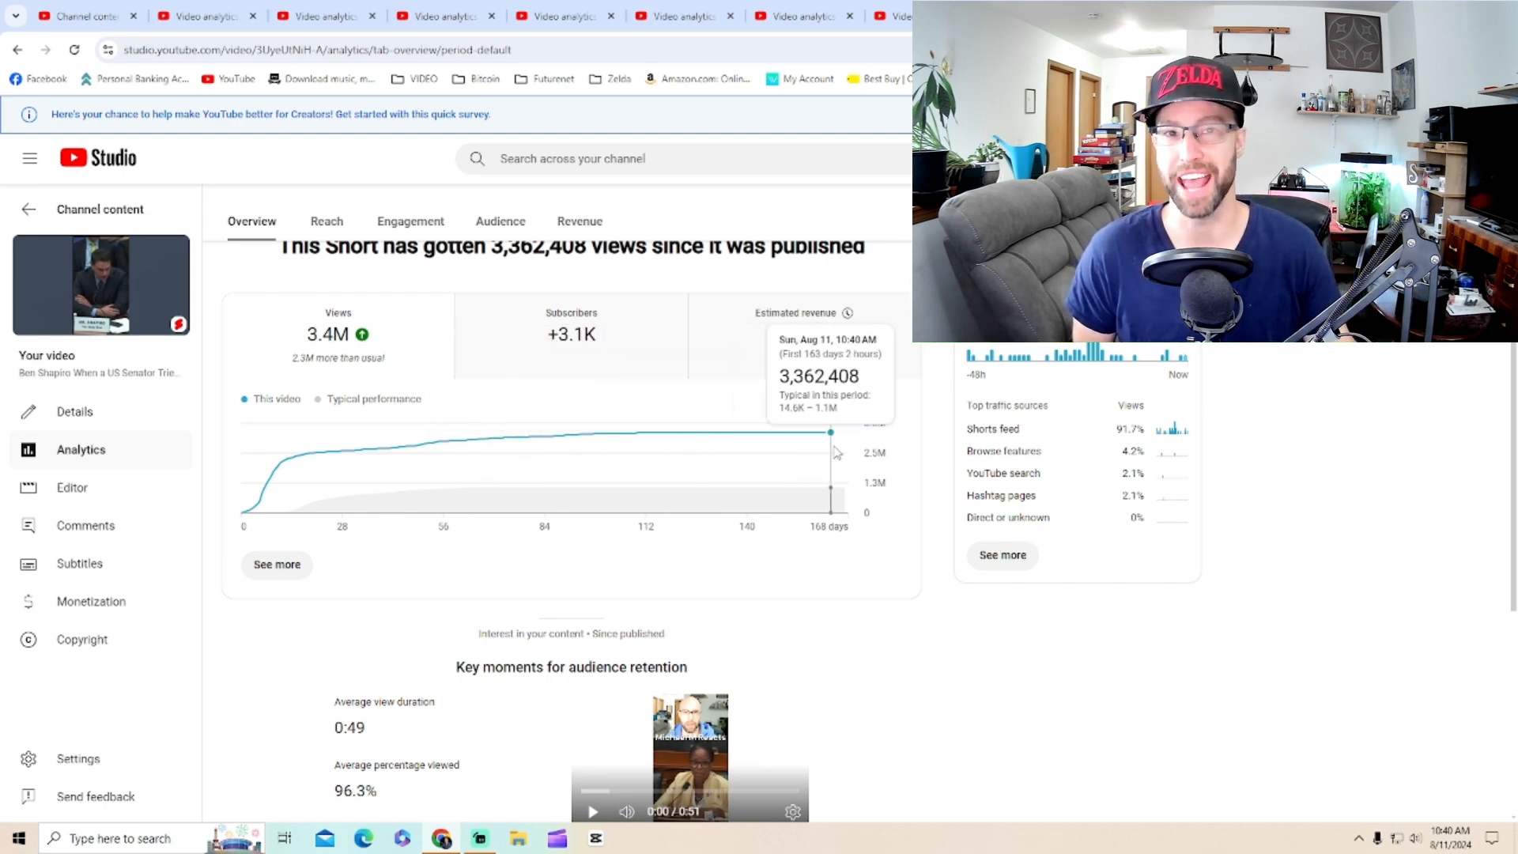
mouse_move(755, 431)
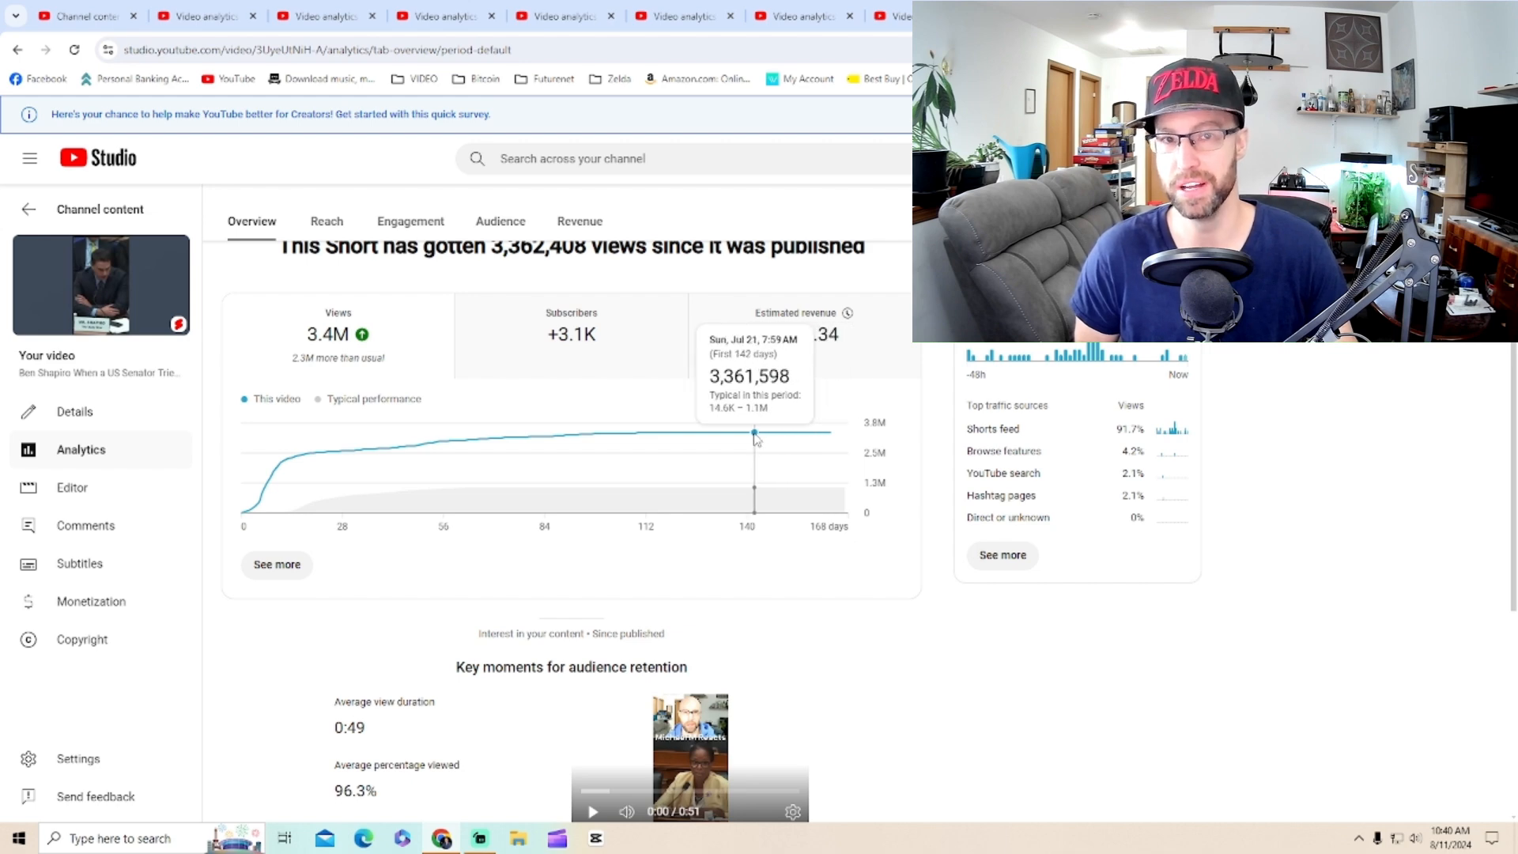
mouse_move(689, 431)
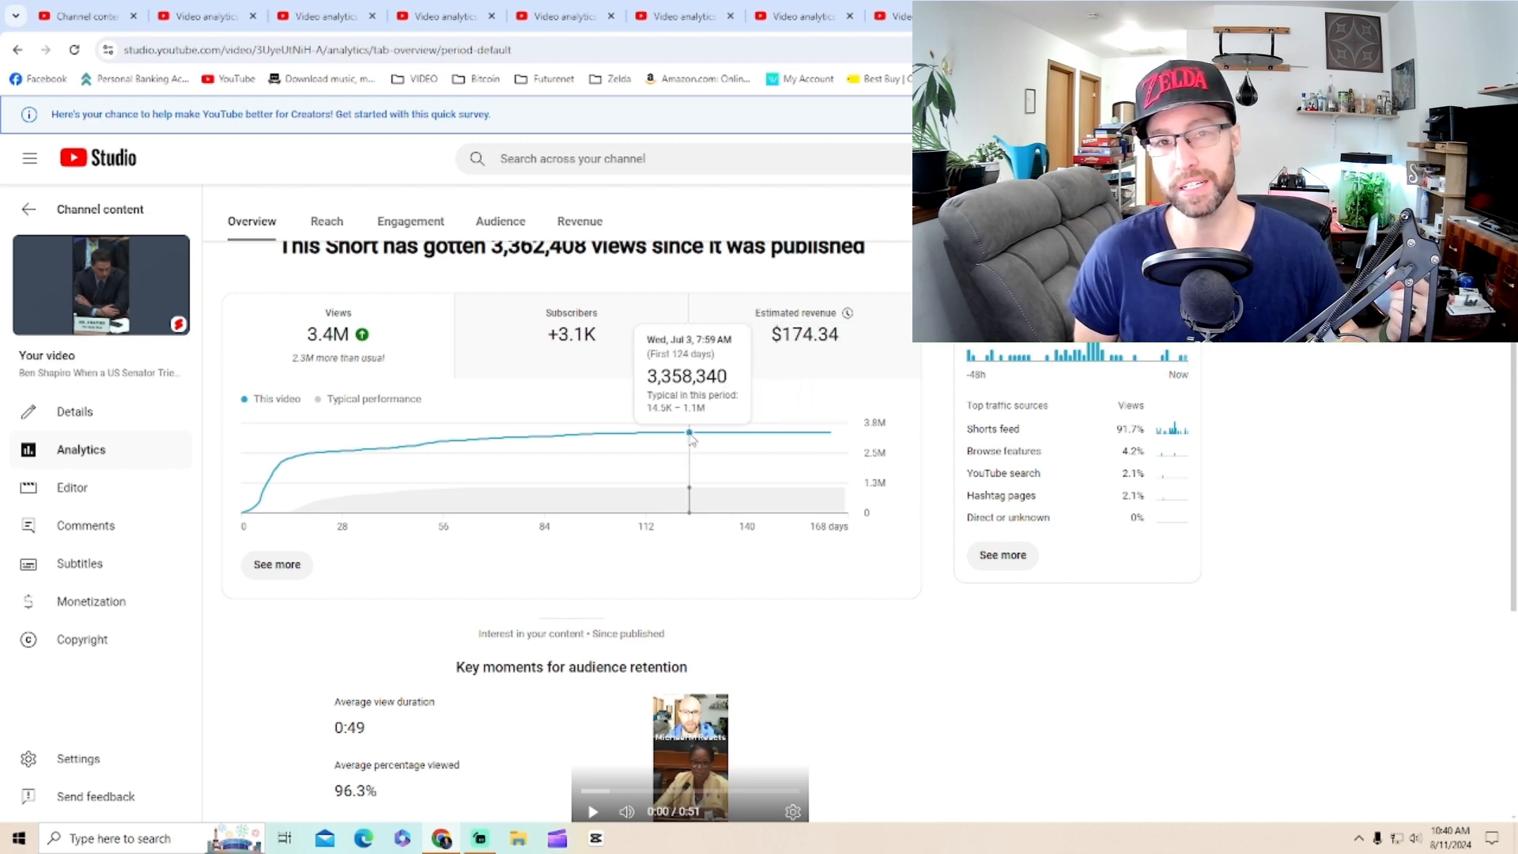
mouse_move(634, 440)
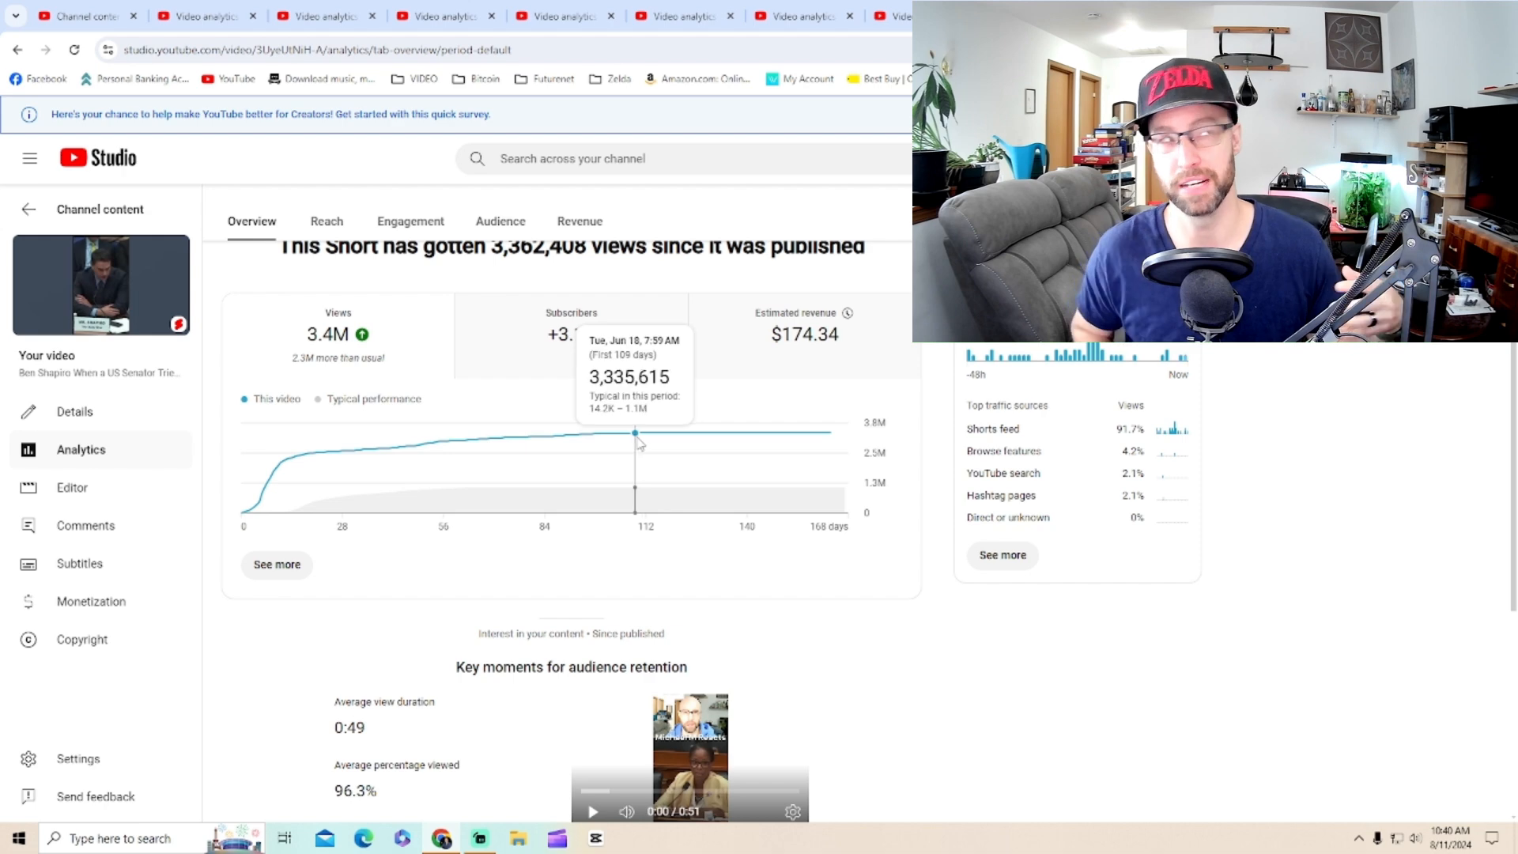
mouse_move(646, 432)
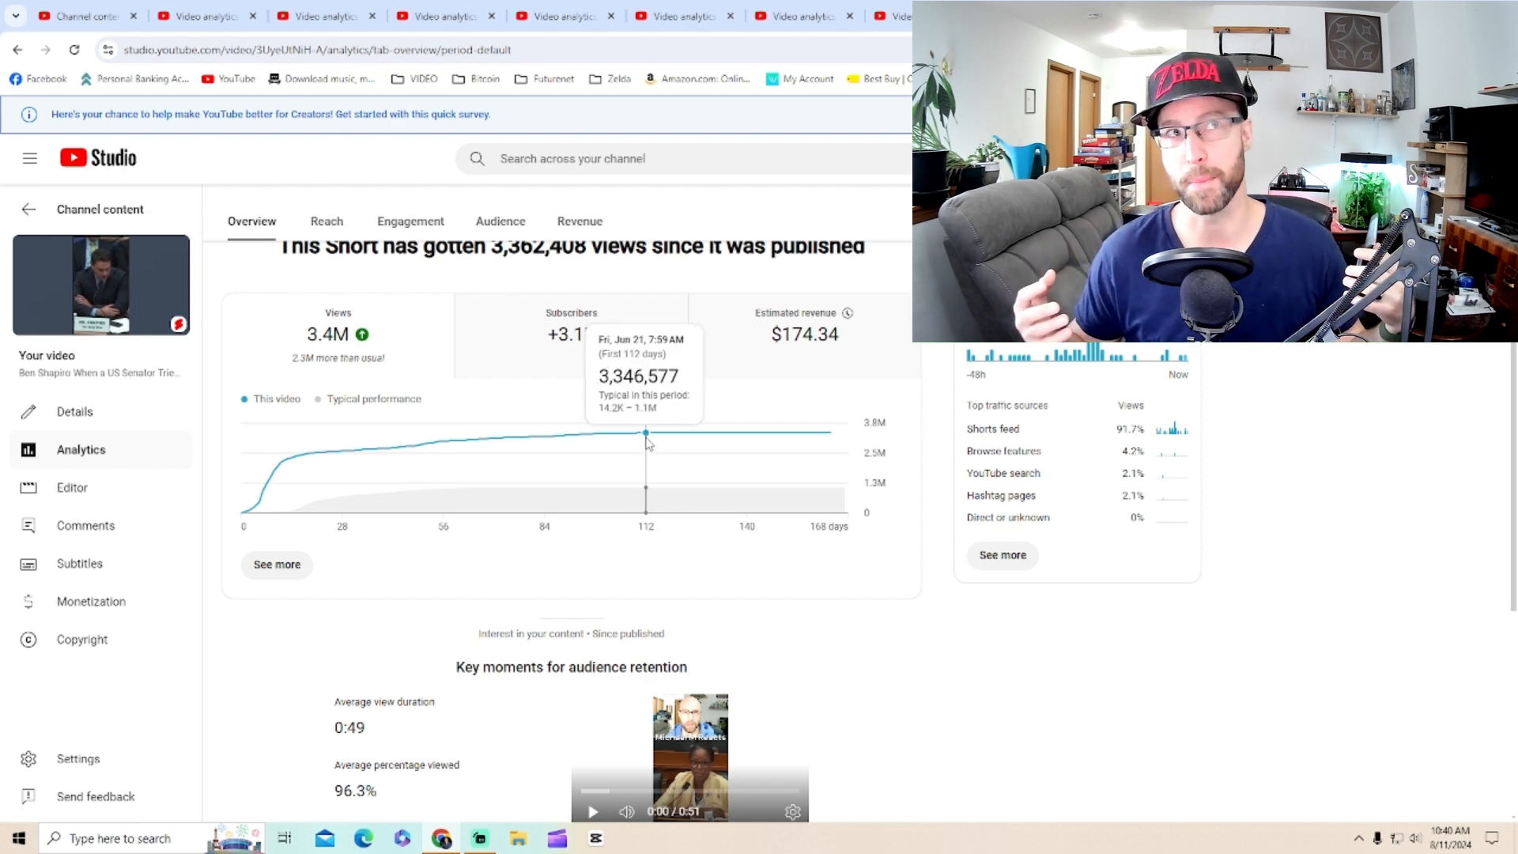
mouse_move(668, 439)
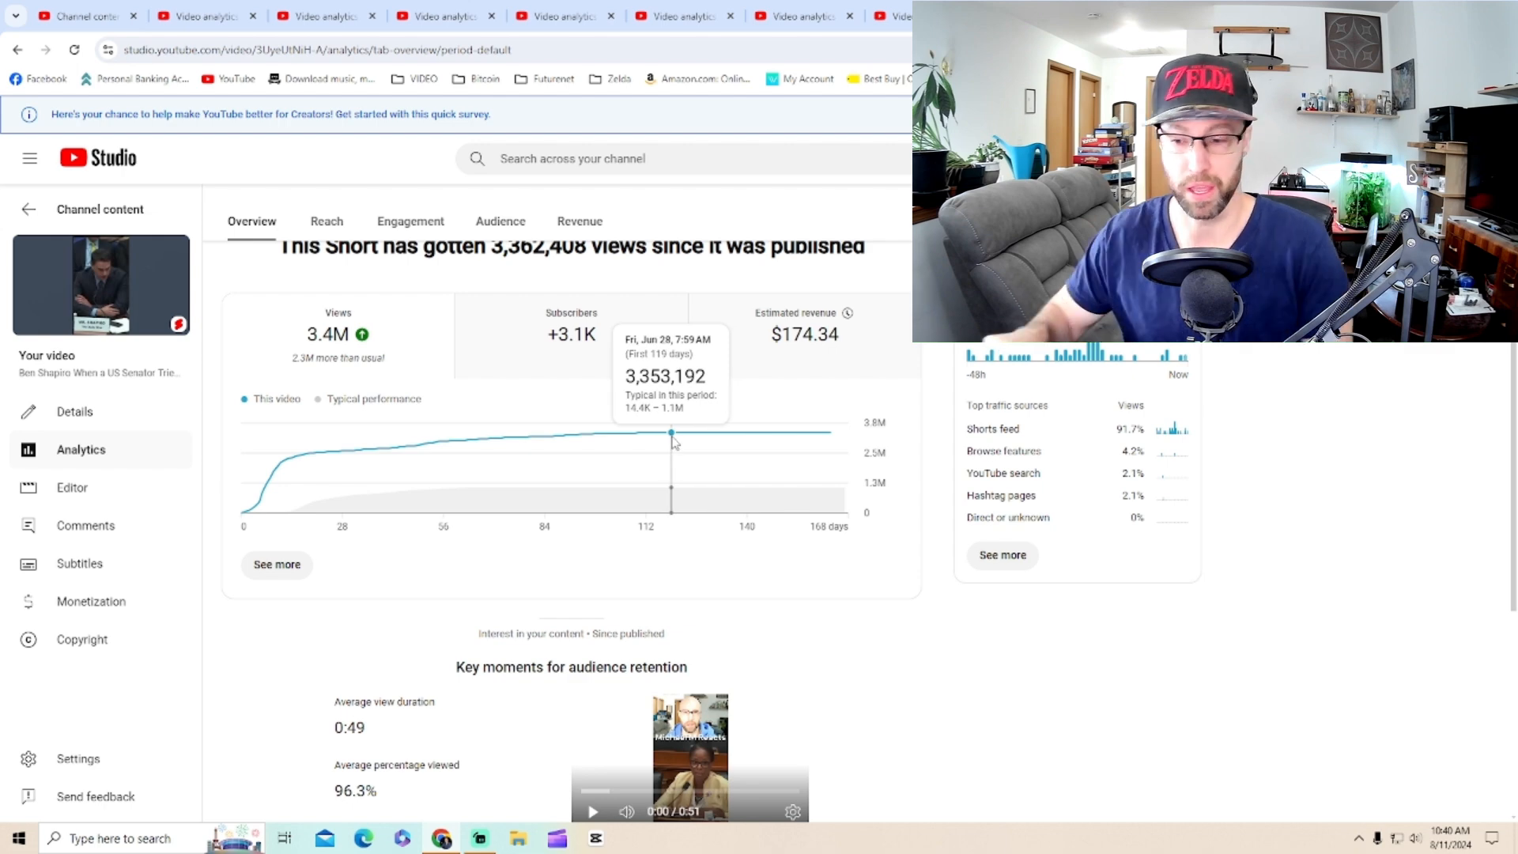
mouse_move(772, 431)
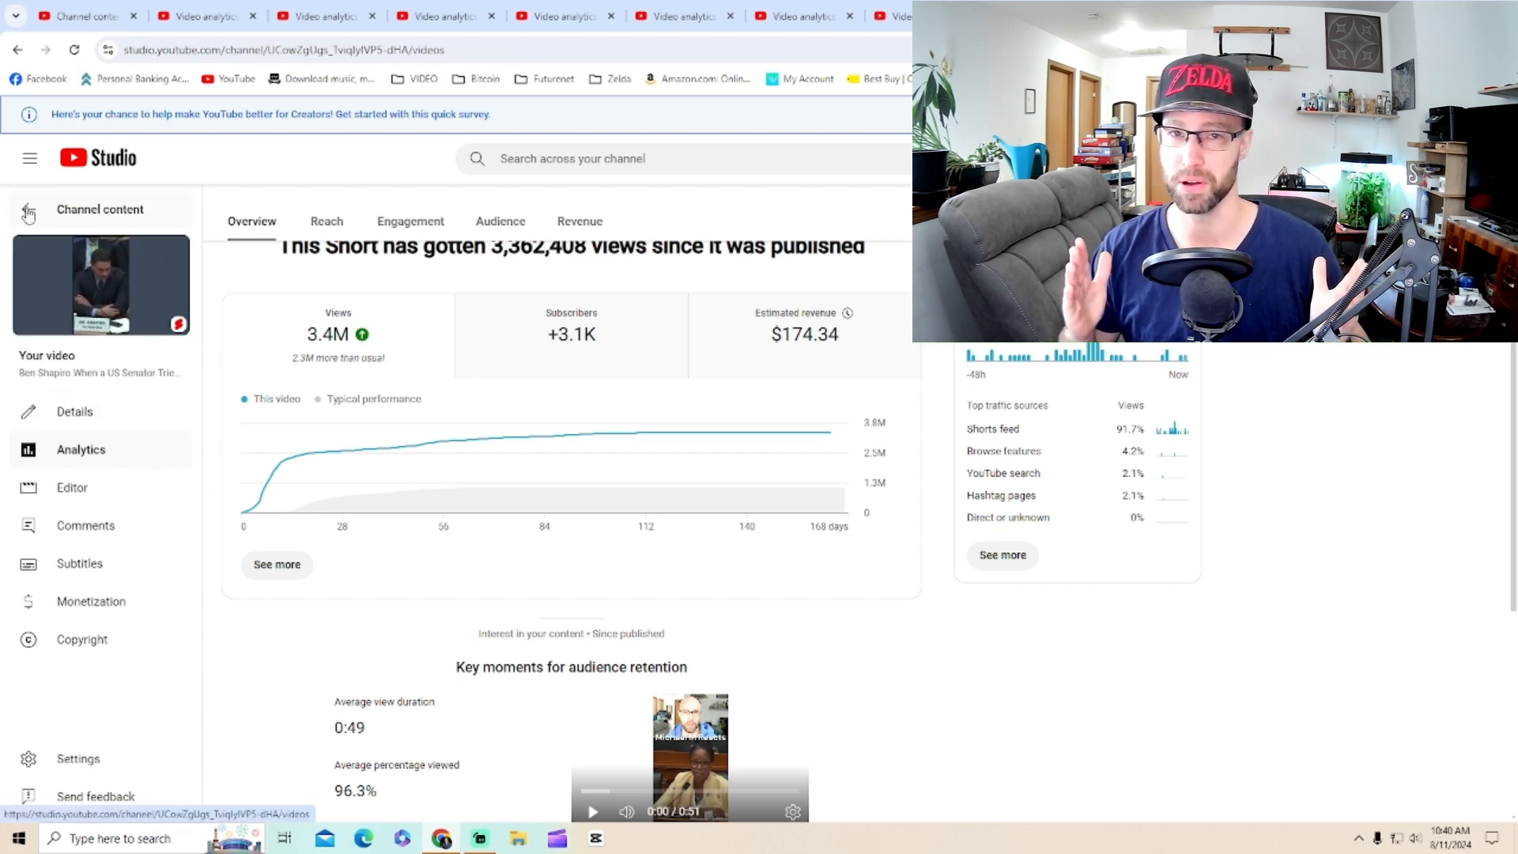
Open the channel's realtime breakdown, showing 19,192 views in 48 hours led by the Merry Christmas Short
left_click(100, 209)
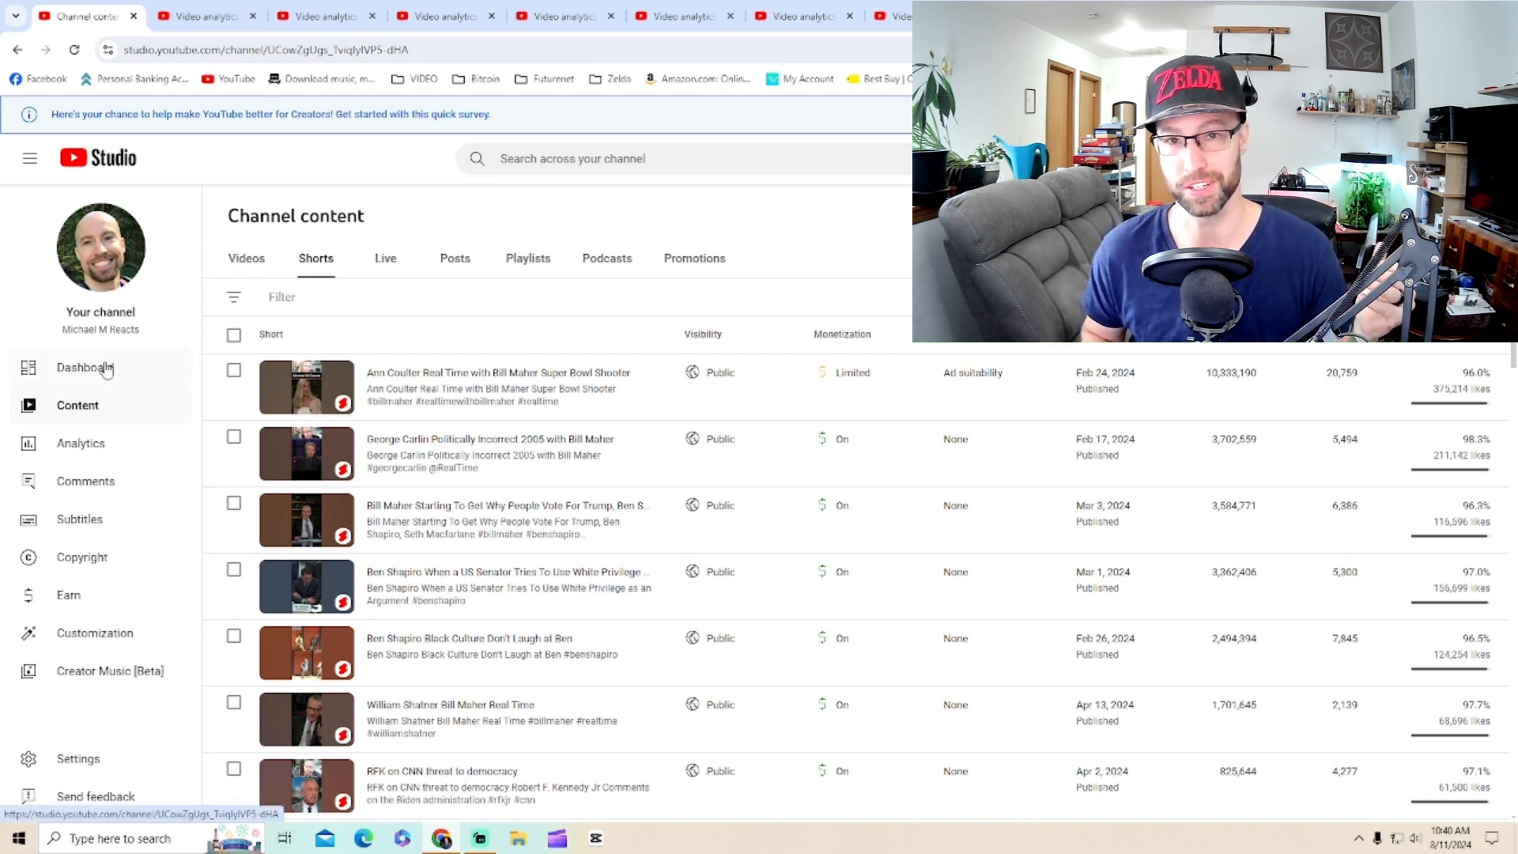
left_click(85, 367)
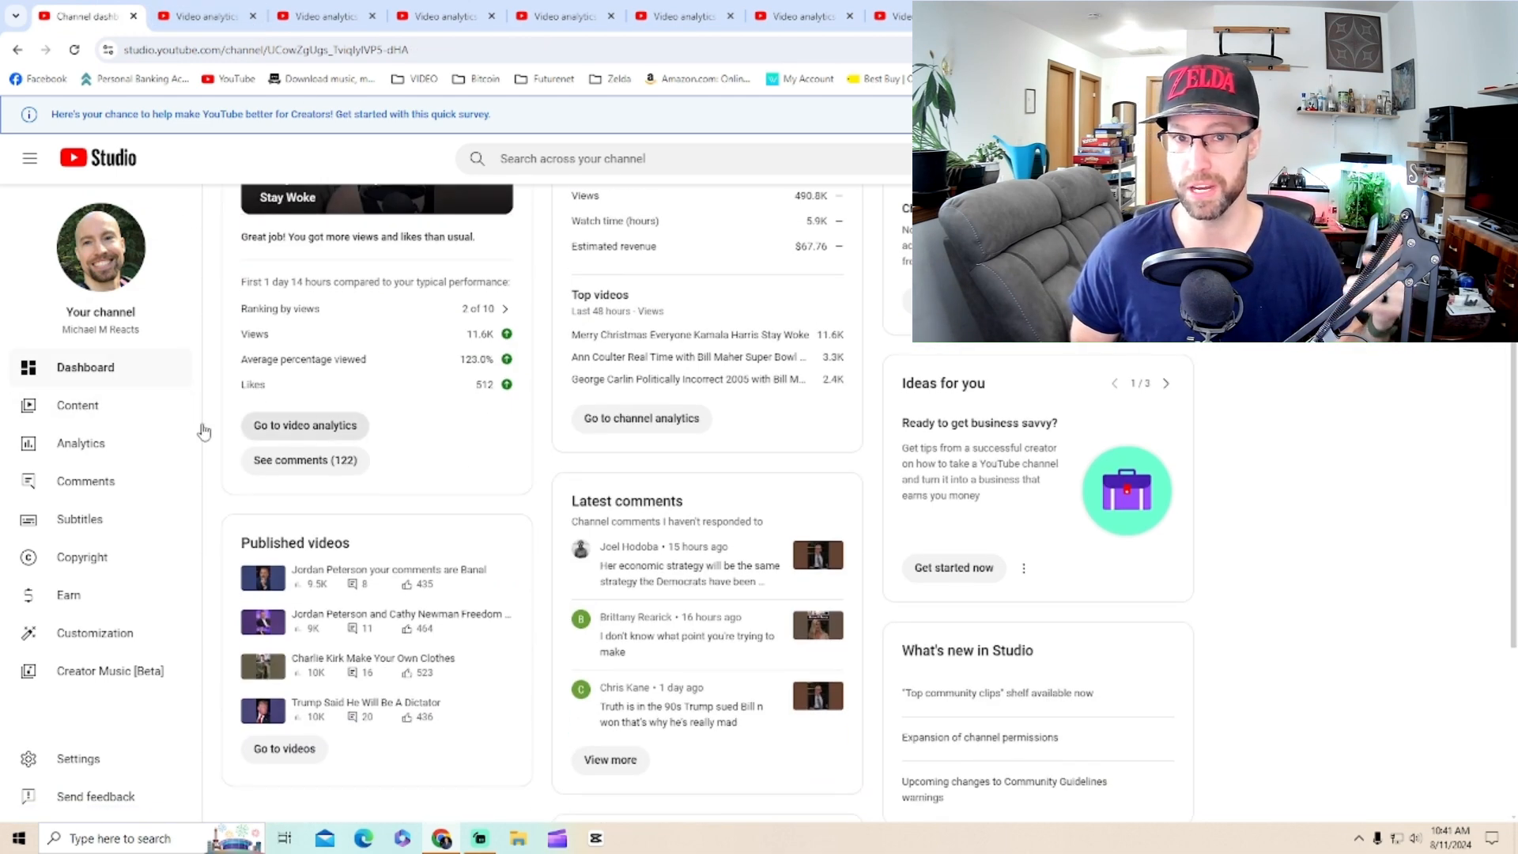
left_click(81, 443)
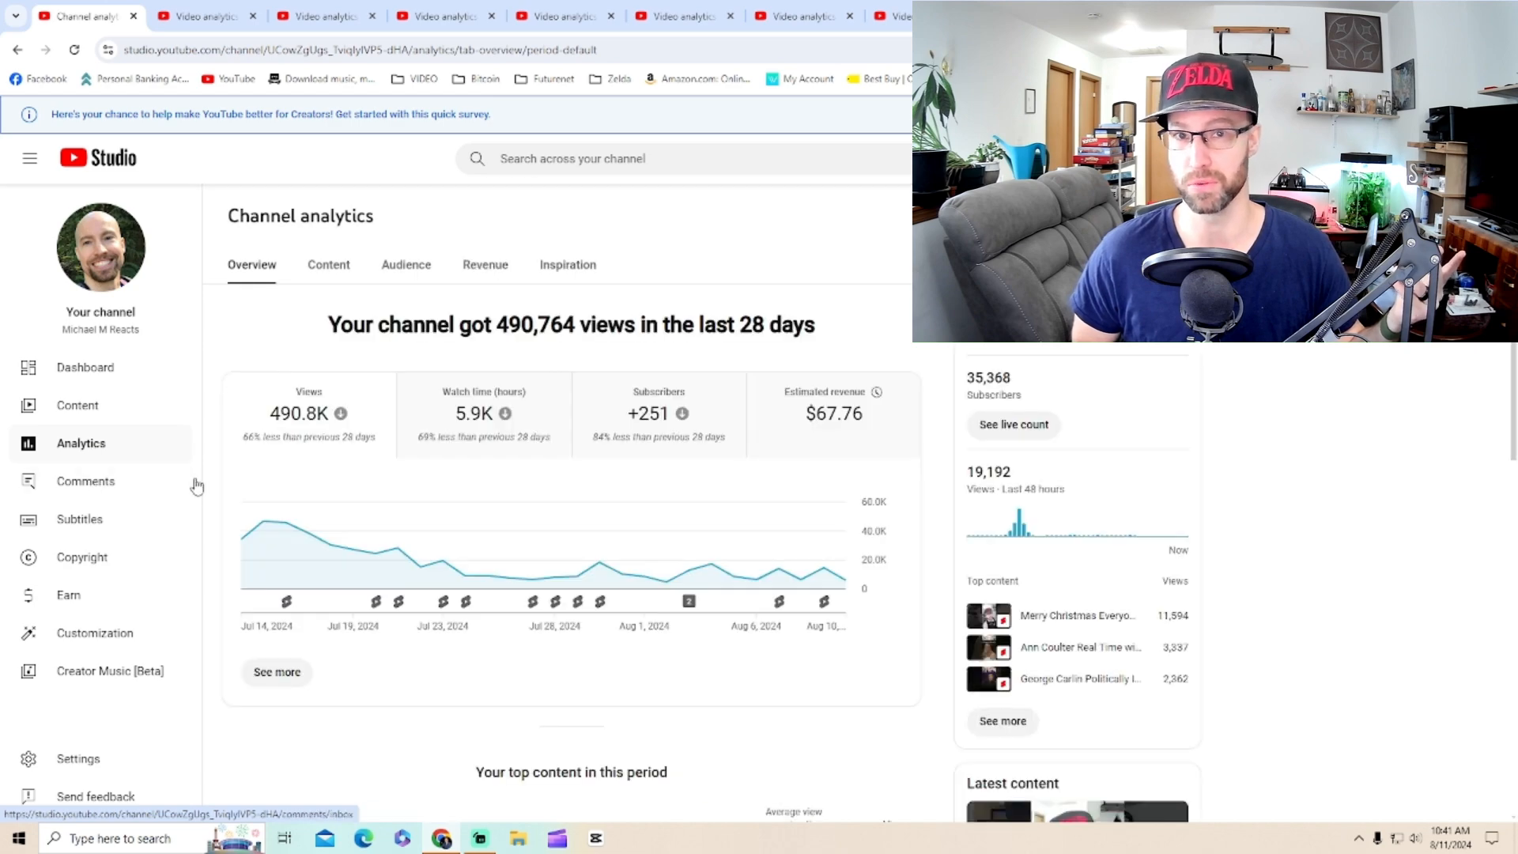
left_click(276, 672)
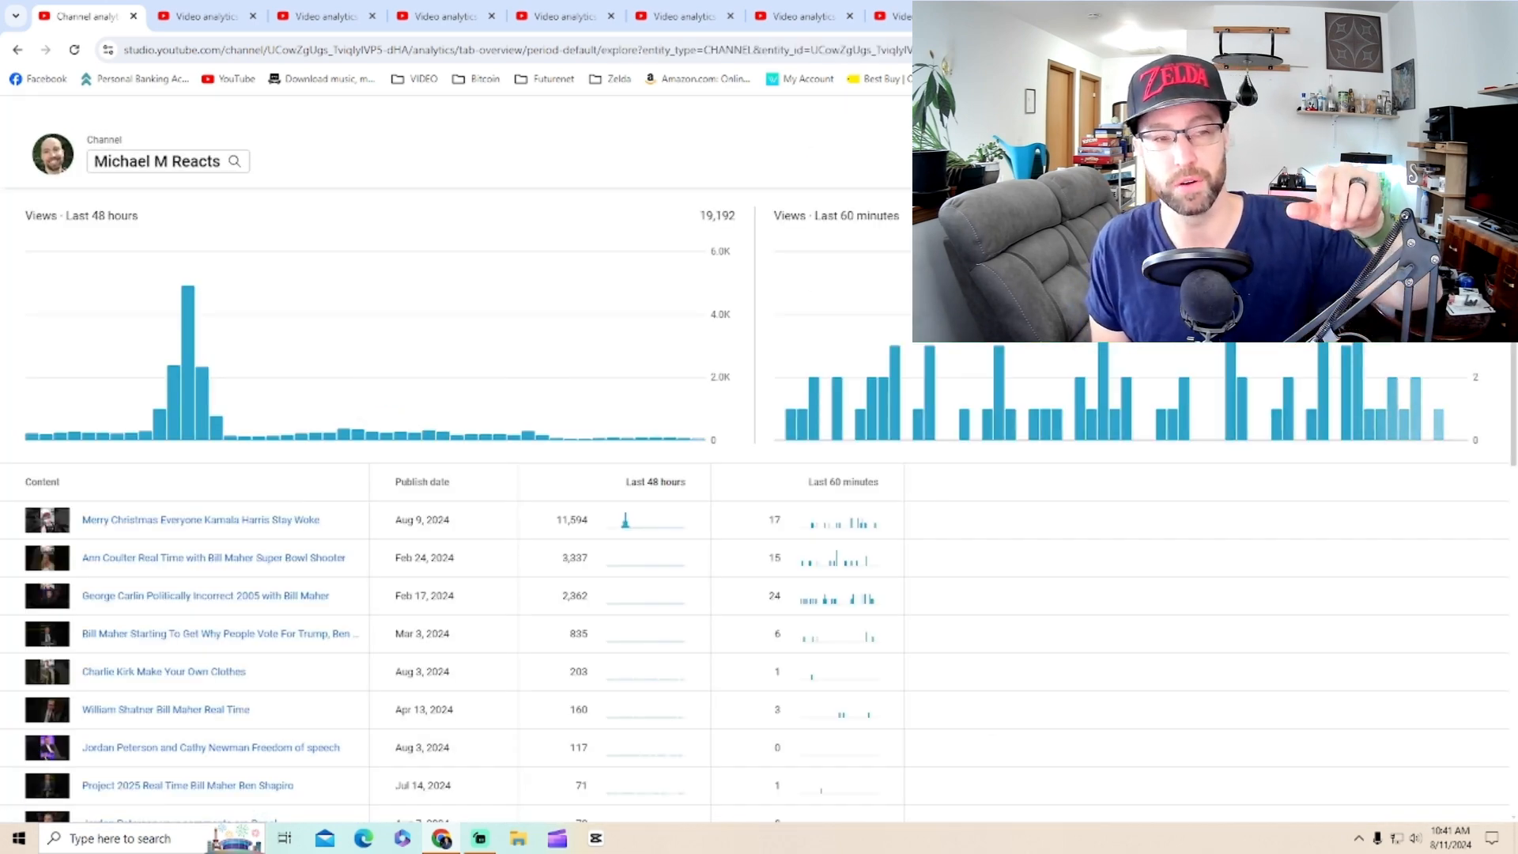
mouse_move(167, 426)
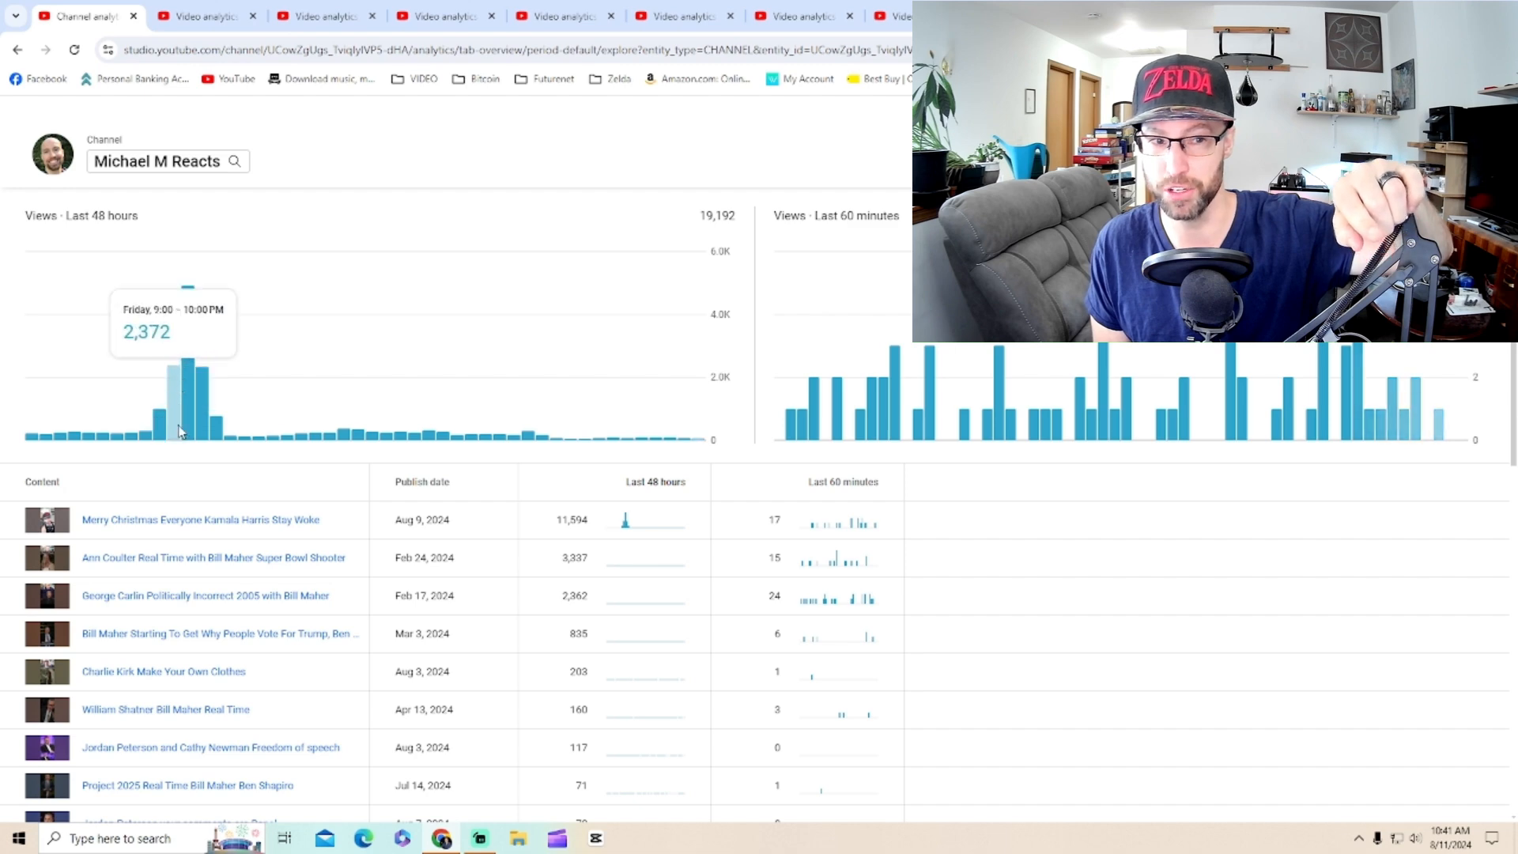
mouse_move(203, 411)
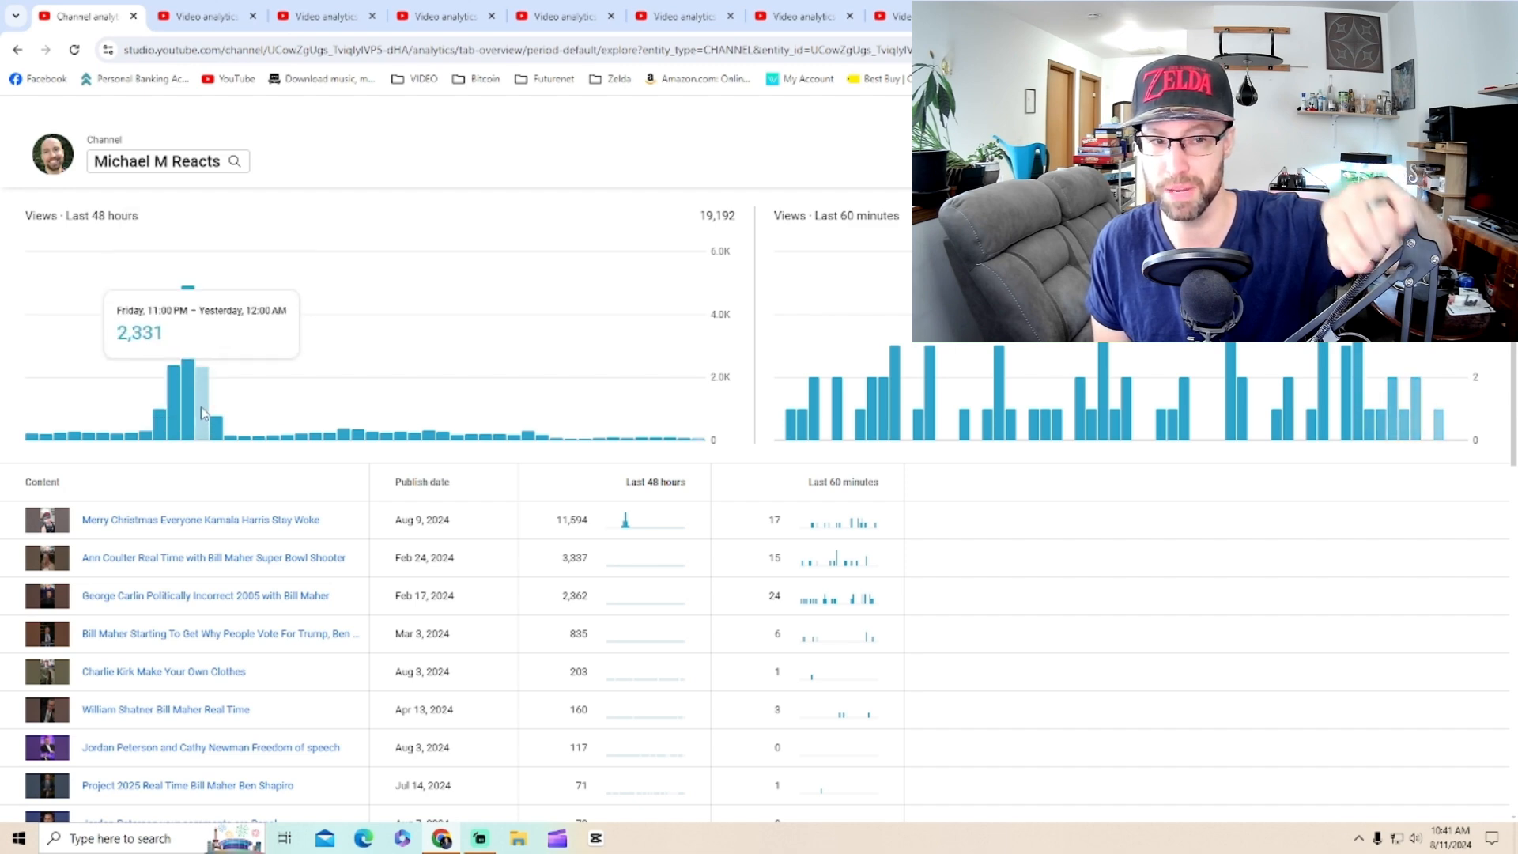
mouse_move(361, 437)
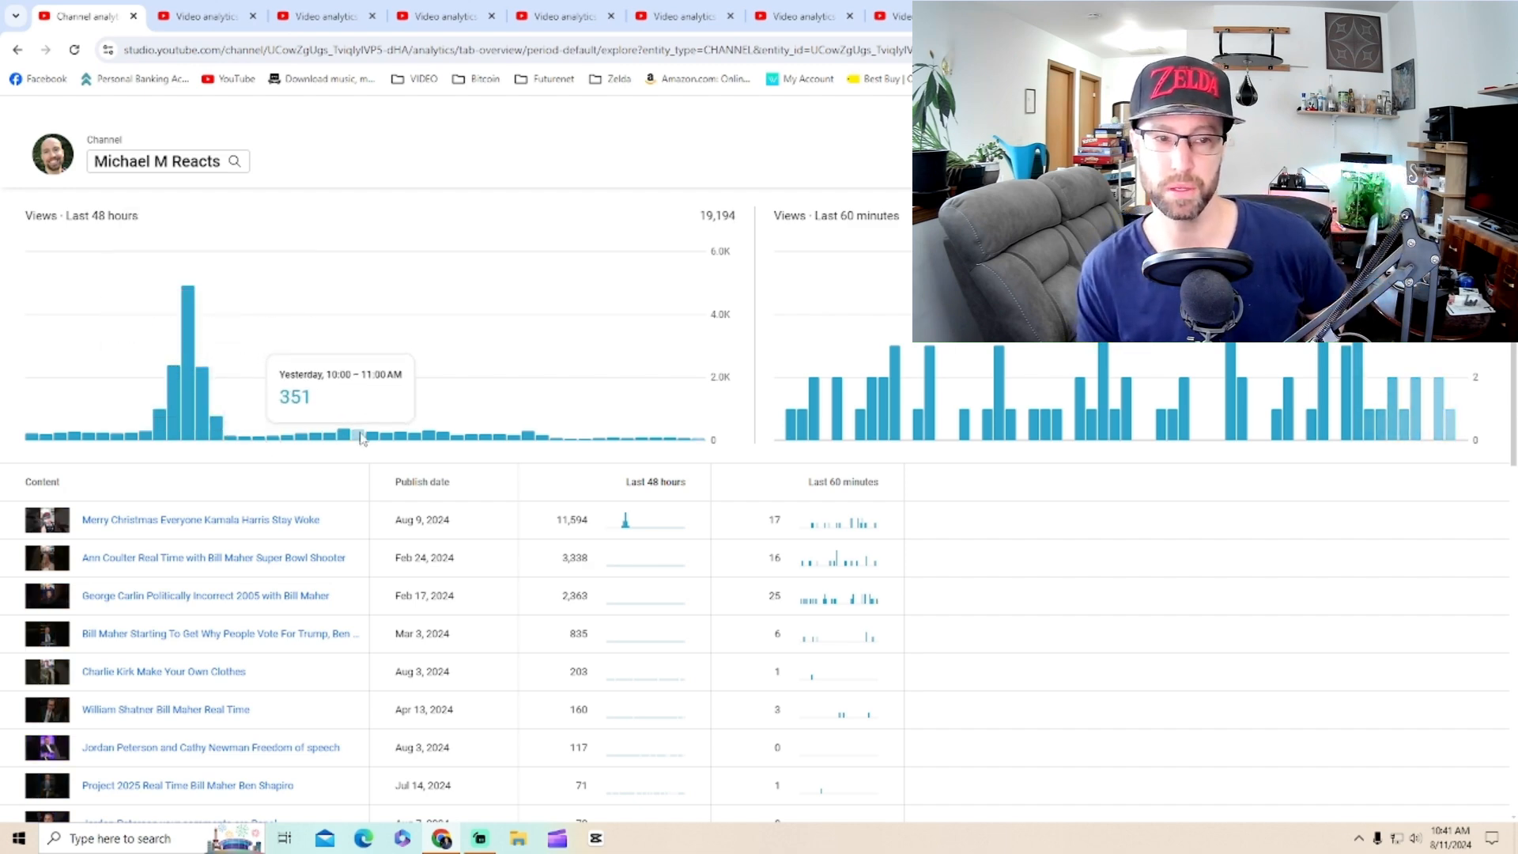
mouse_move(361, 439)
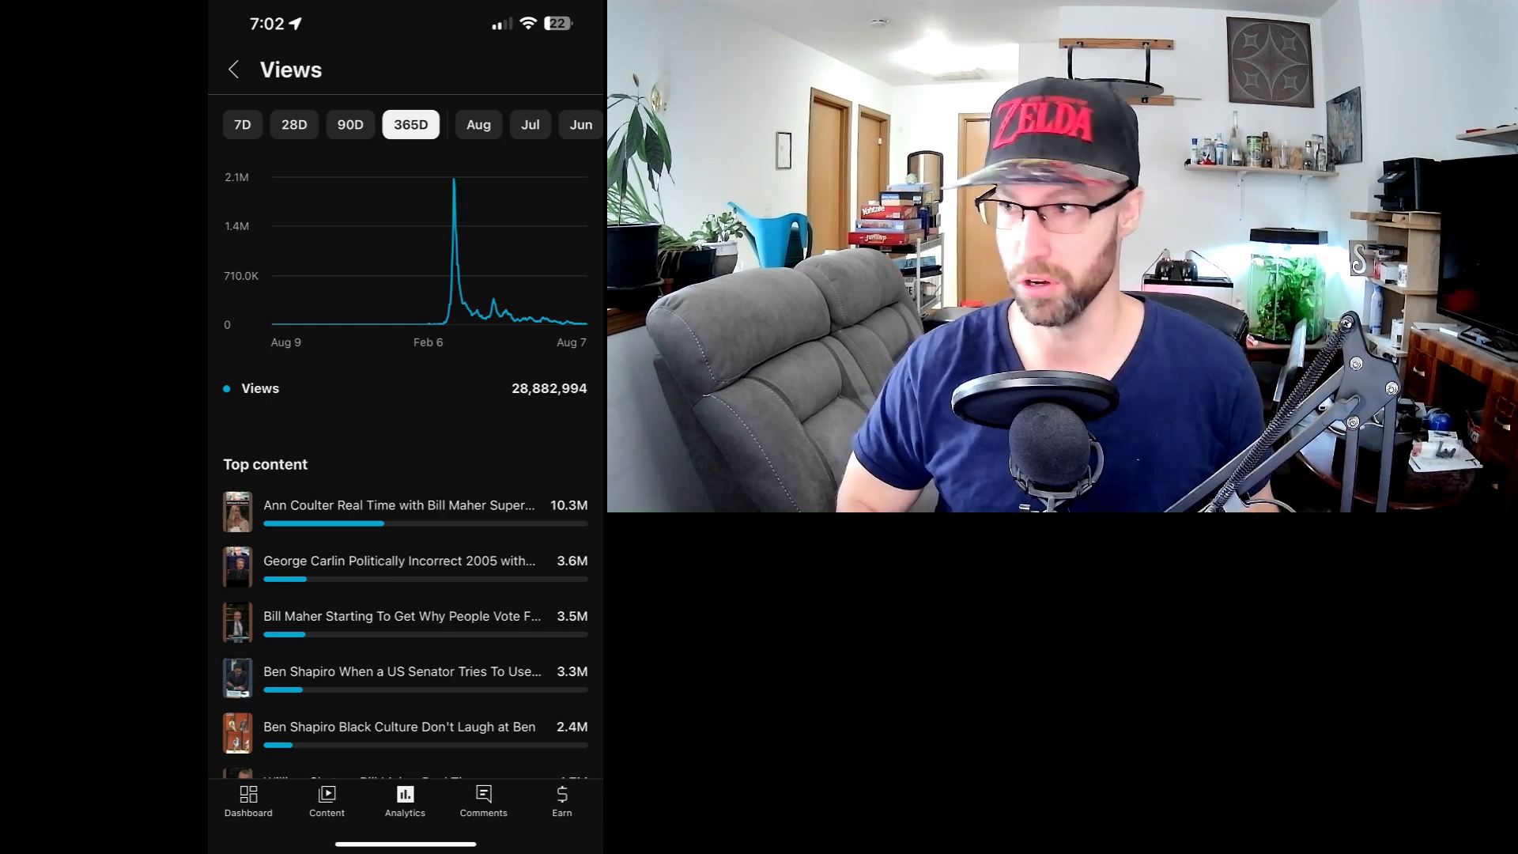
Switch the mobile Views graph to 90 days, showing 4,664,029 views
left_click(354, 124)
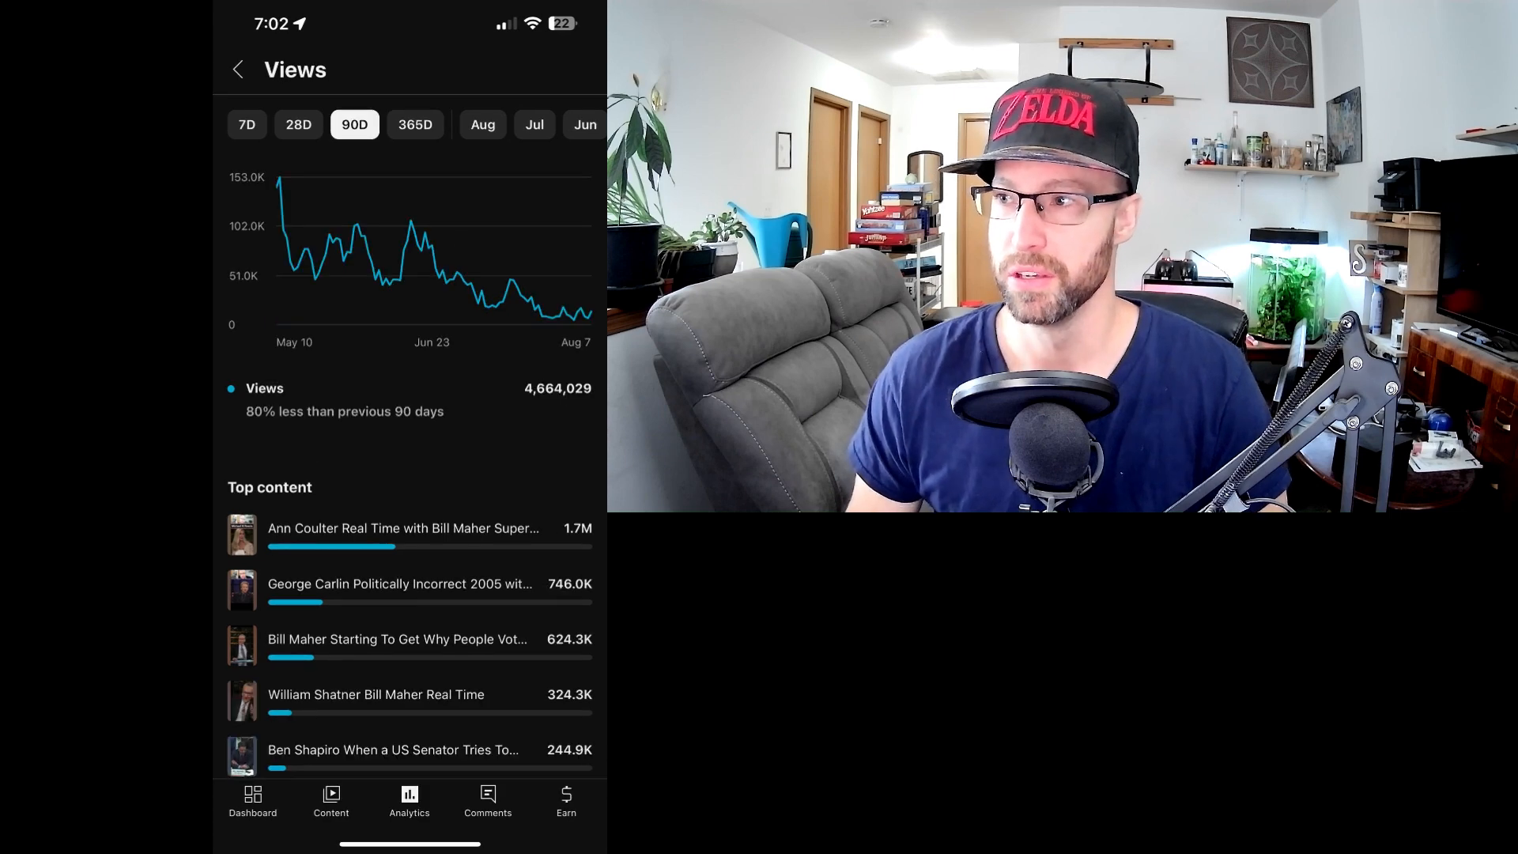